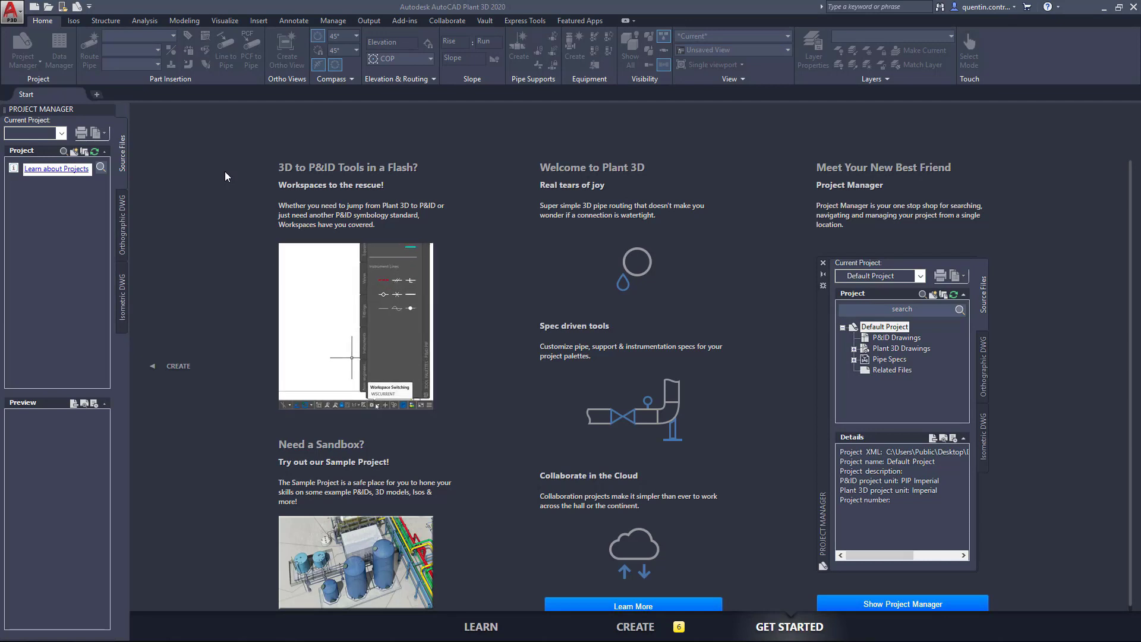
# Open the AutoCAD Plant 3D 2020 Help Home page from the title-bar Help dropdown
pyautogui.click(392, 403)
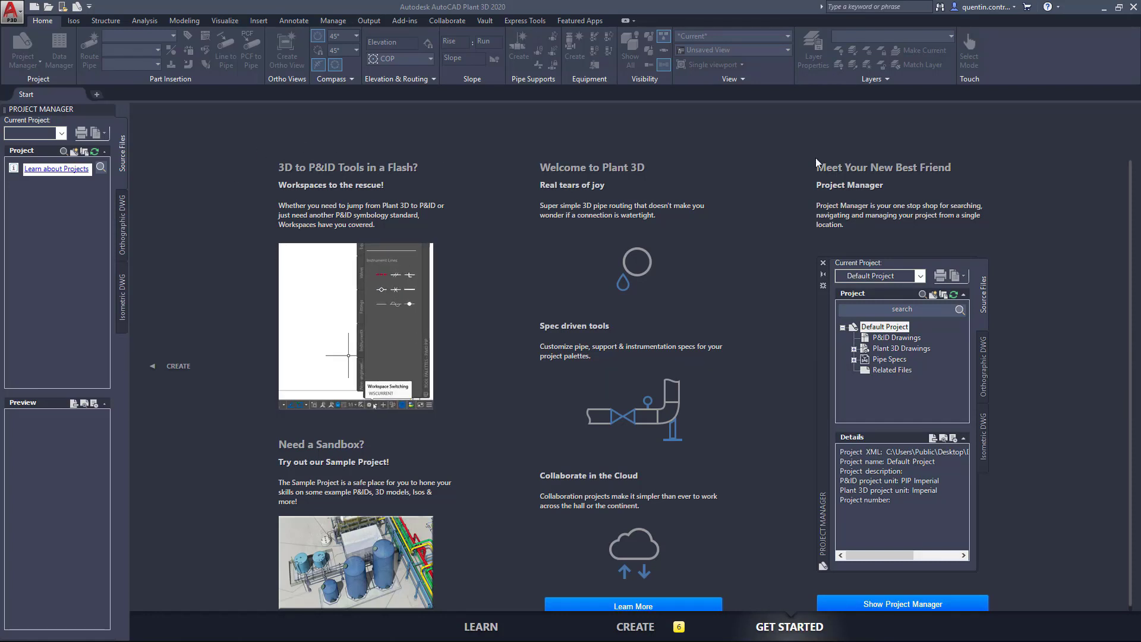
pyautogui.click(389, 404)
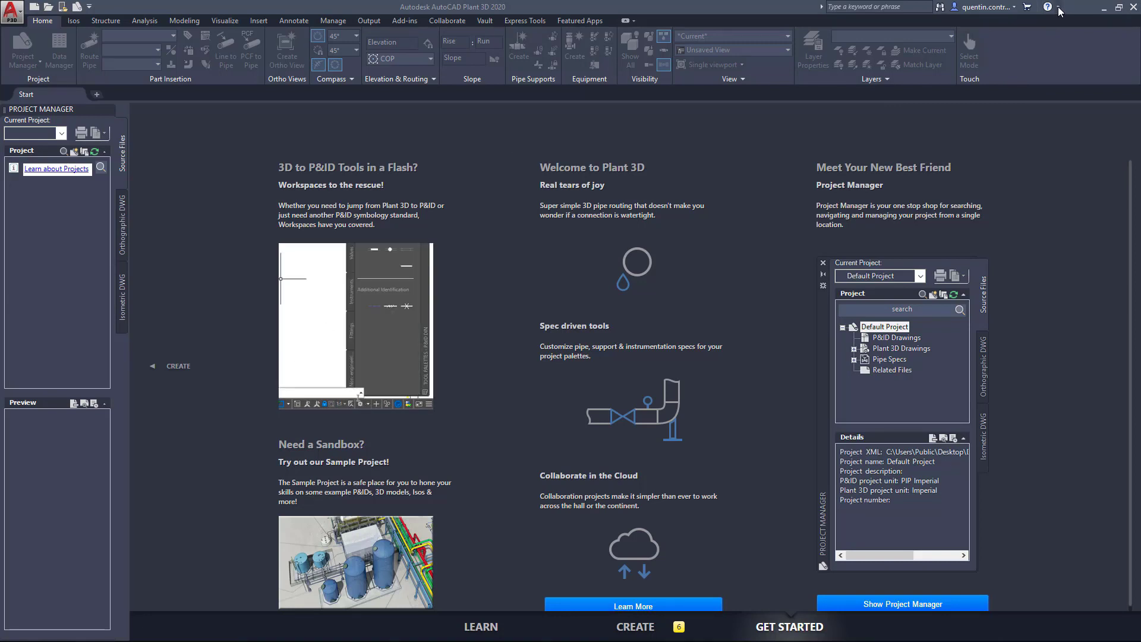
pyautogui.click(1046, 7)
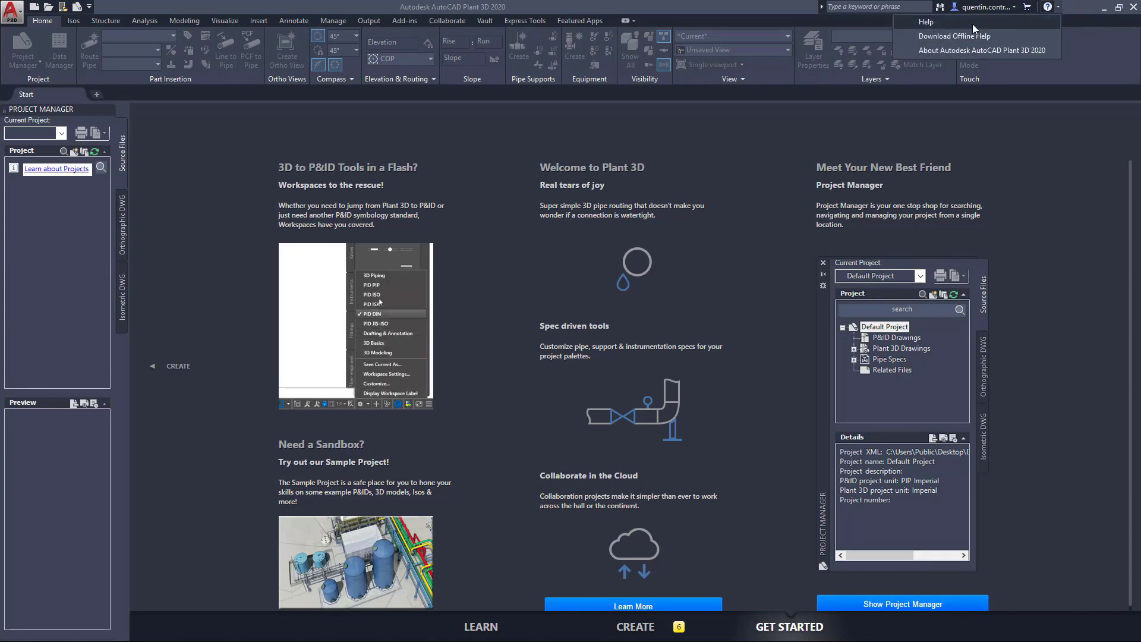
pyautogui.click(926, 22)
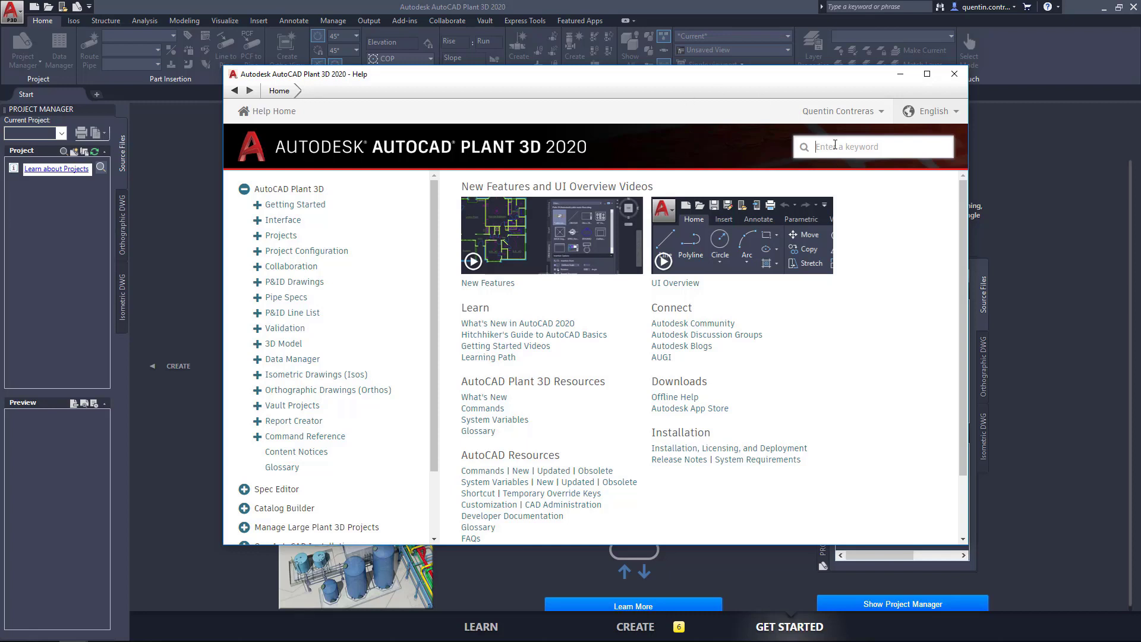
pyautogui.moveTo(827, 146)
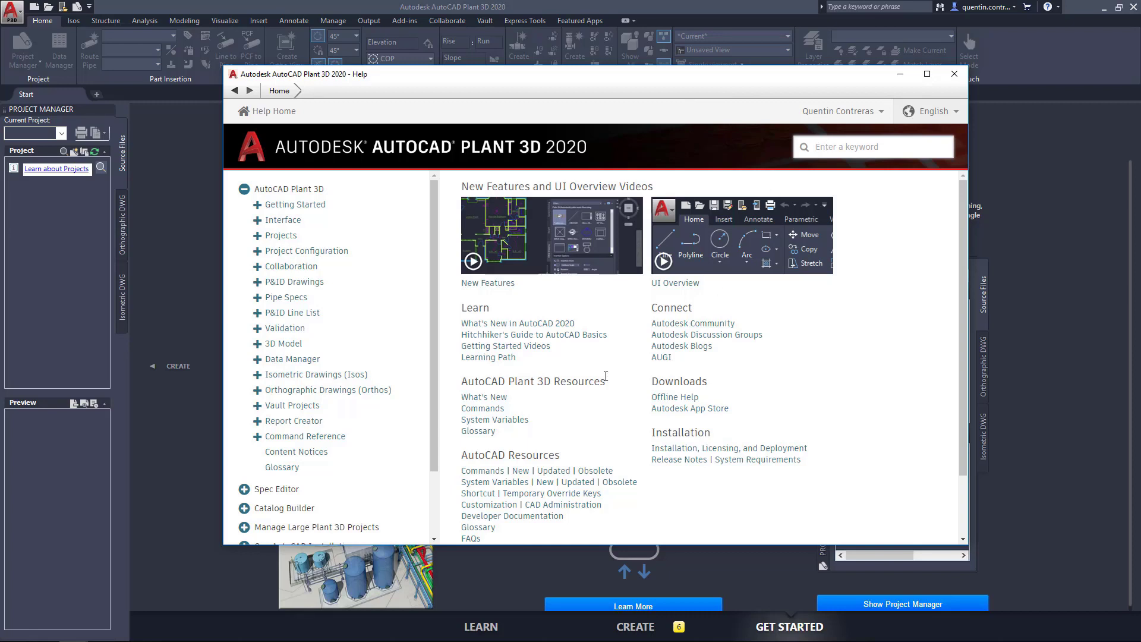
pyautogui.moveTo(580, 410)
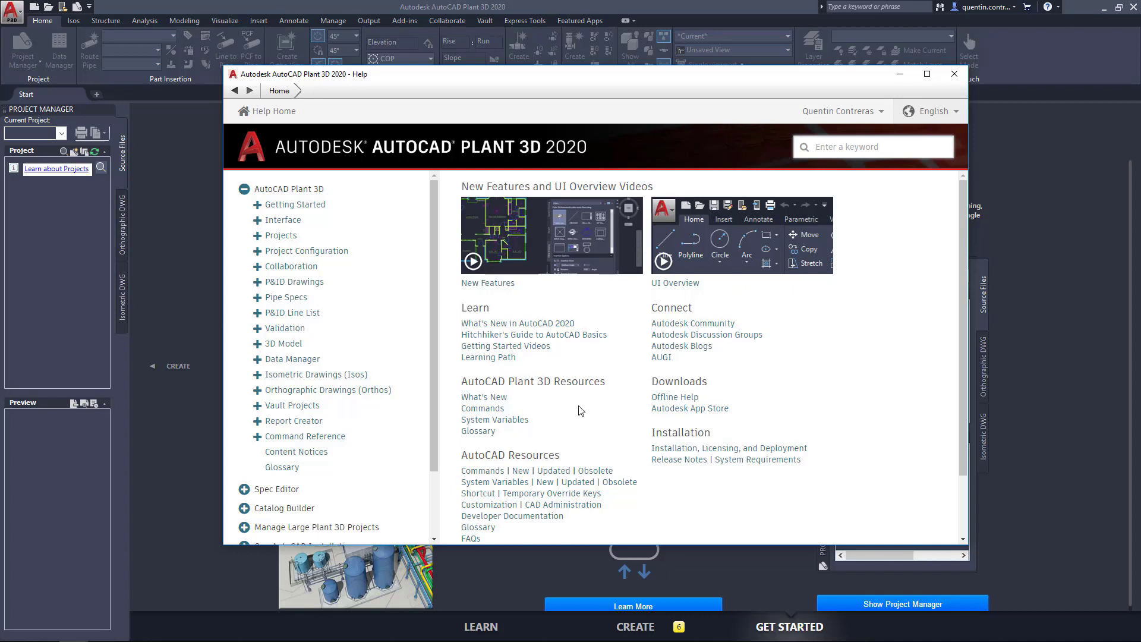
pyautogui.moveTo(605, 407)
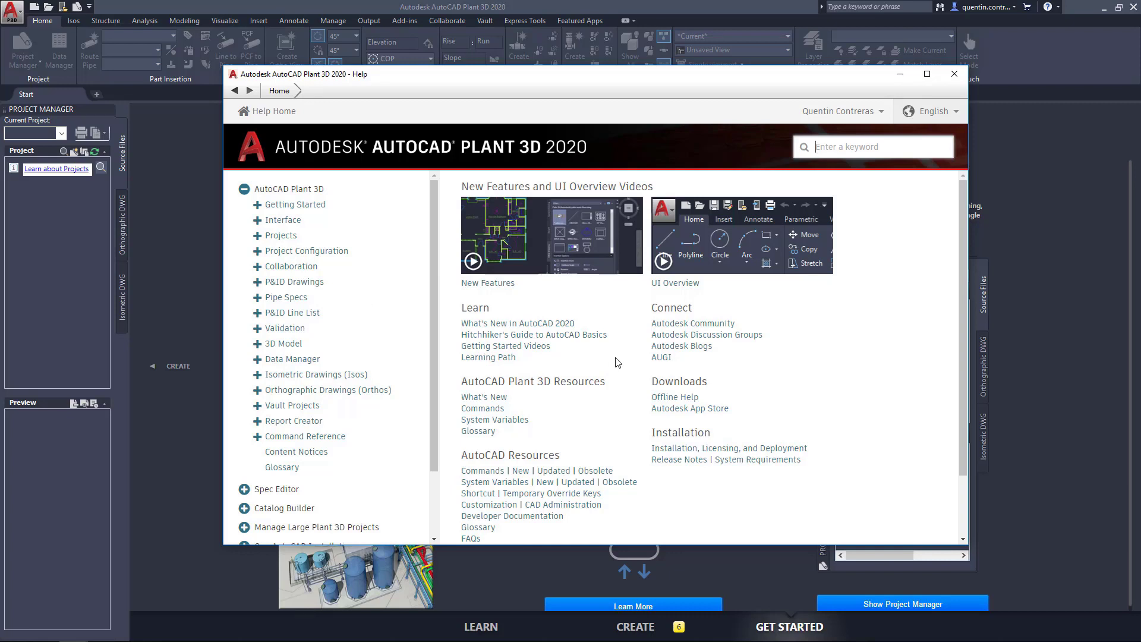
pyautogui.moveTo(662, 115)
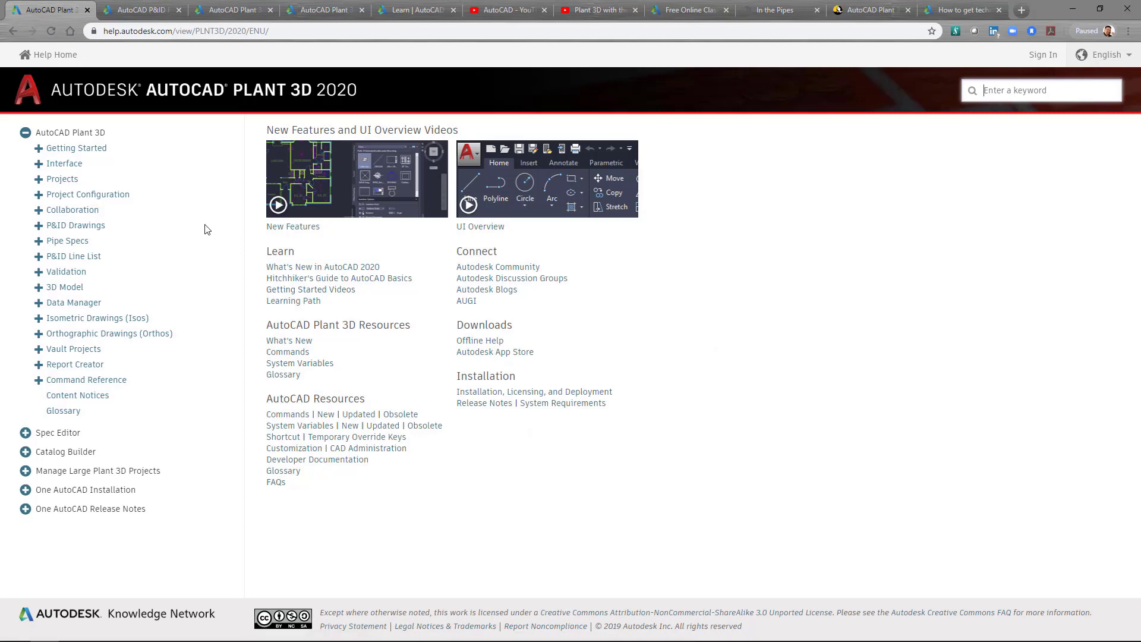
pyautogui.moveTo(736, 333)
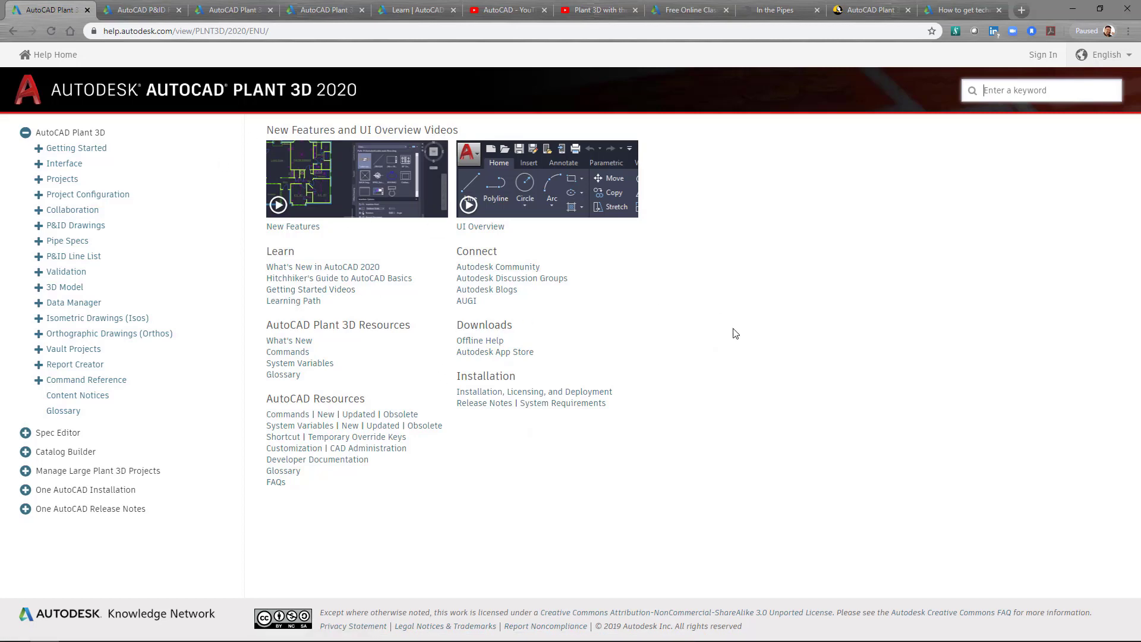
pyautogui.moveTo(724, 321)
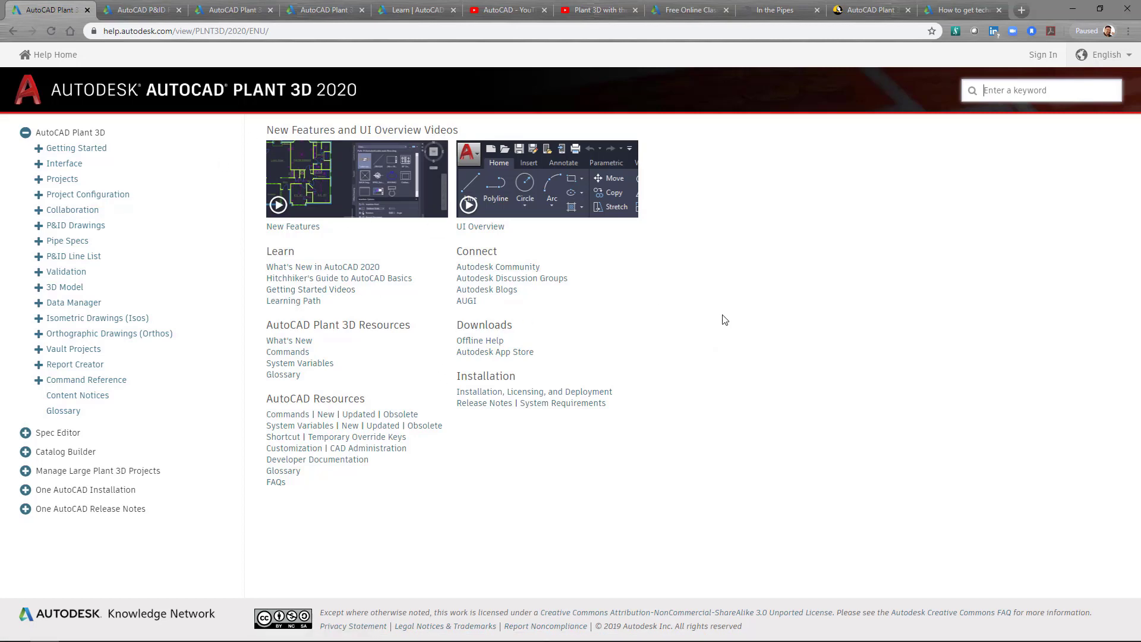
pyautogui.moveTo(713, 310)
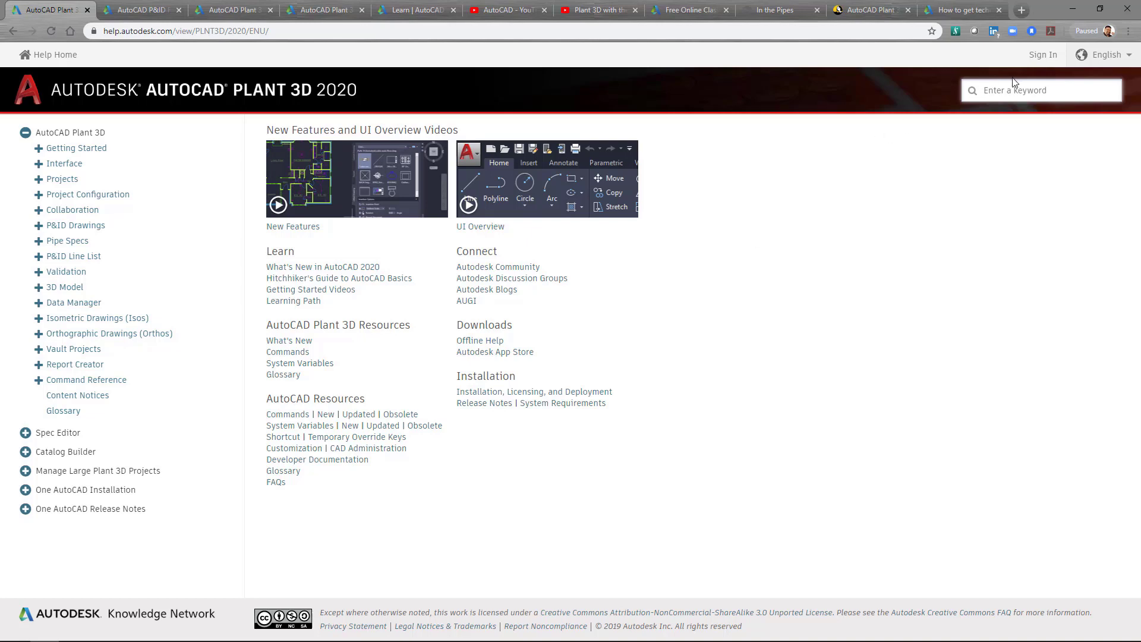
# Enter 'Iso' in the help keyword search box to list suggested topics
pyautogui.click(1037, 91)
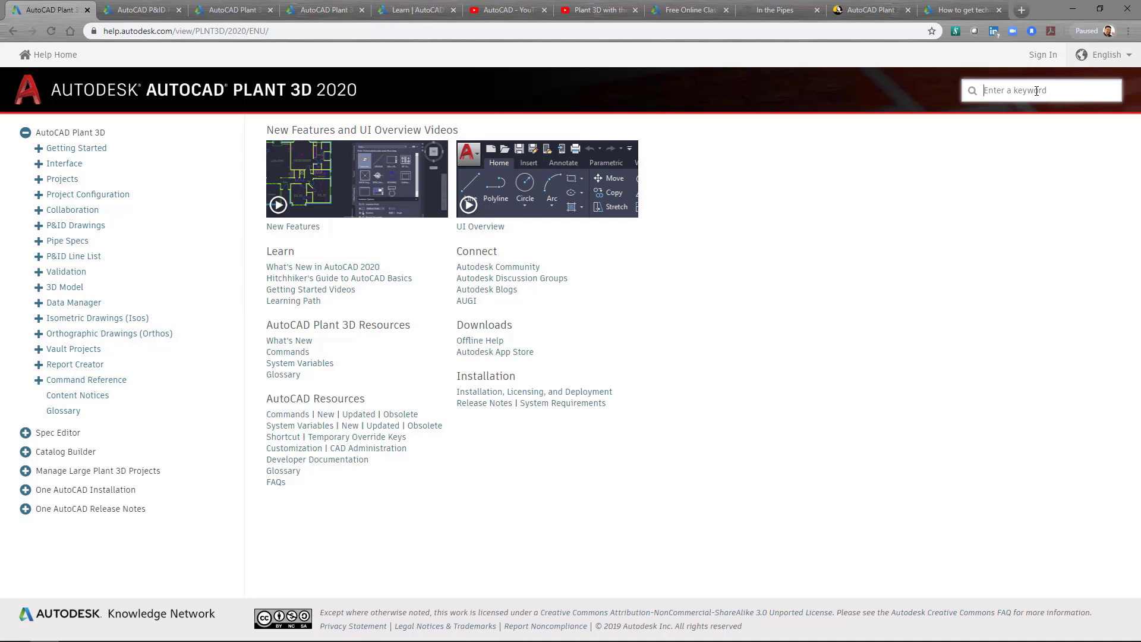
pyautogui.write('Iso')
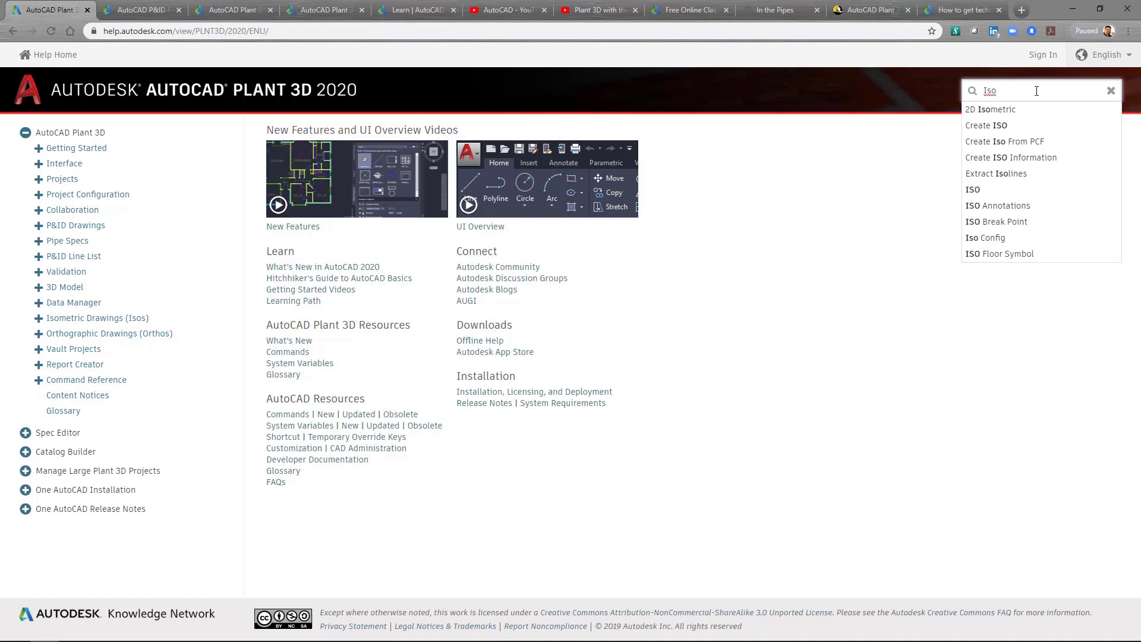
pyautogui.moveTo(139, 10)
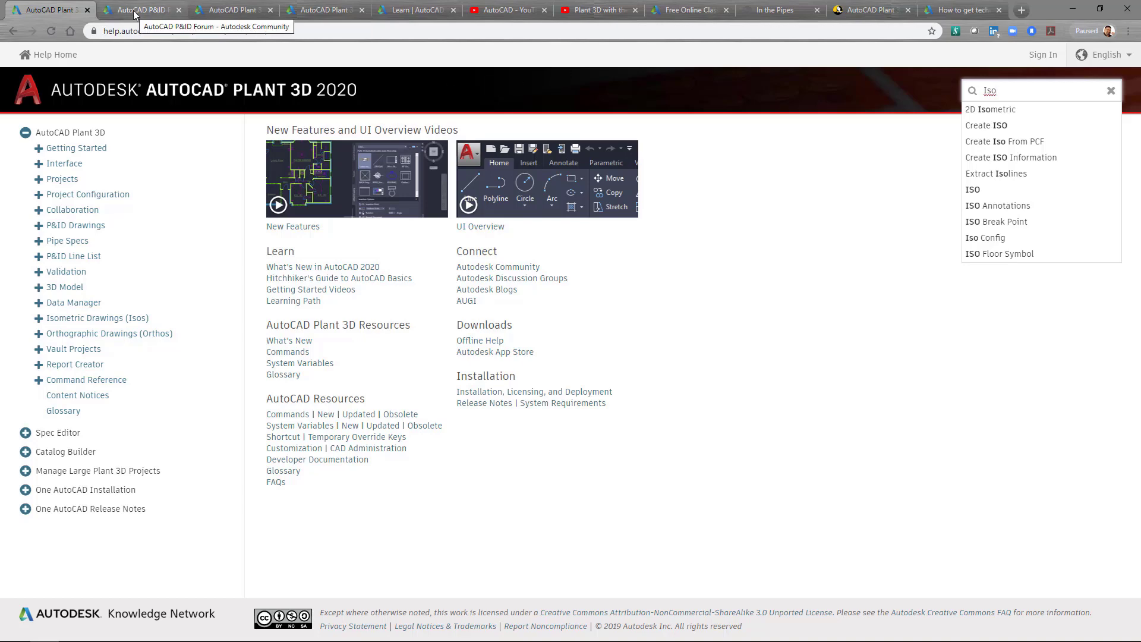
# View the AutoCAD P&ID forum, then scroll down the AutoCAD Plant 3D forum posts
pyautogui.click(139, 10)
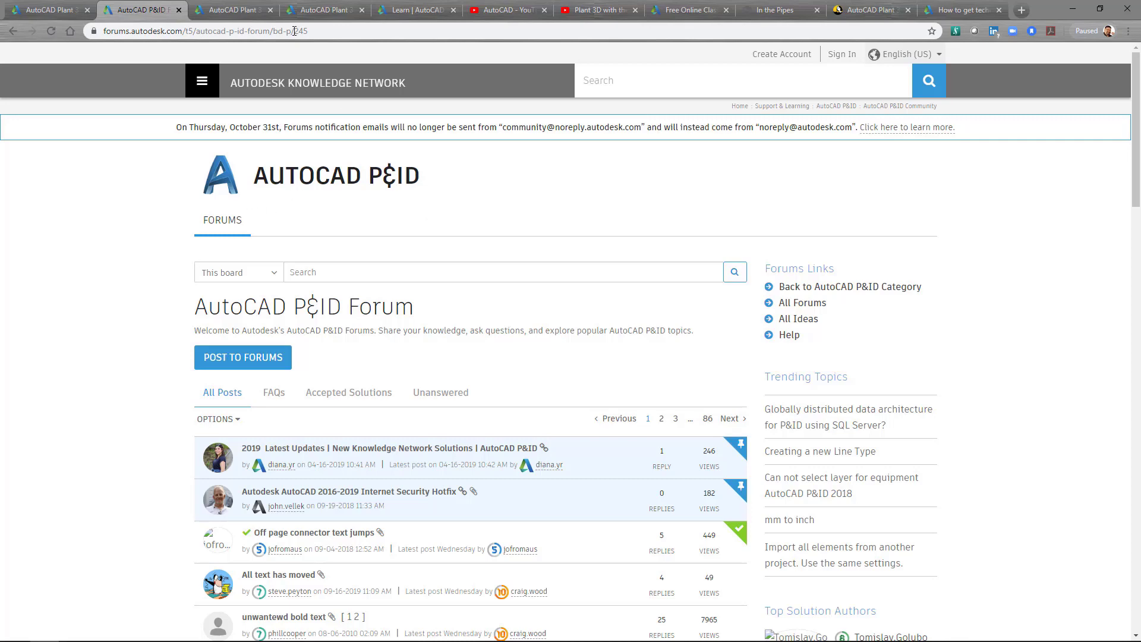
pyautogui.click(232, 10)
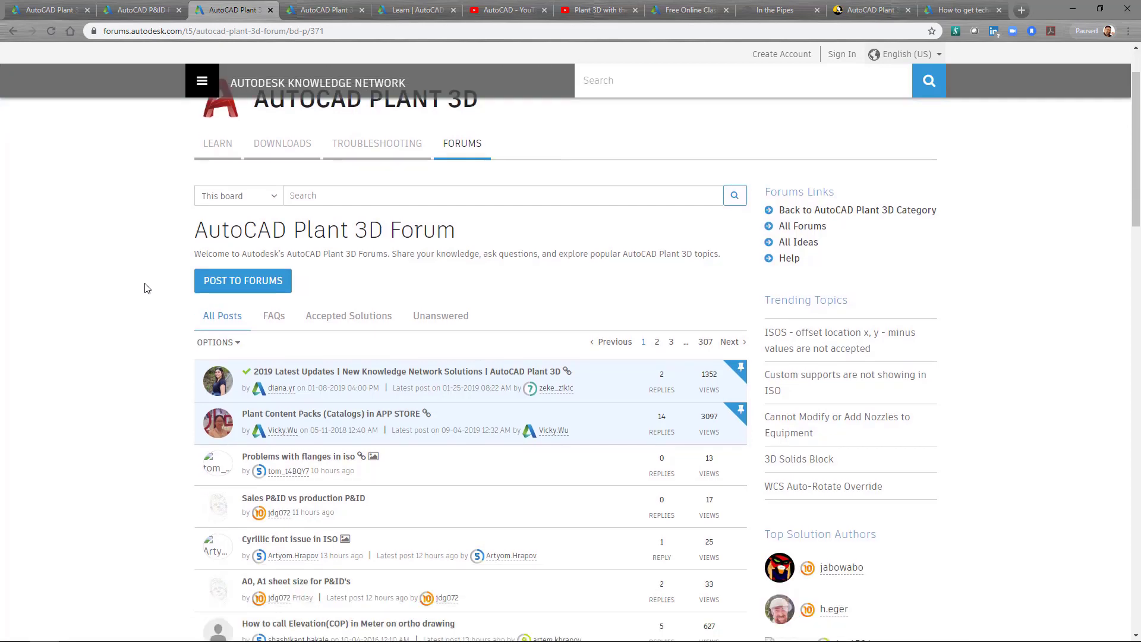
pyautogui.scroll(-3)
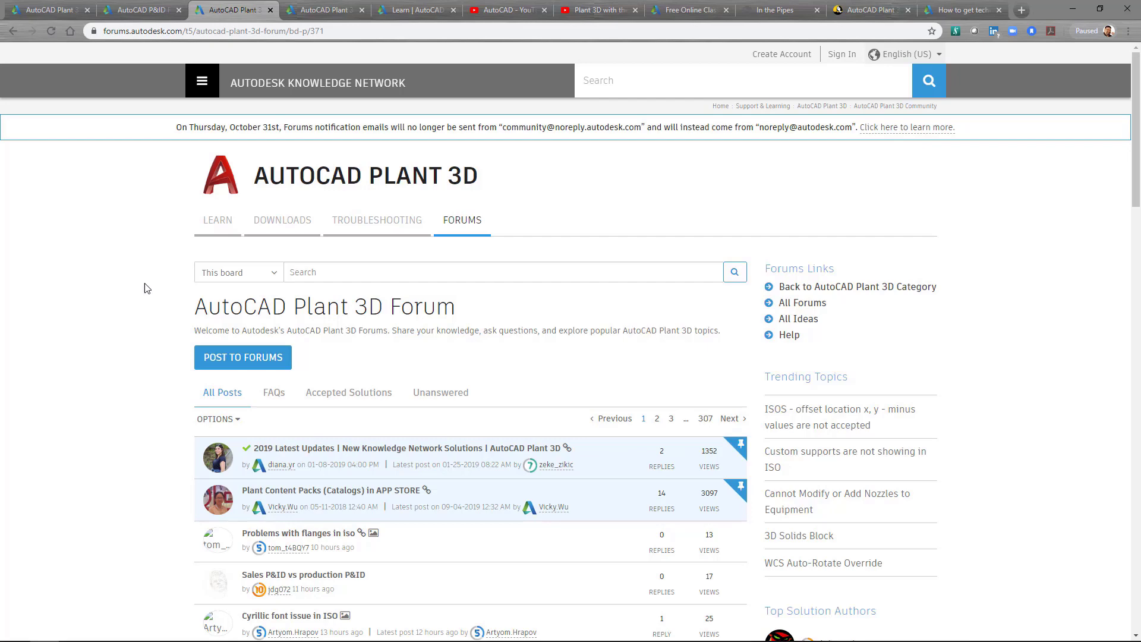
pyautogui.scroll(-3)
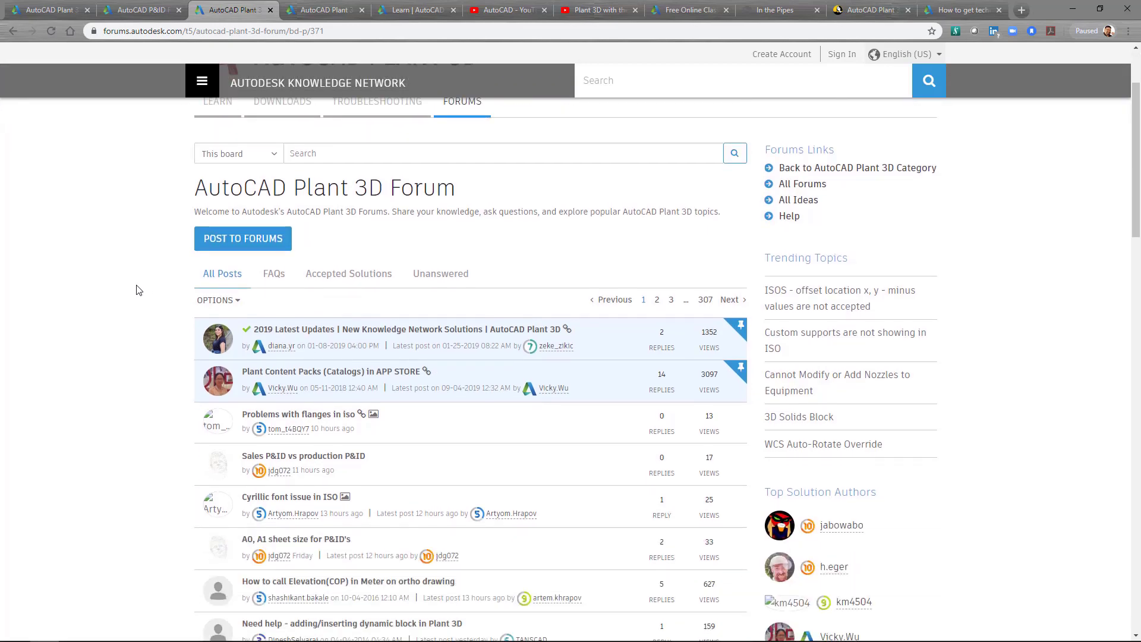
pyautogui.scroll(-3)
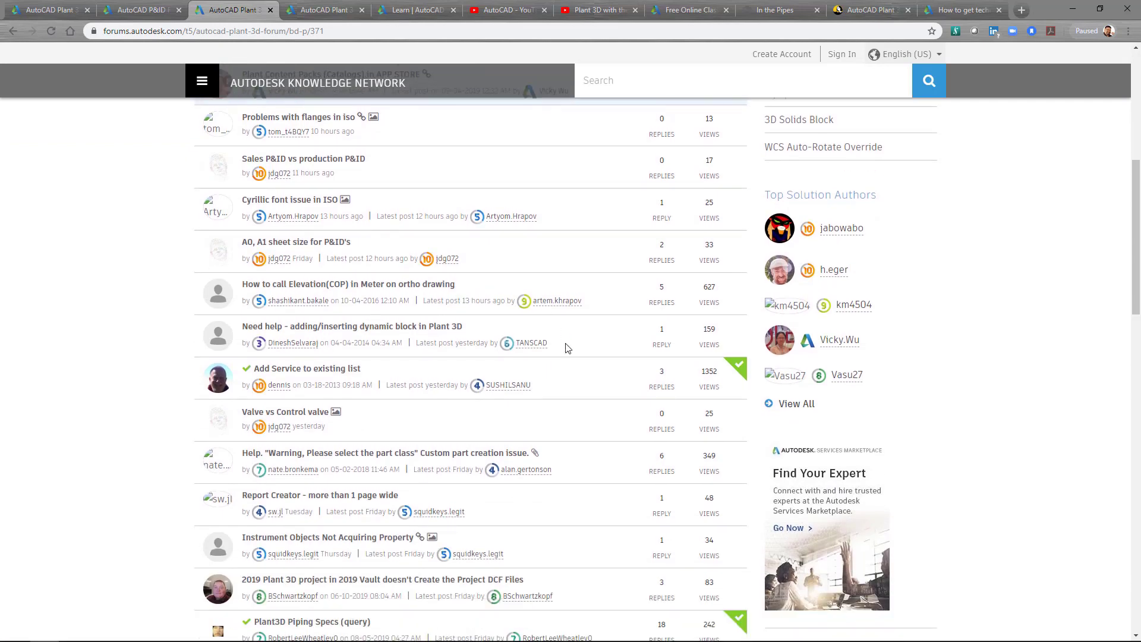
pyautogui.moveTo(730, 388)
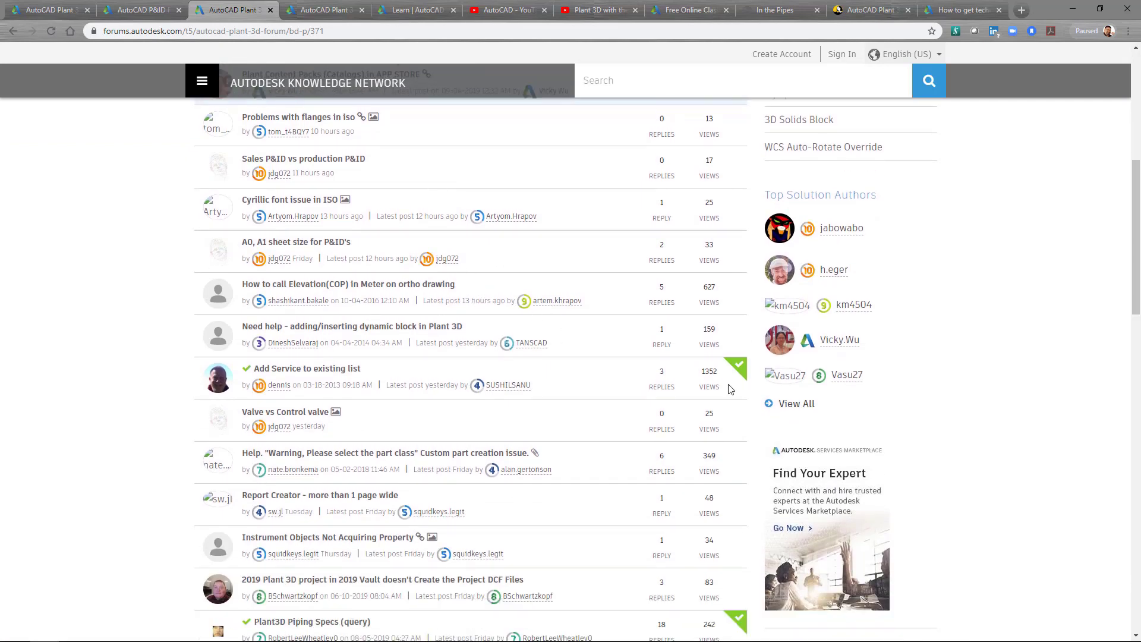
pyautogui.moveTo(916, 335)
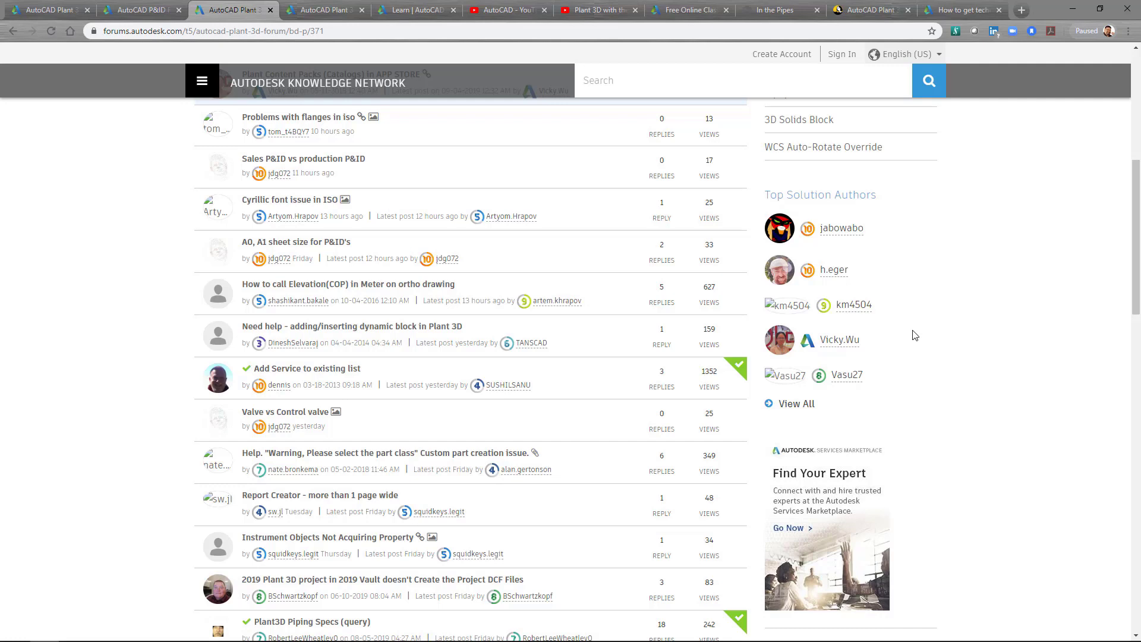
pyautogui.moveTo(101, 382)
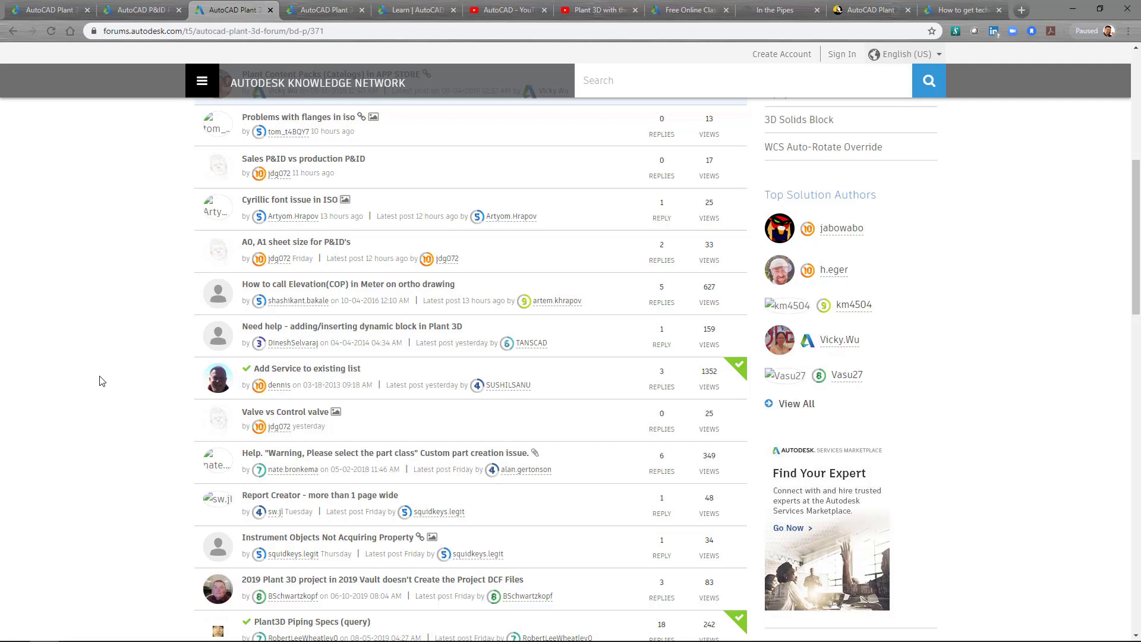
pyautogui.moveTo(113, 330)
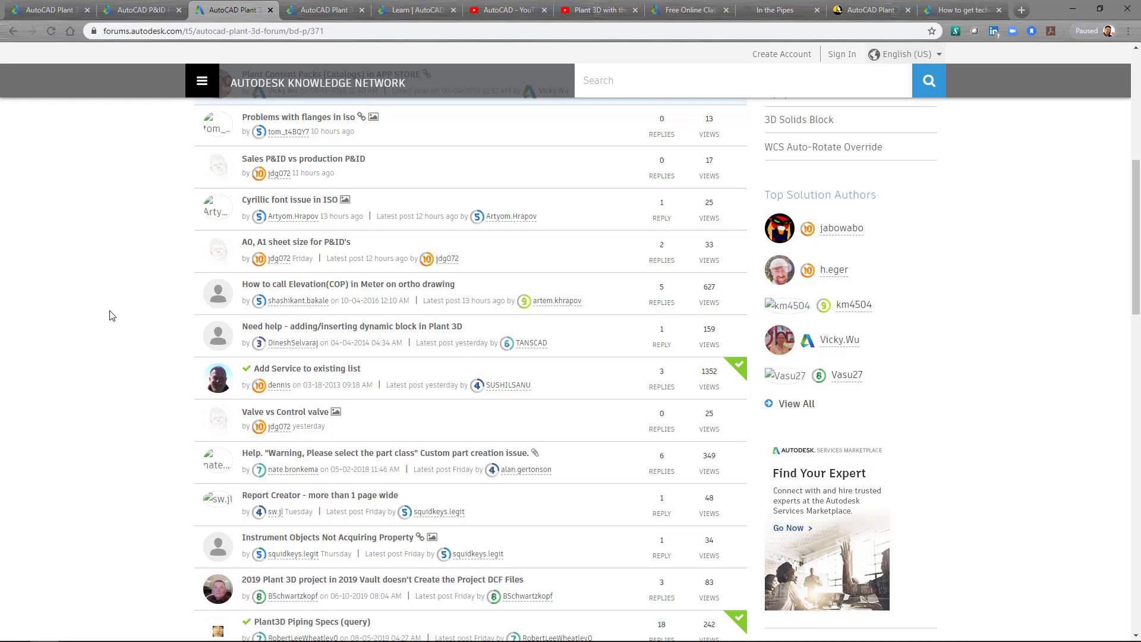
# Revisit the P&ID and Plant 3D forums, scroll the Plant 3D posts, then open Ideas
pyautogui.click(139, 9)
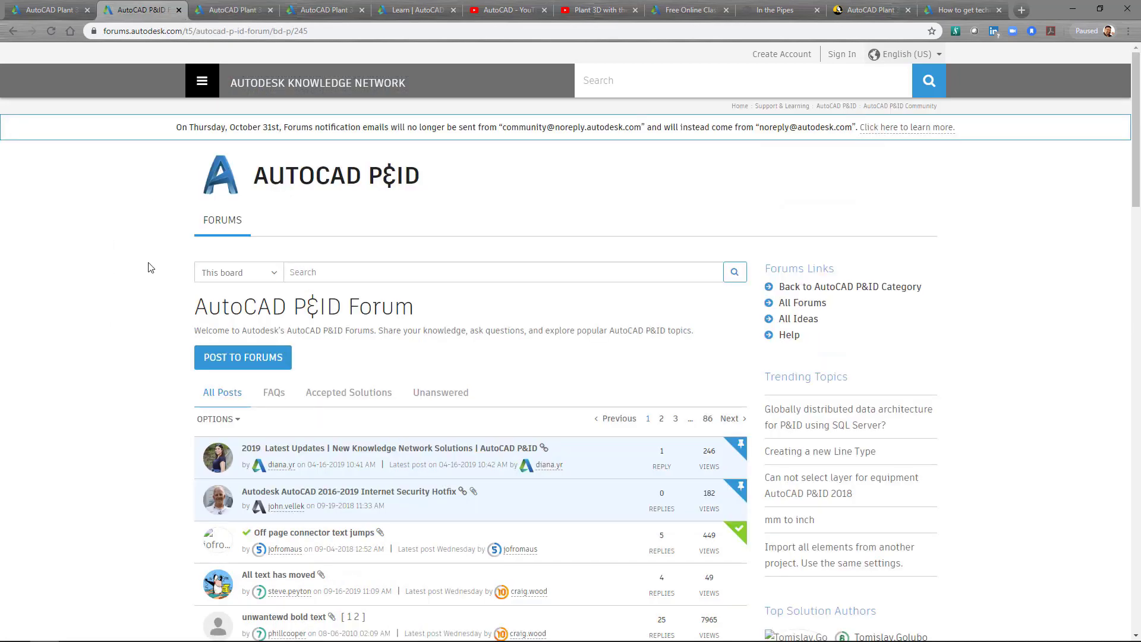
pyautogui.click(230, 10)
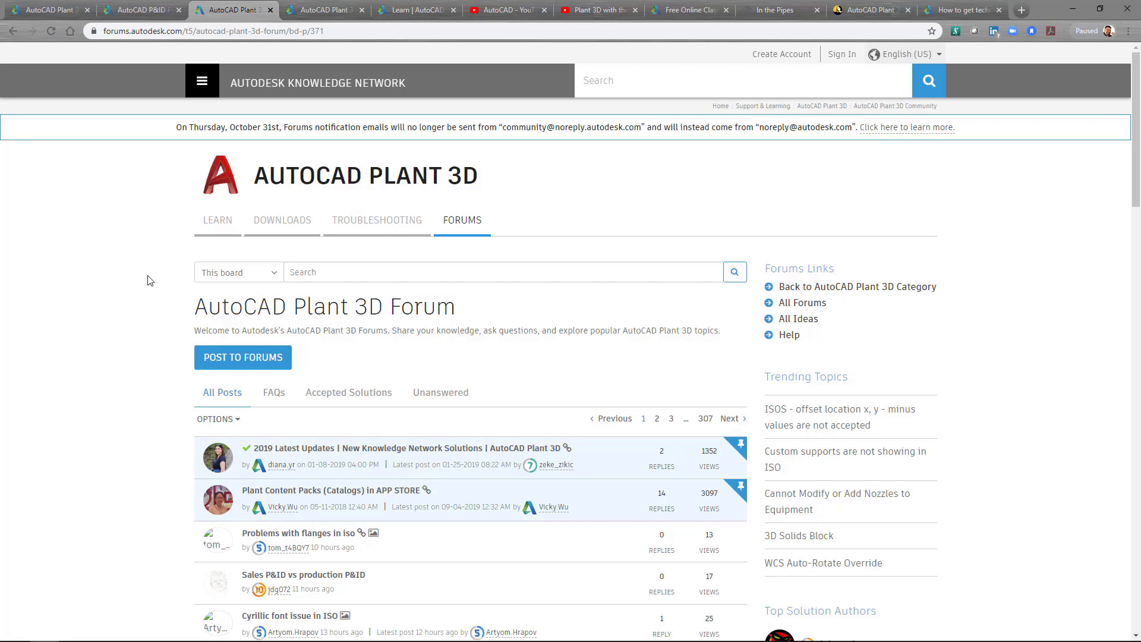
pyautogui.scroll(-3)
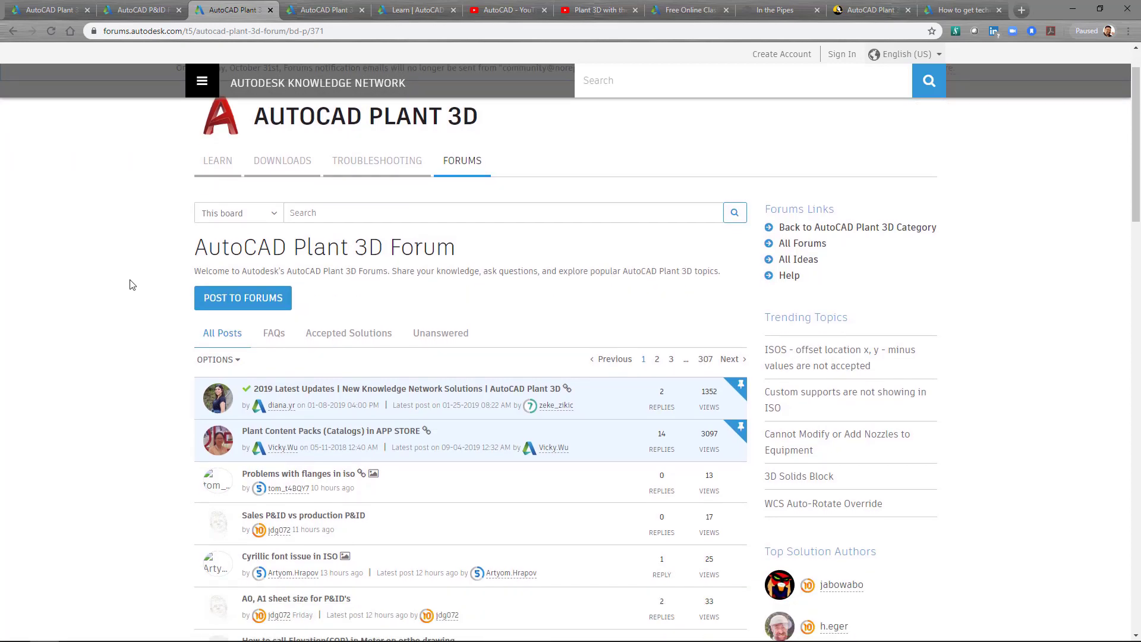
pyautogui.scroll(-3)
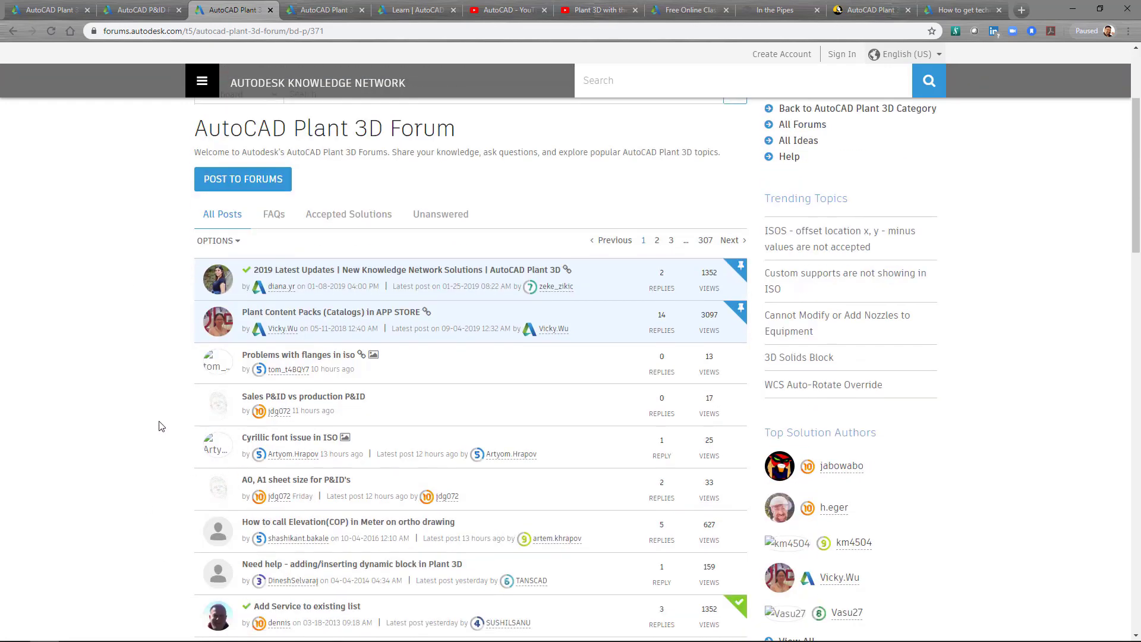
pyautogui.scroll(-3)
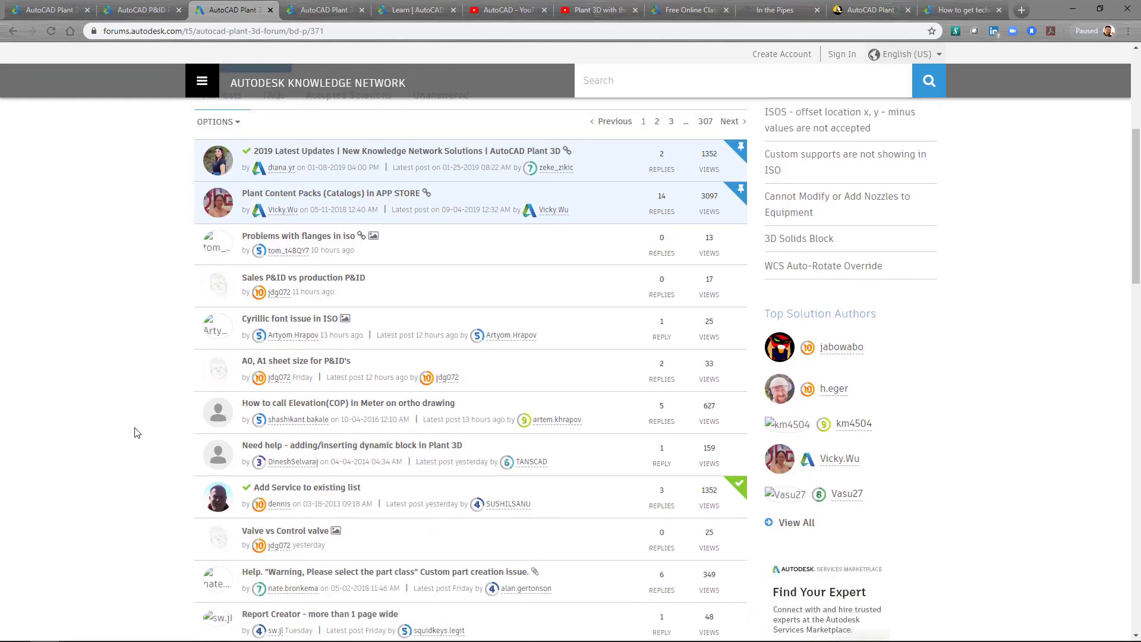
pyautogui.scroll(-3)
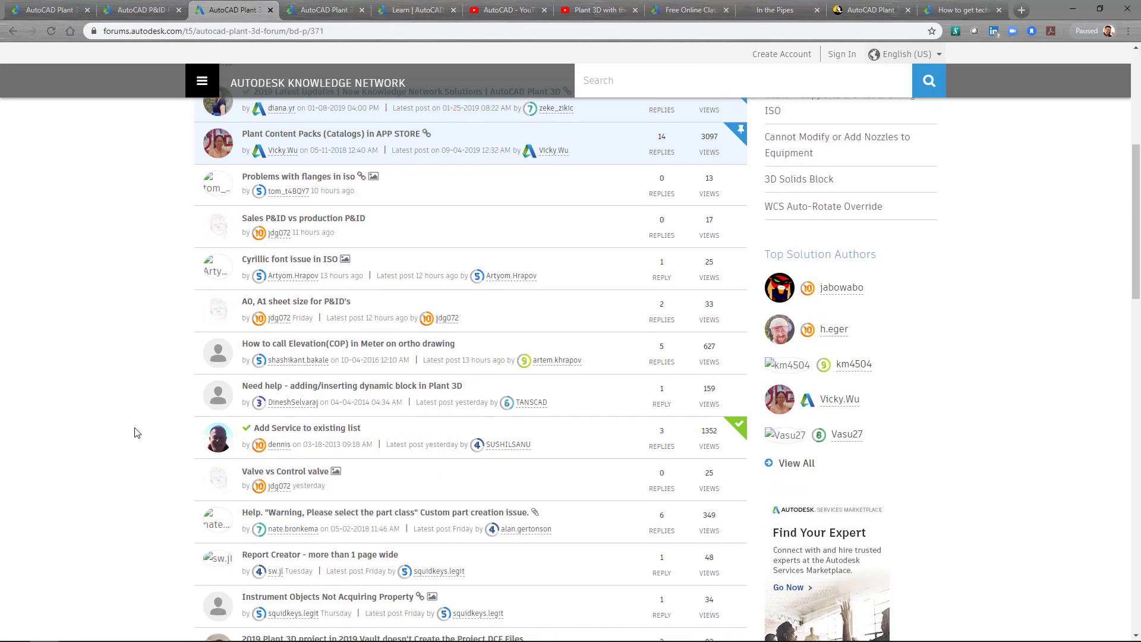
pyautogui.moveTo(307, 454)
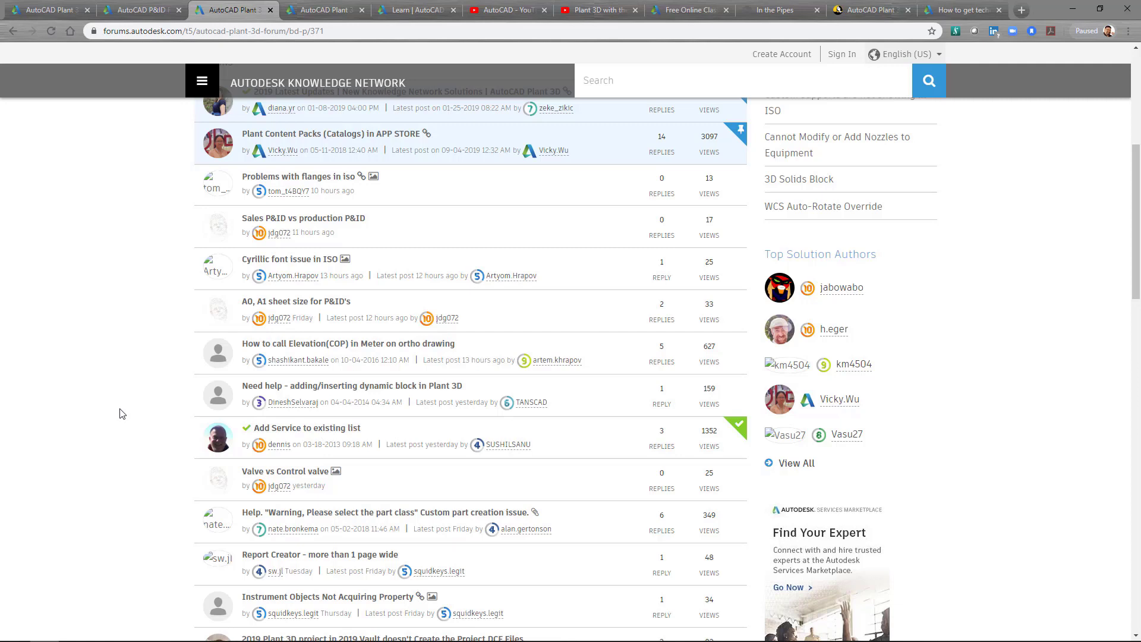
pyautogui.scroll(-3)
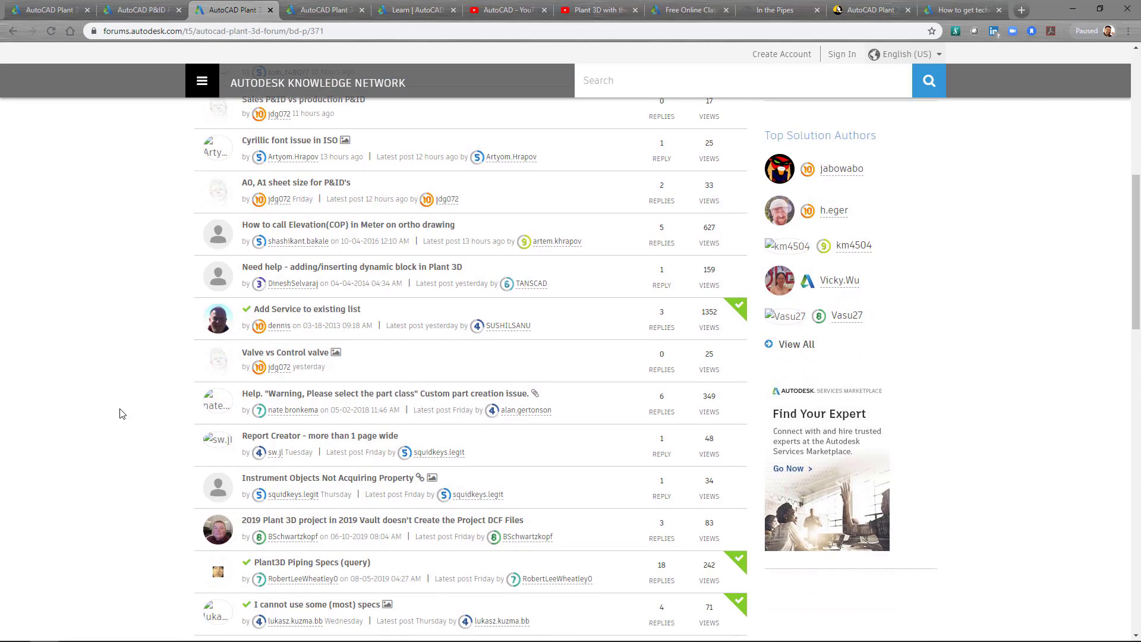
pyautogui.moveTo(168, 322)
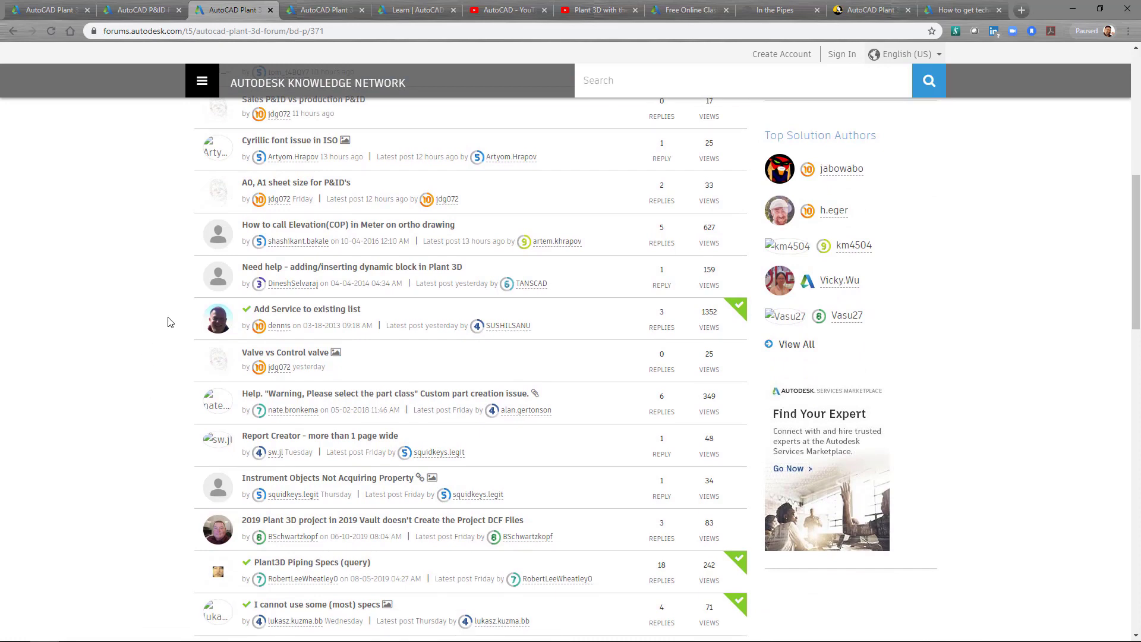
pyautogui.moveTo(735, 325)
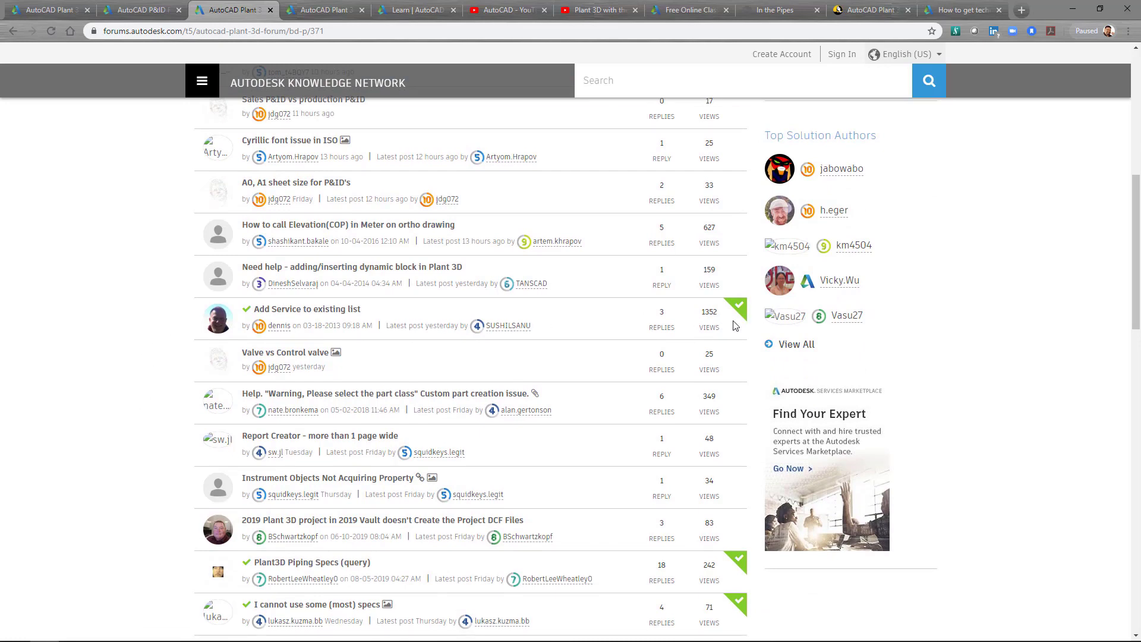
pyautogui.scroll(-3)
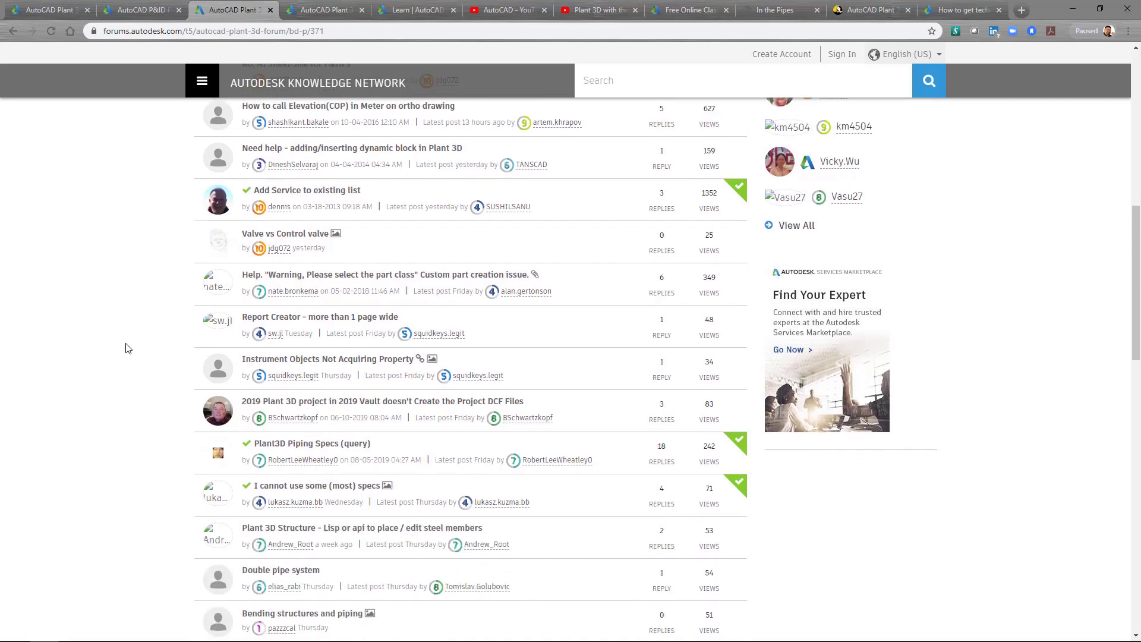
pyautogui.scroll(-3)
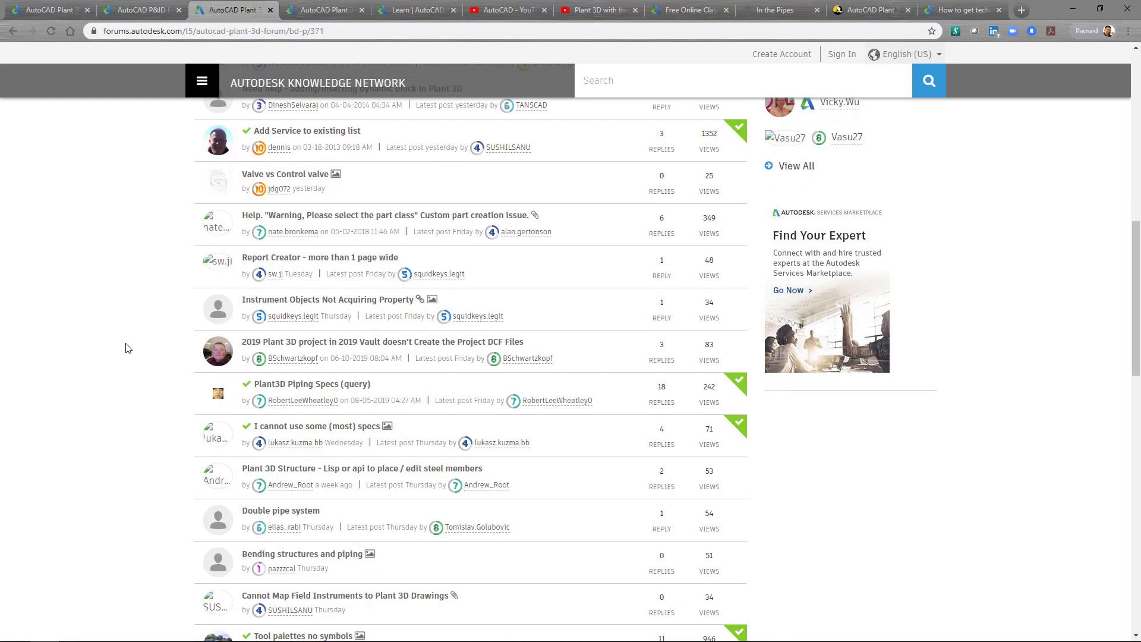
pyautogui.moveTo(133, 357)
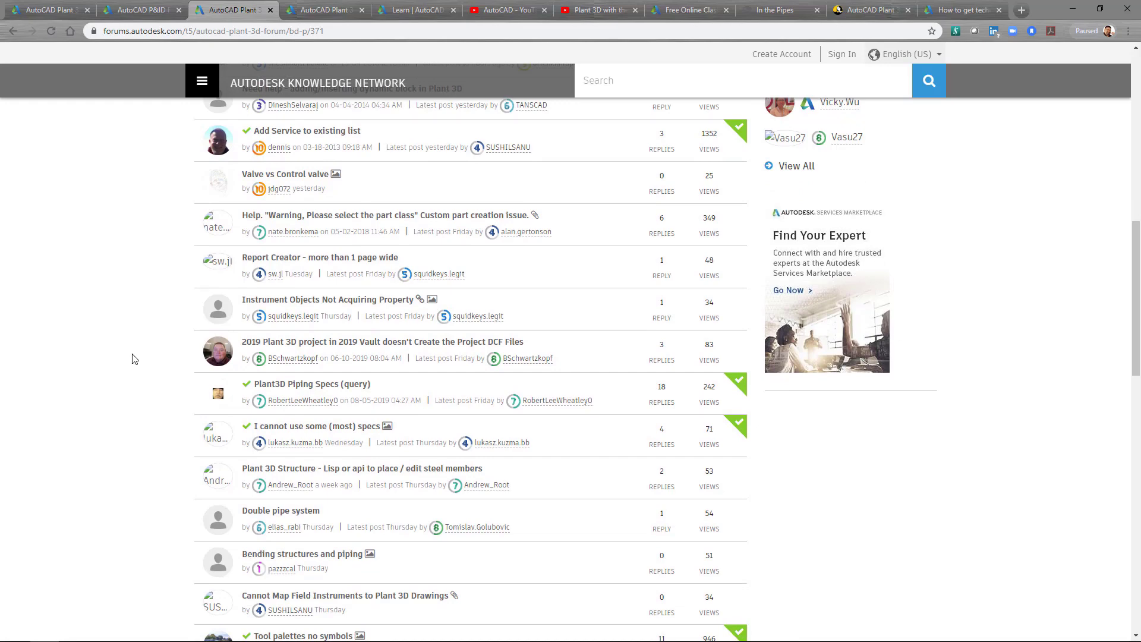
pyautogui.scroll(-3)
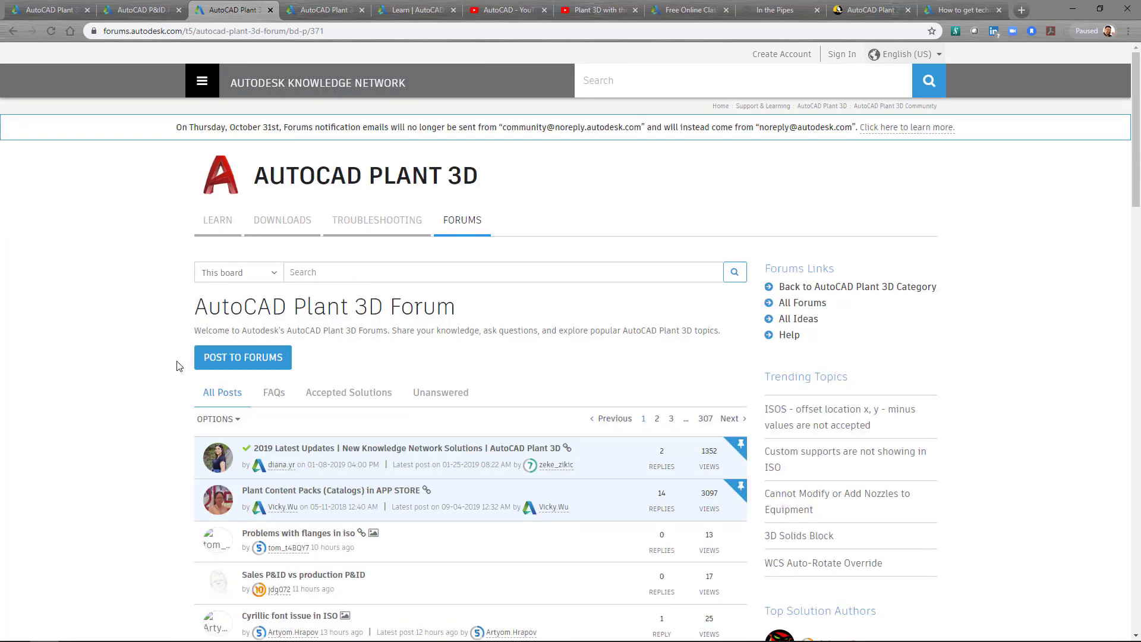
pyautogui.scroll(-3)
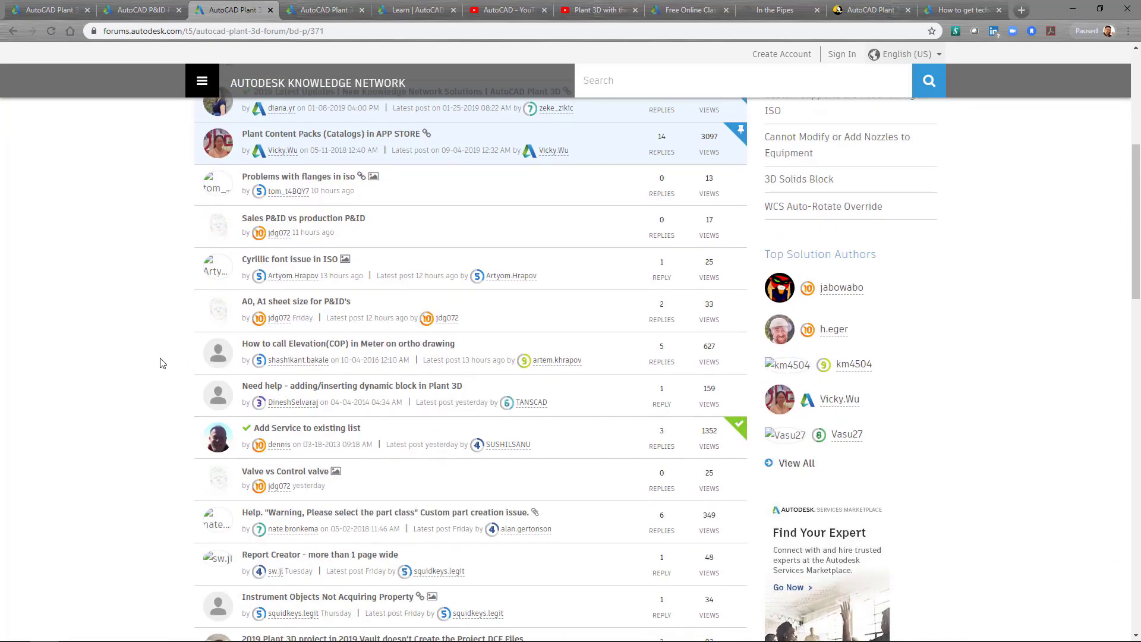
pyautogui.moveTo(476, 420)
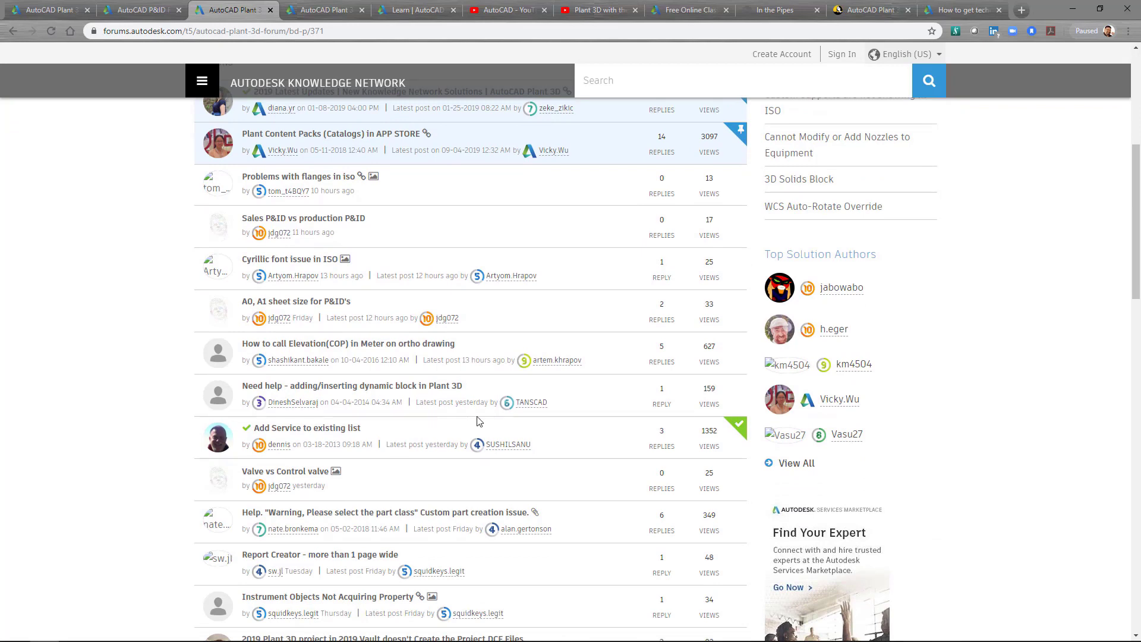
pyautogui.moveTo(90, 454)
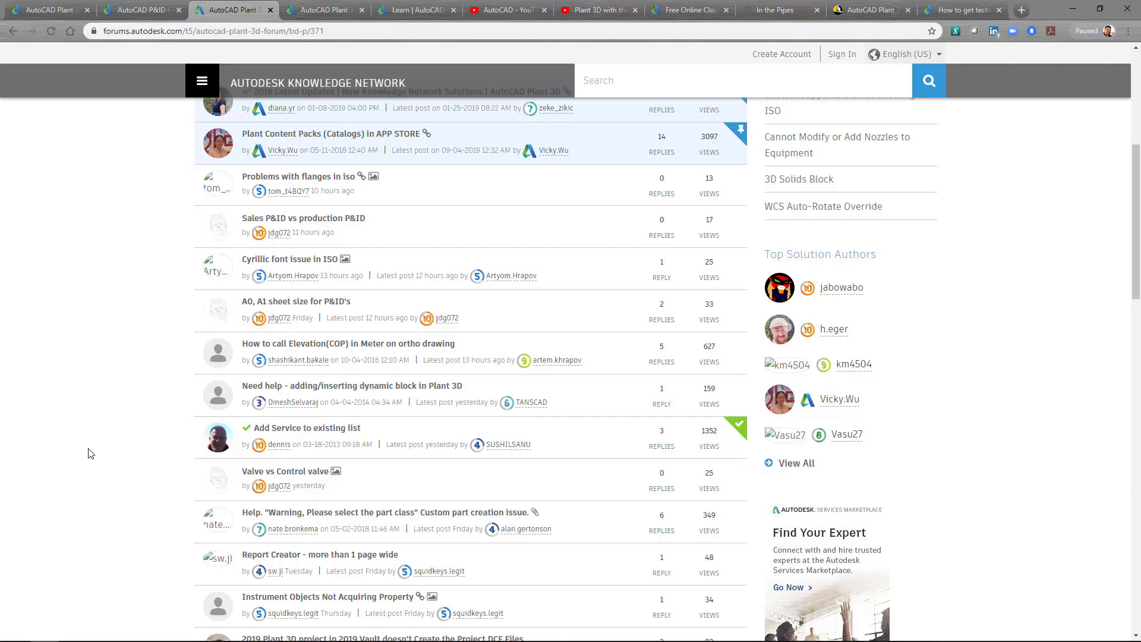
pyautogui.moveTo(123, 456)
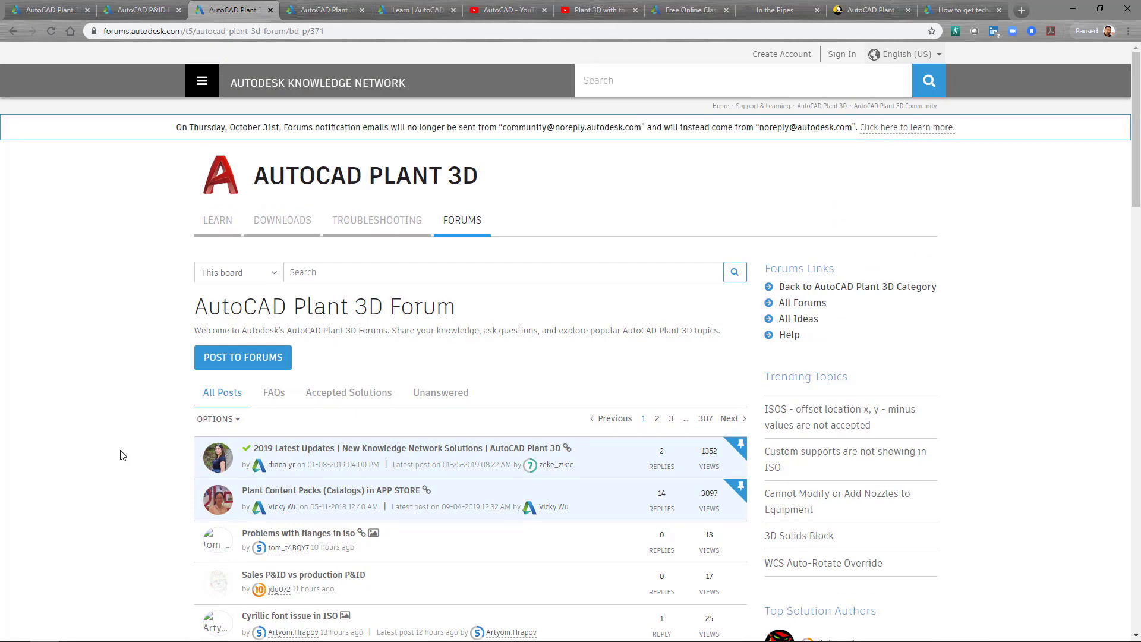
pyautogui.click(415, 9)
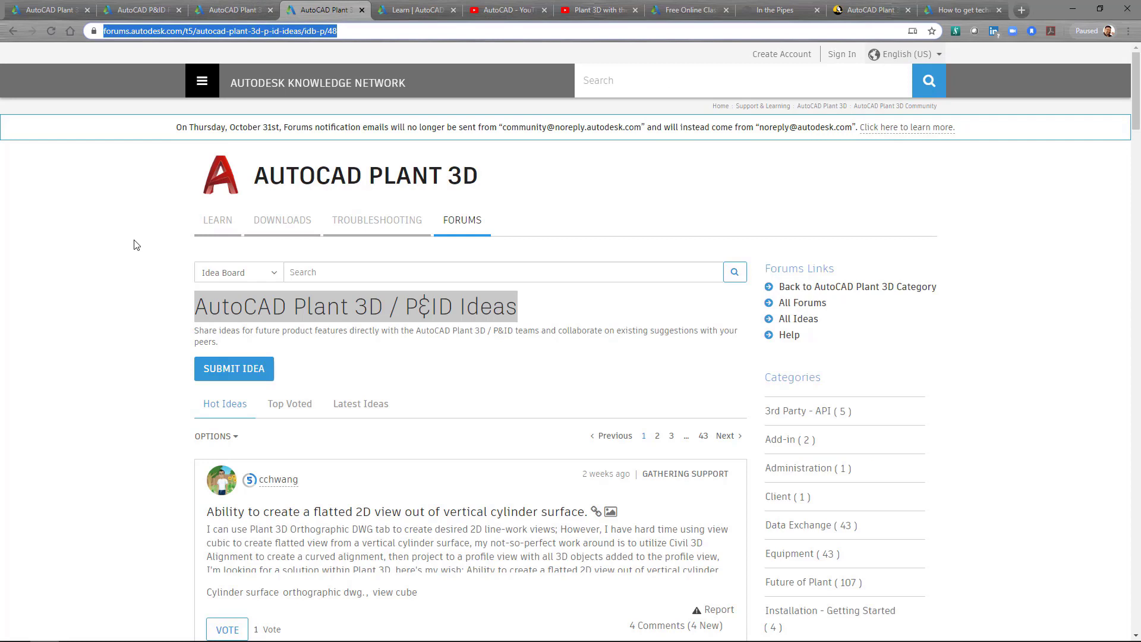
pyautogui.moveTo(133, 245)
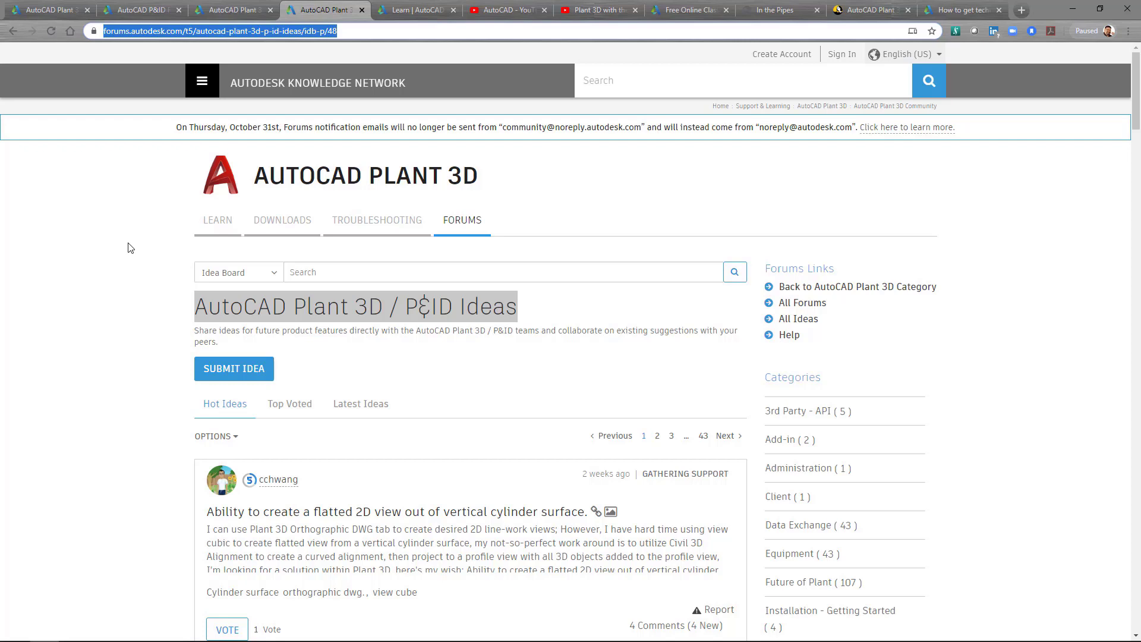
pyautogui.moveTo(121, 309)
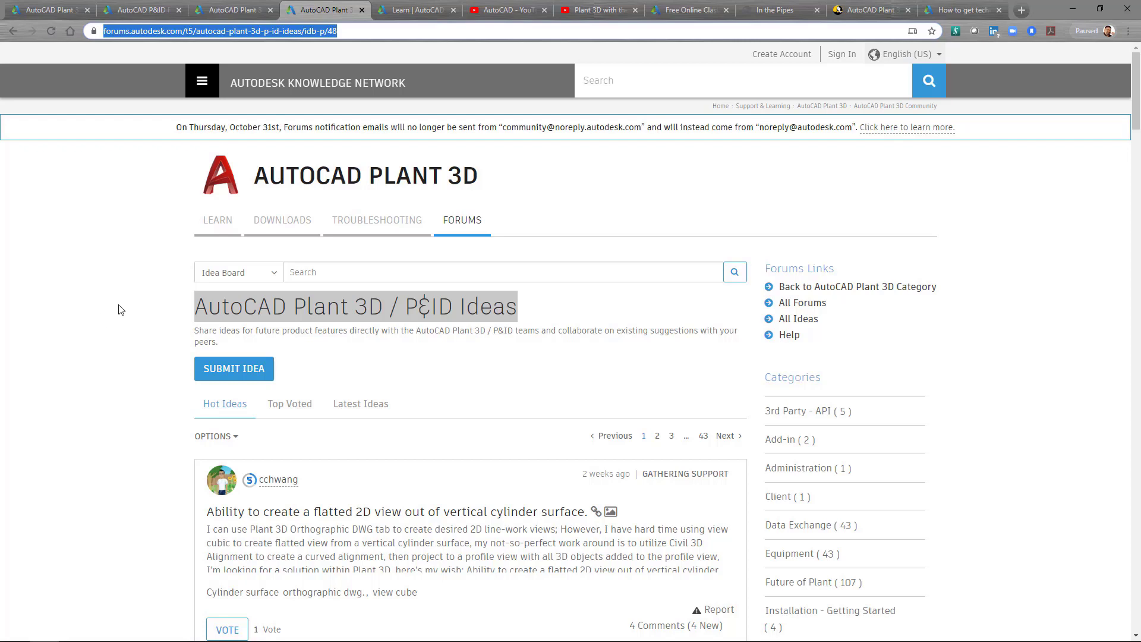
# Scroll through hot Plant 3D ideas like Valve operator creator, then switch to the Learn page
pyautogui.scroll(-3)
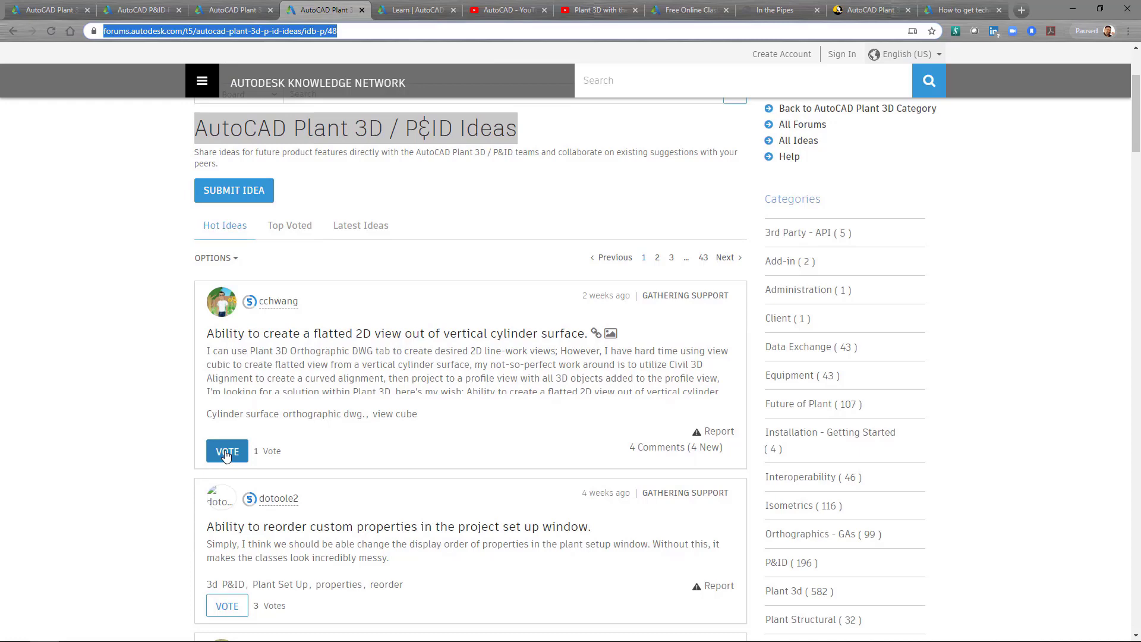
pyautogui.scroll(-3)
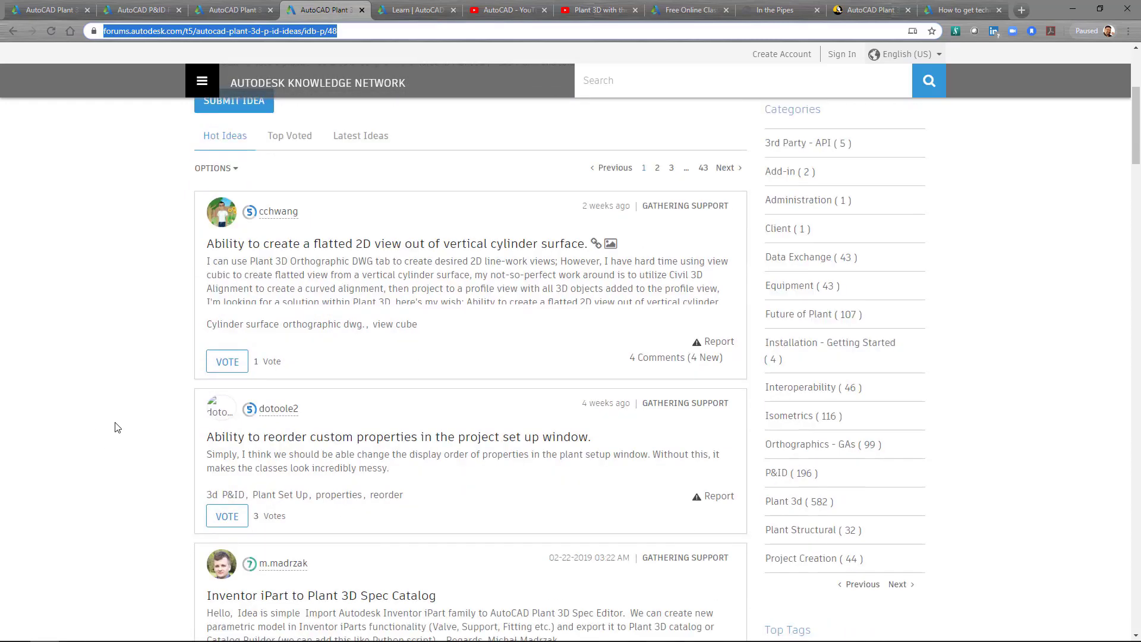
pyautogui.scroll(-3)
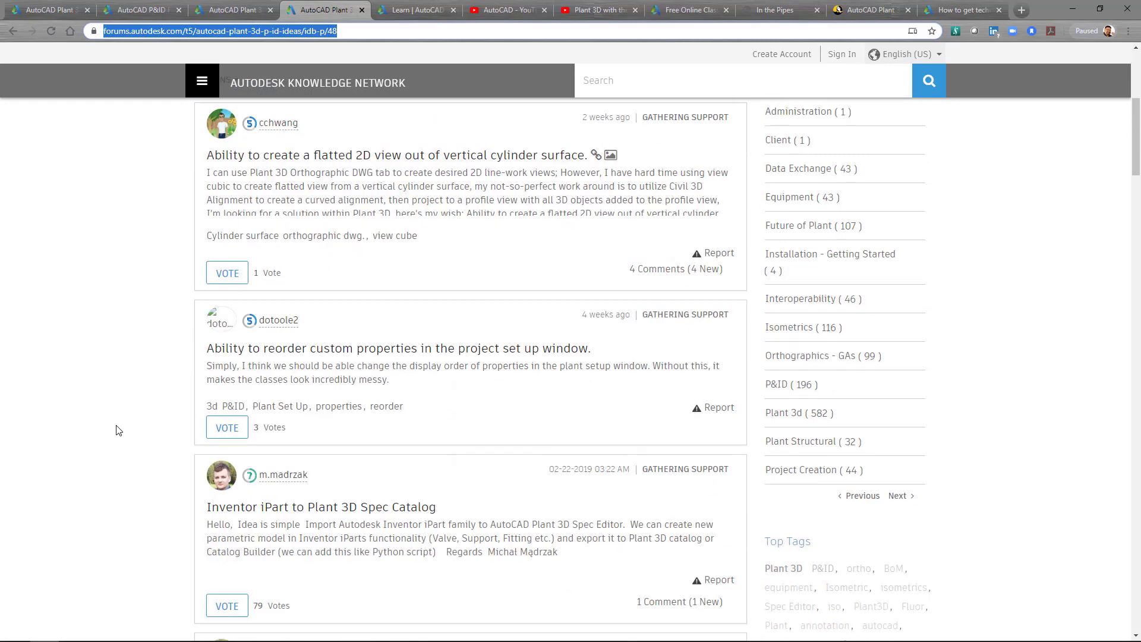
pyautogui.scroll(-3)
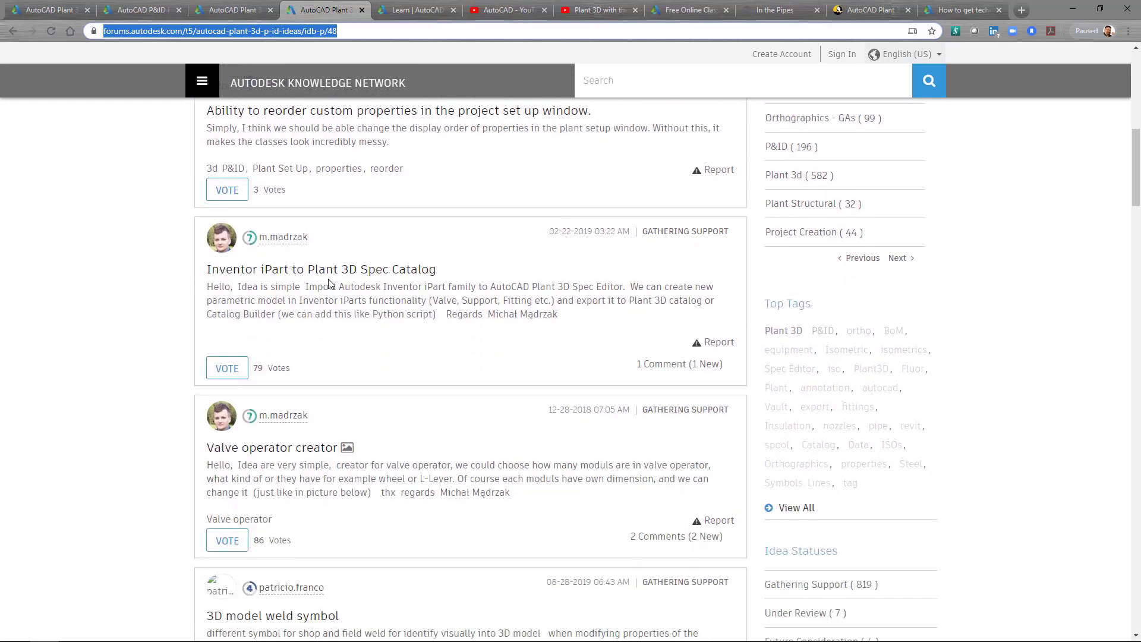
pyautogui.moveTo(129, 333)
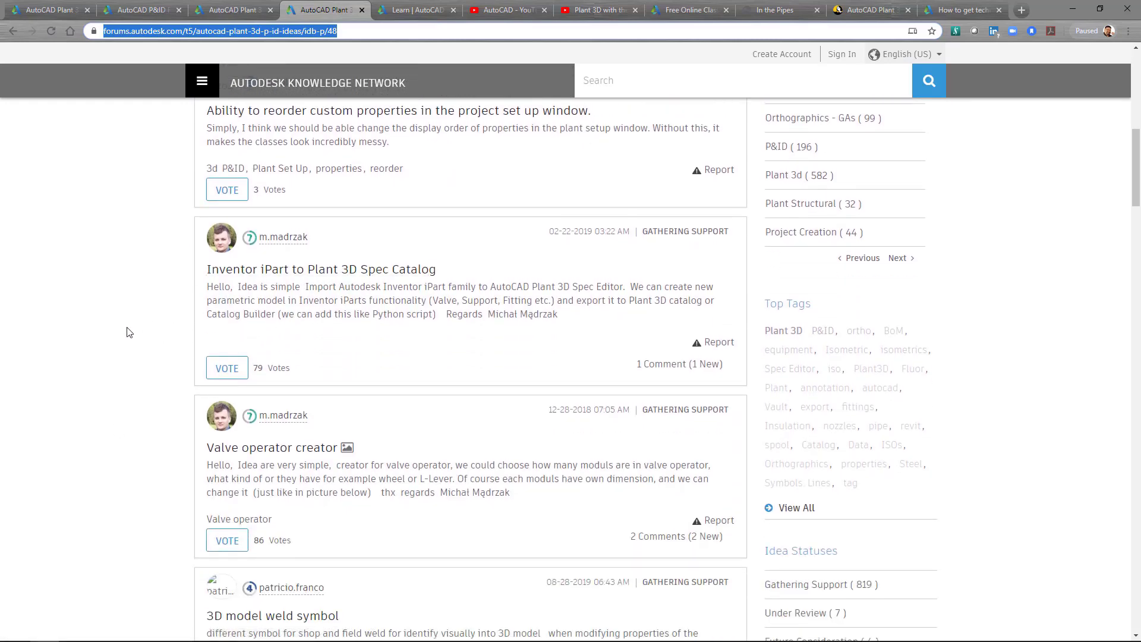
pyautogui.scroll(-3)
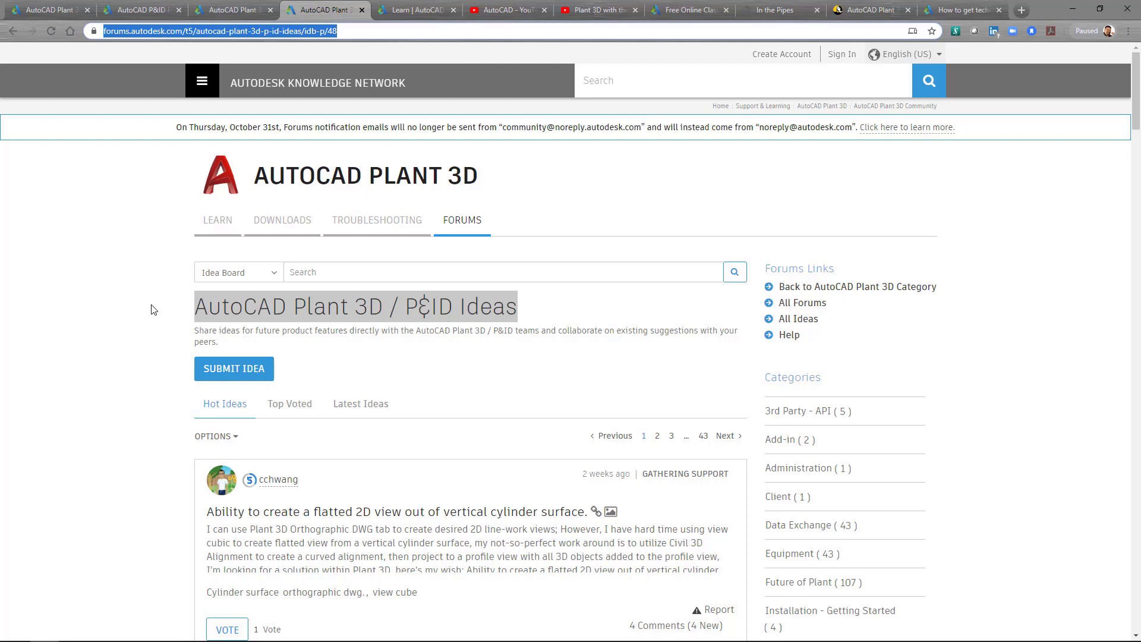
pyautogui.moveTo(142, 291)
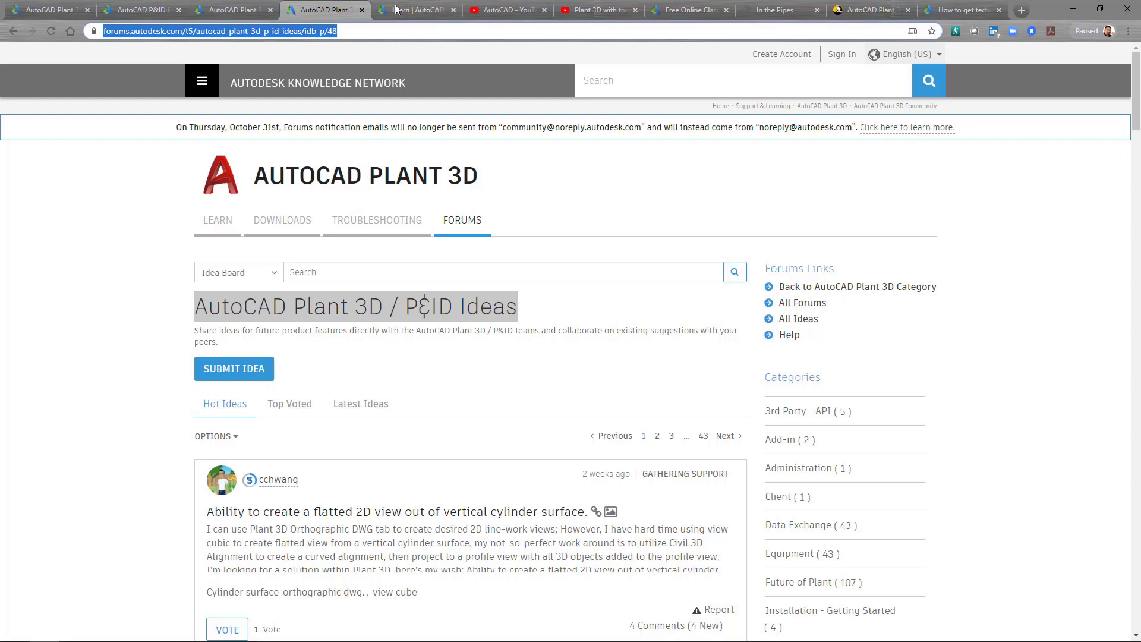
pyautogui.click(415, 9)
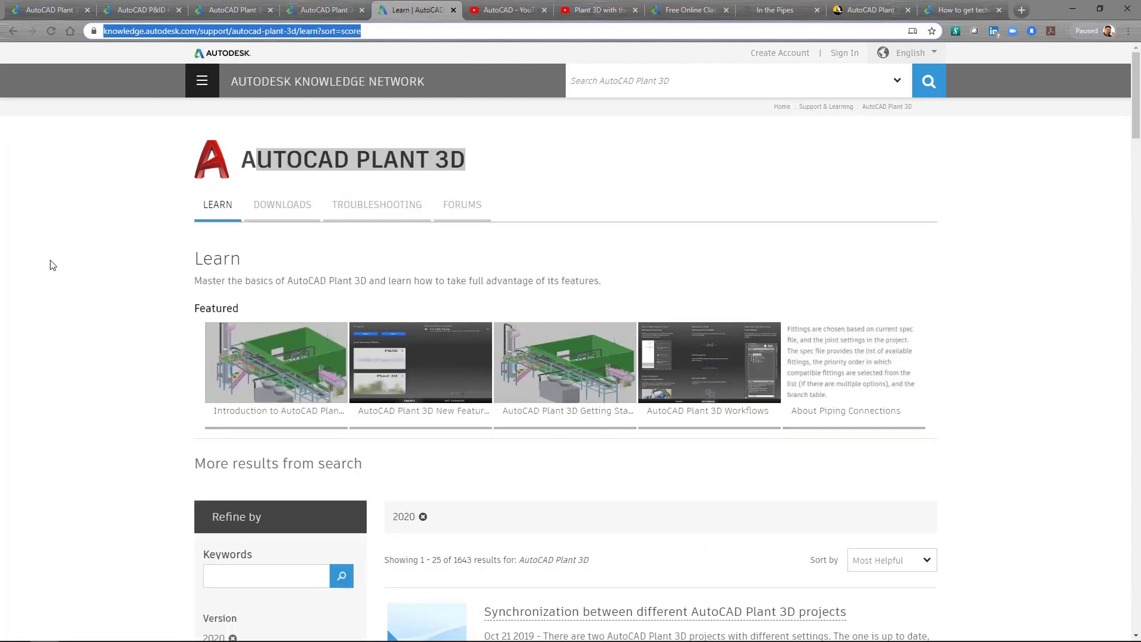
pyautogui.moveTo(291, 121)
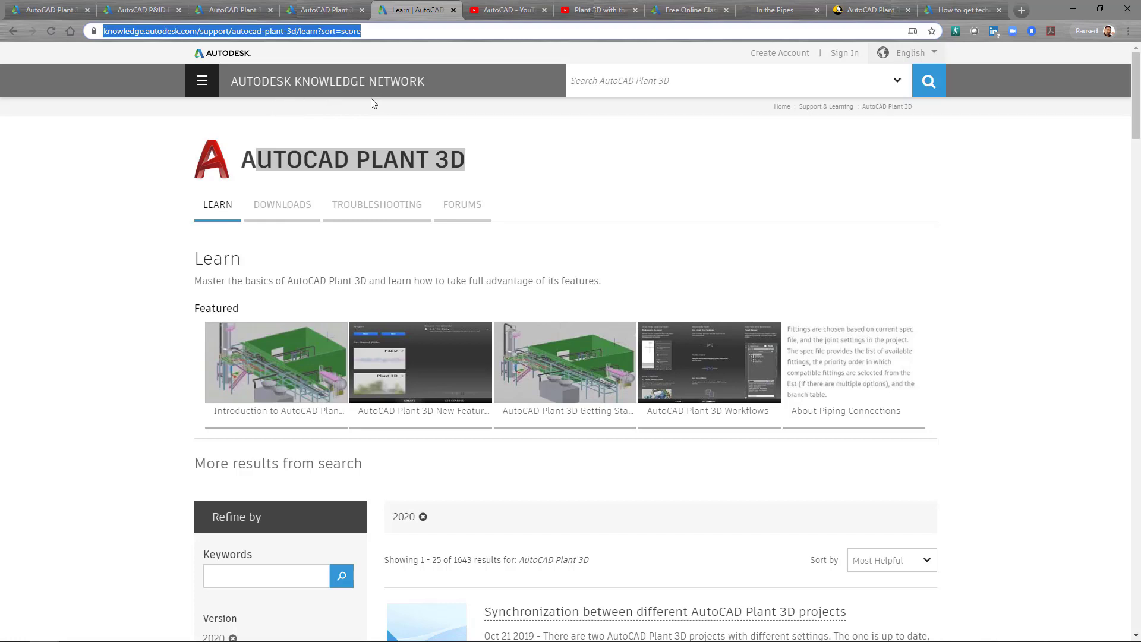
pyautogui.moveTo(117, 238)
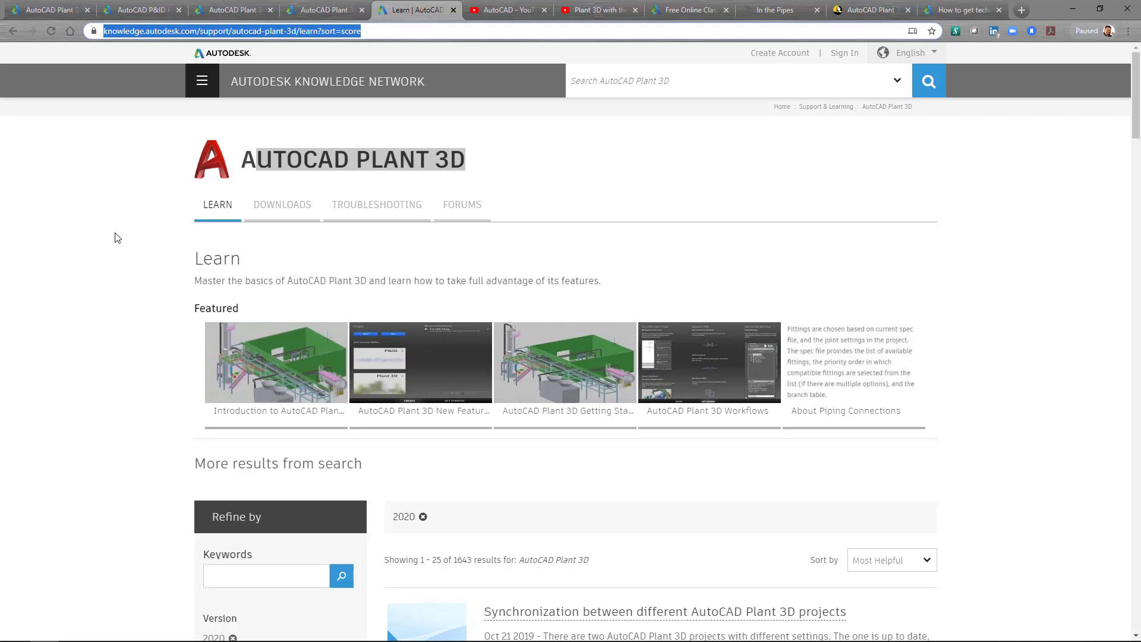
# Scroll the Plant 3D 2020 results and open 'How to create a saddle clamp in AutoCAD Plant 3D'
pyautogui.scroll(-3)
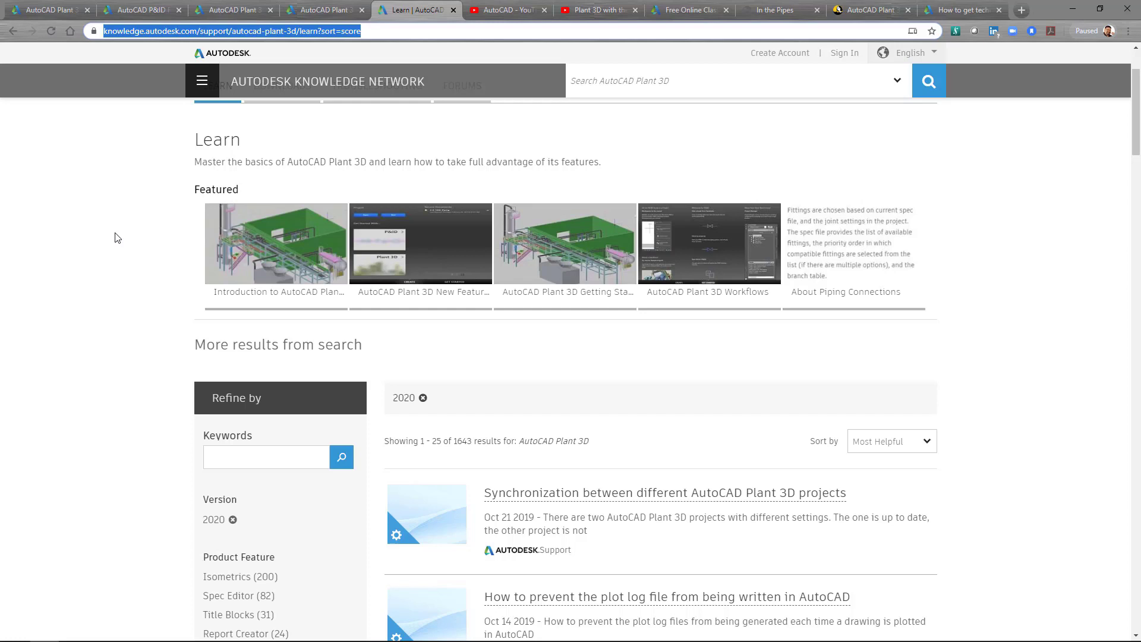
pyautogui.scroll(-3)
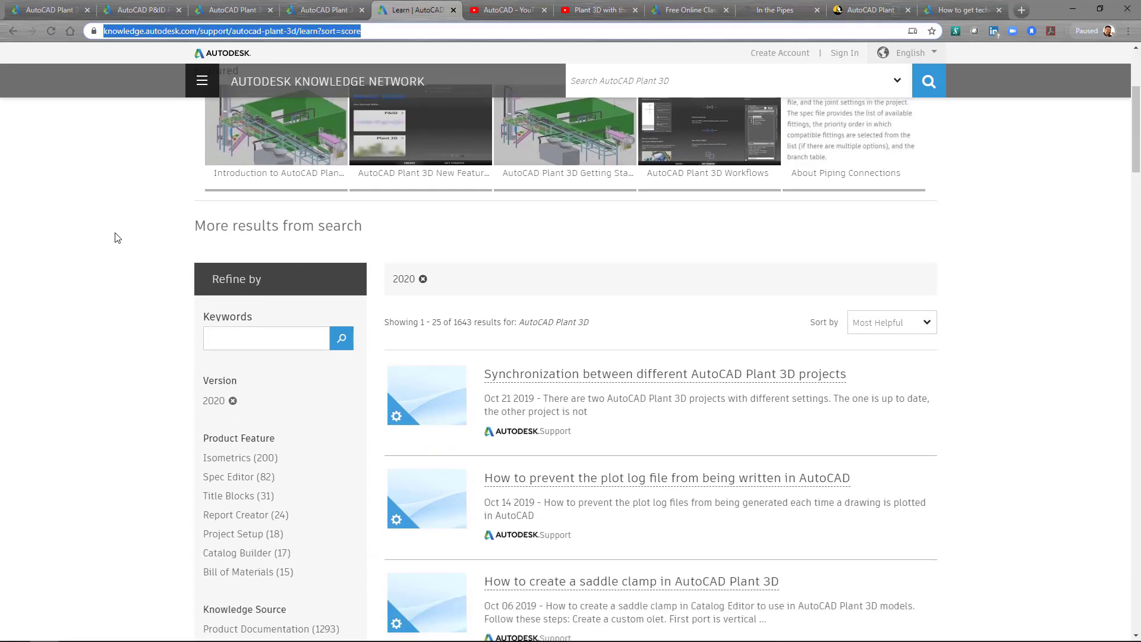
pyautogui.scroll(-3)
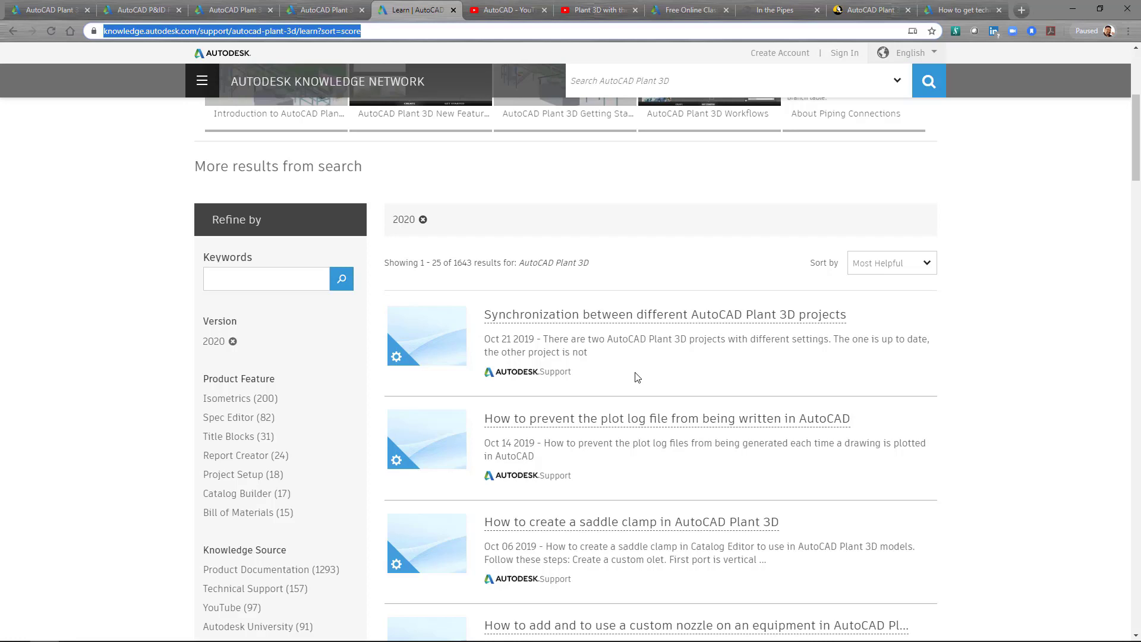
pyautogui.moveTo(133, 369)
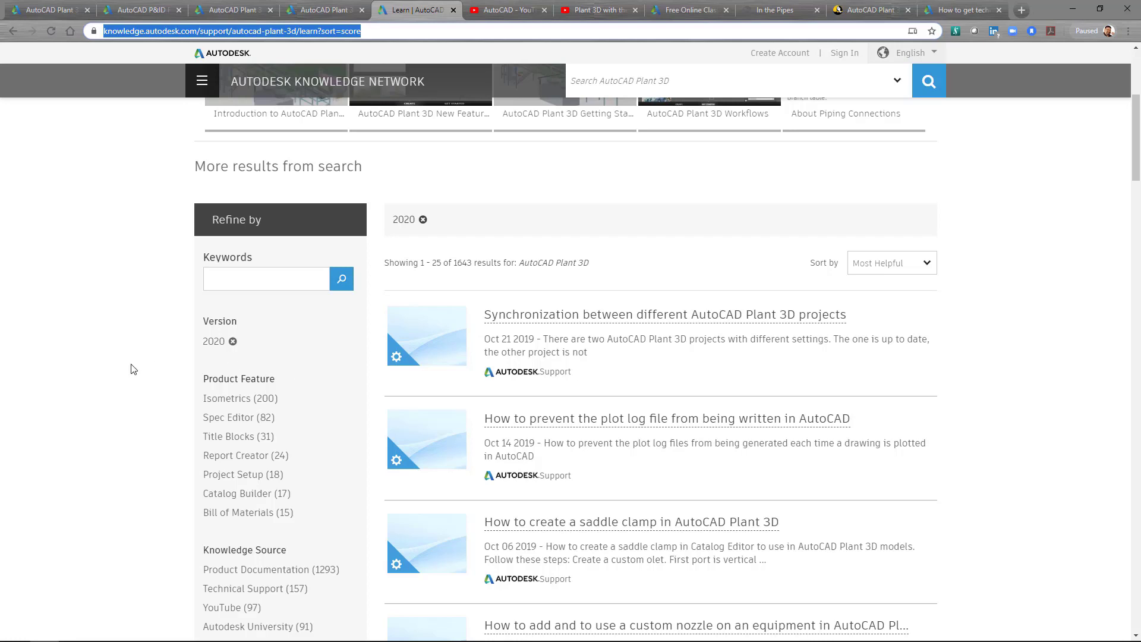
pyautogui.scroll(-3)
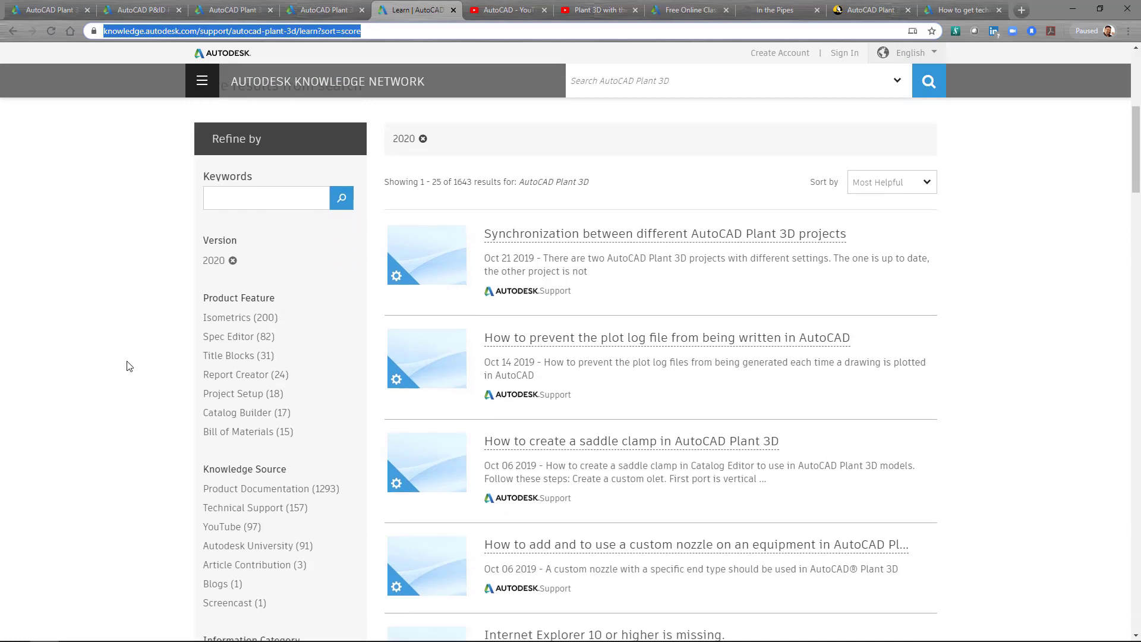
pyautogui.scroll(-3)
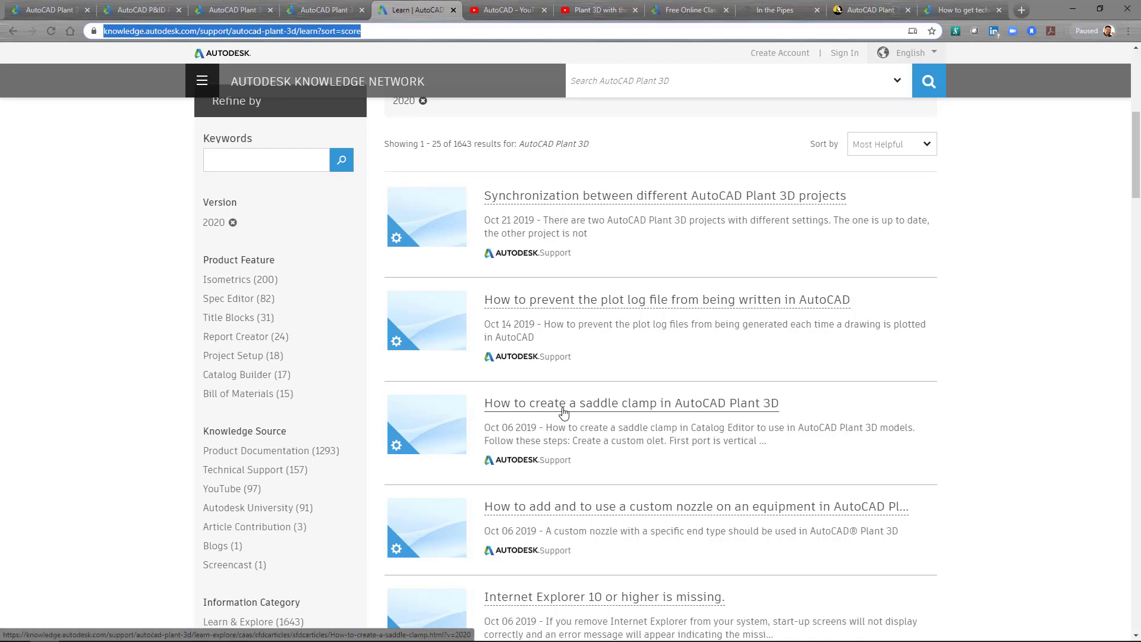
pyautogui.click(630, 402)
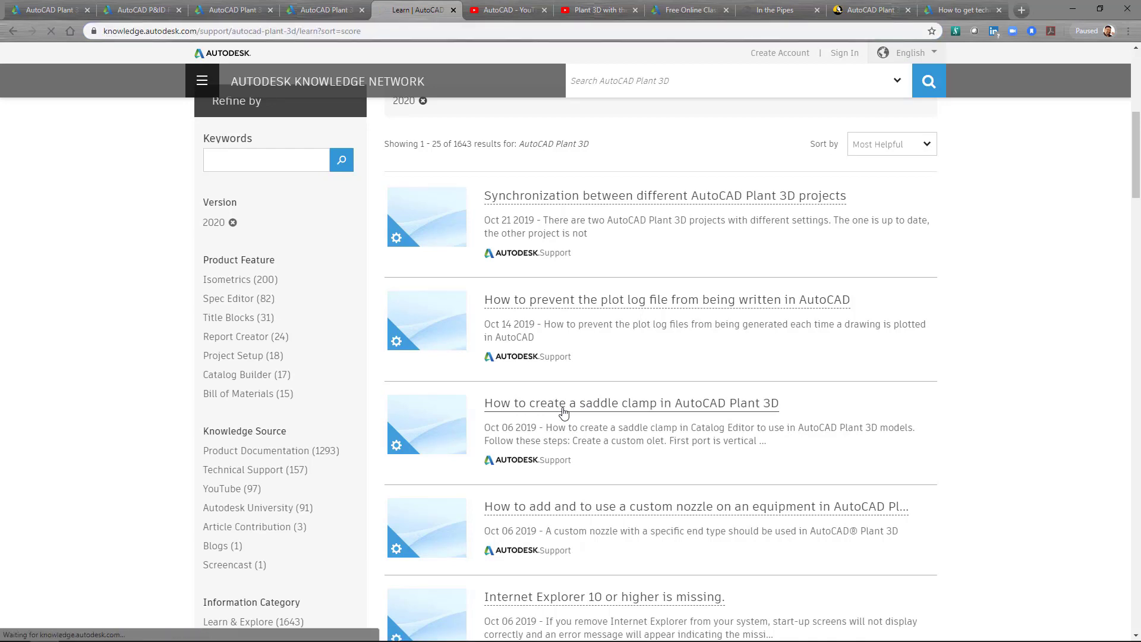
# Read the saddle clamp article's solution and advantages, then return to the 2020 results list
pyautogui.click(632, 403)
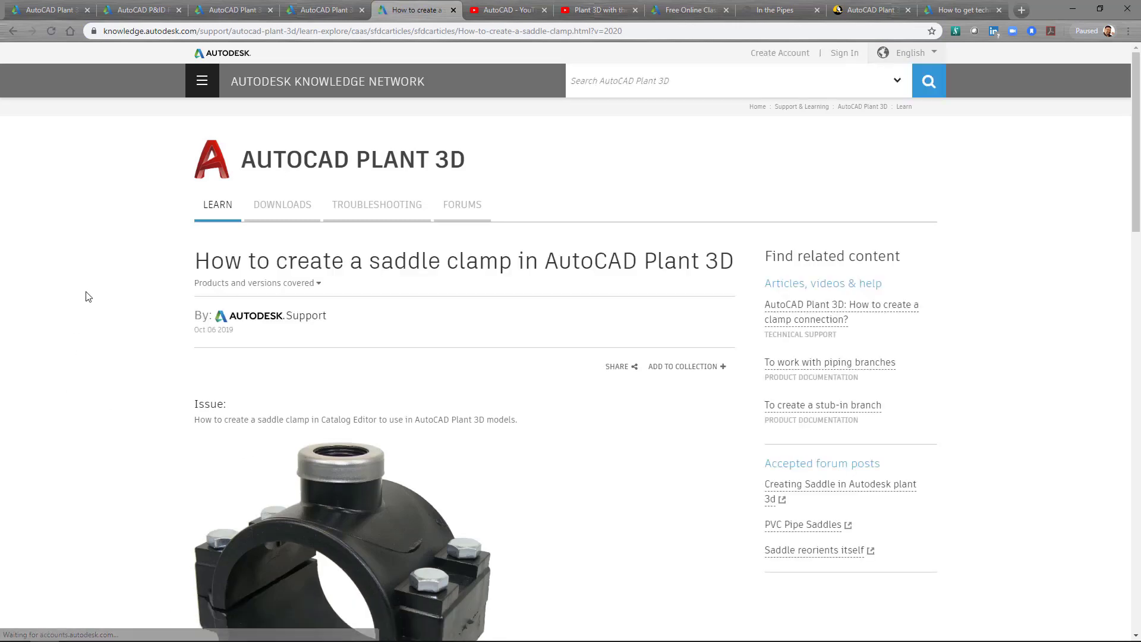
pyautogui.scroll(-3)
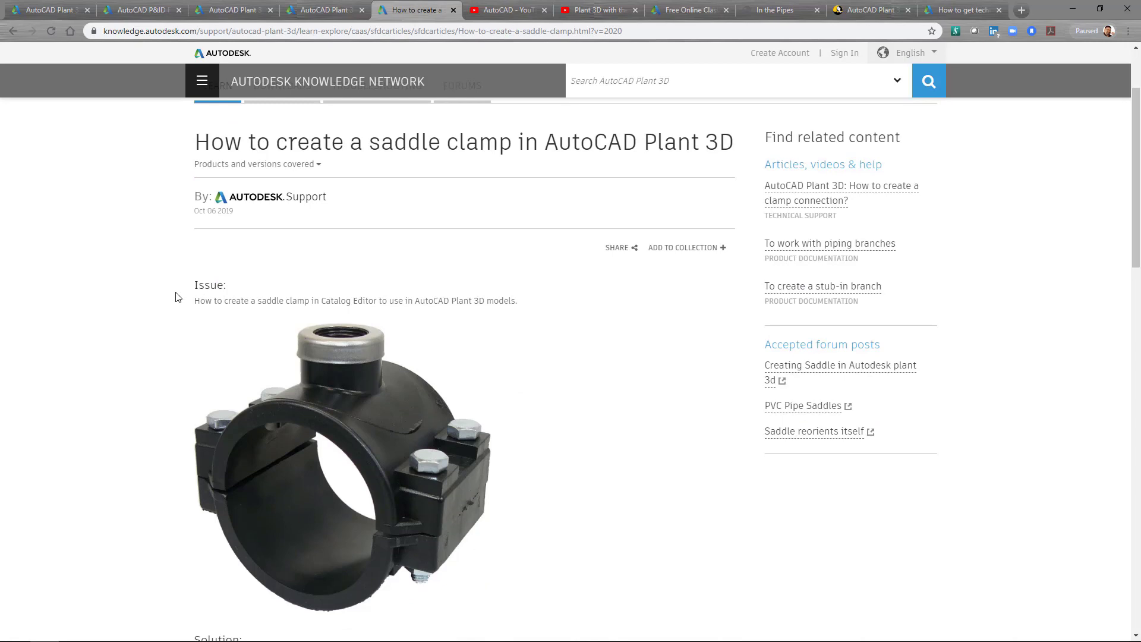
pyautogui.scroll(-3)
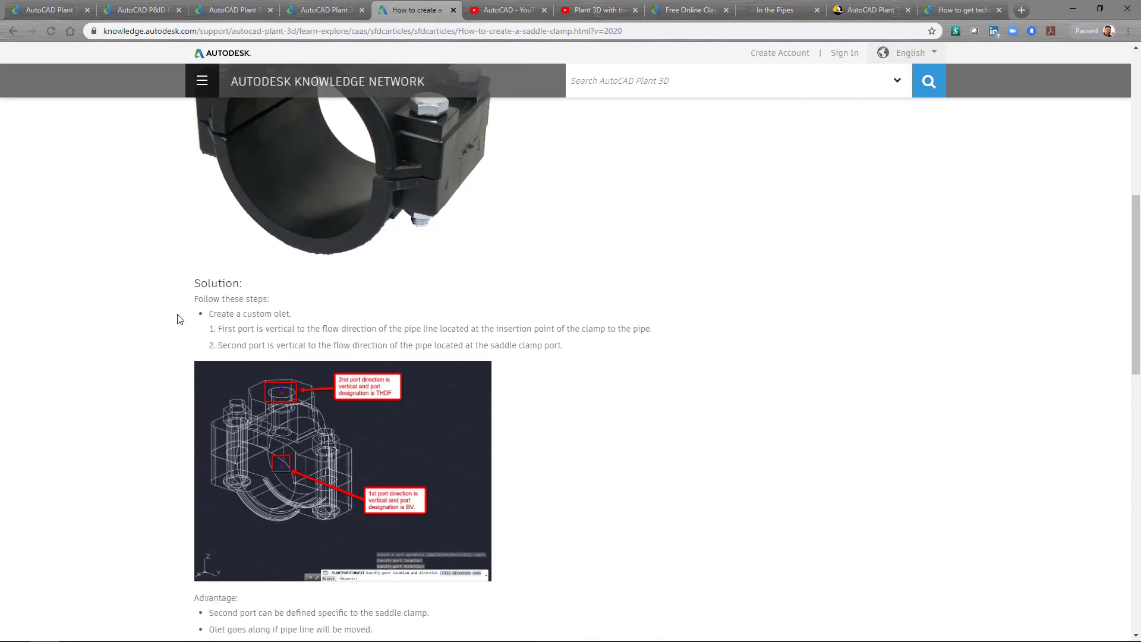
pyautogui.moveTo(218, 298)
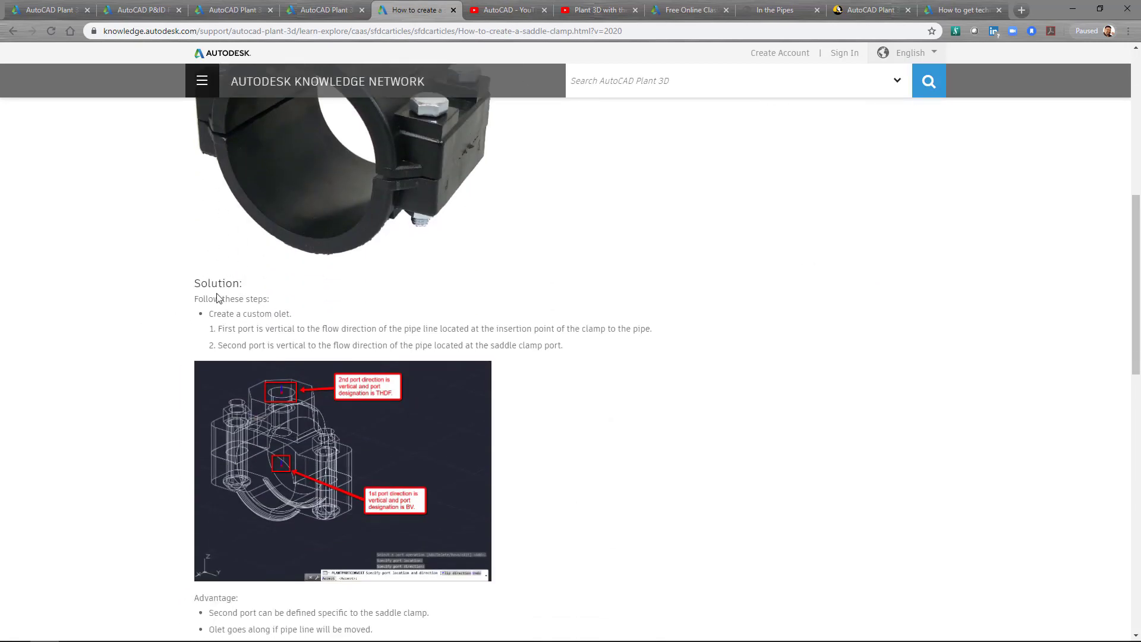
pyautogui.moveTo(120, 328)
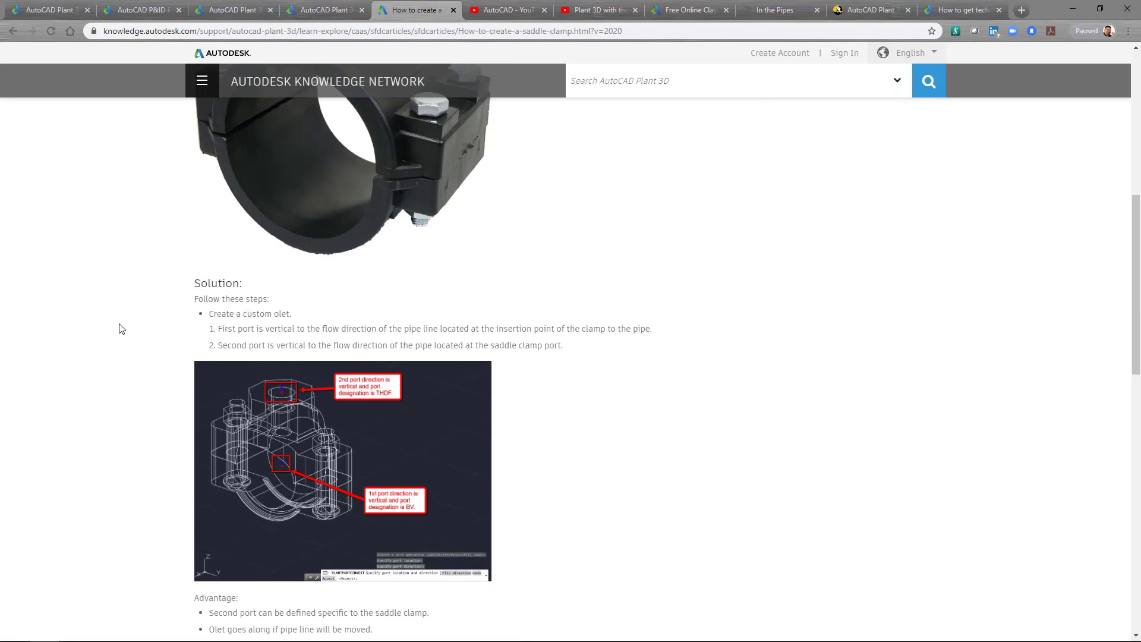
pyautogui.scroll(-3)
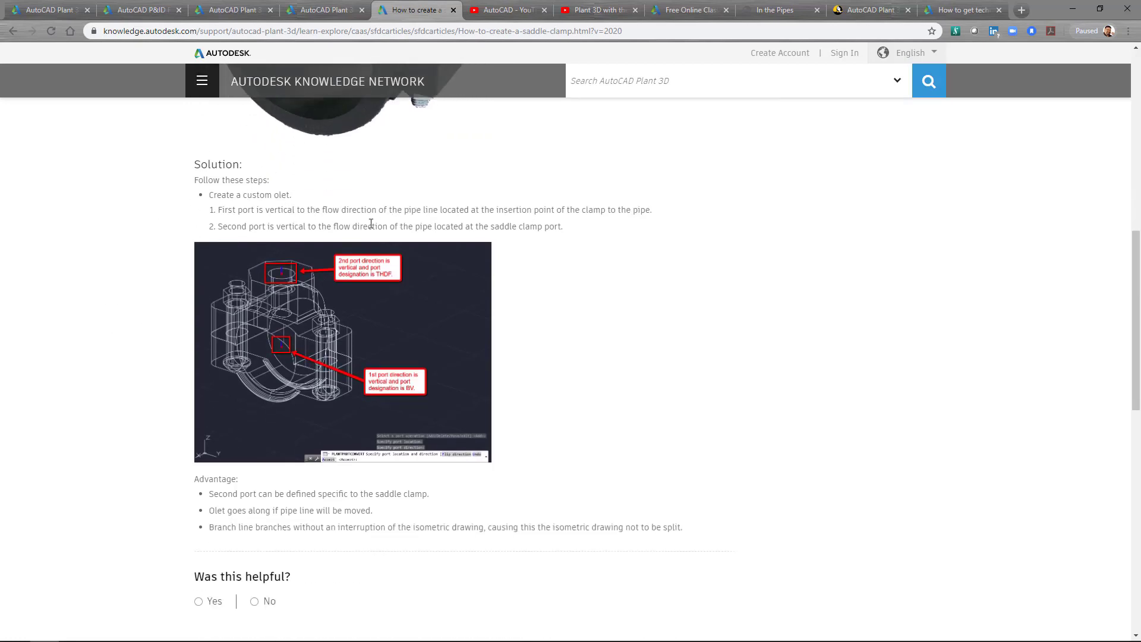
pyautogui.moveTo(161, 238)
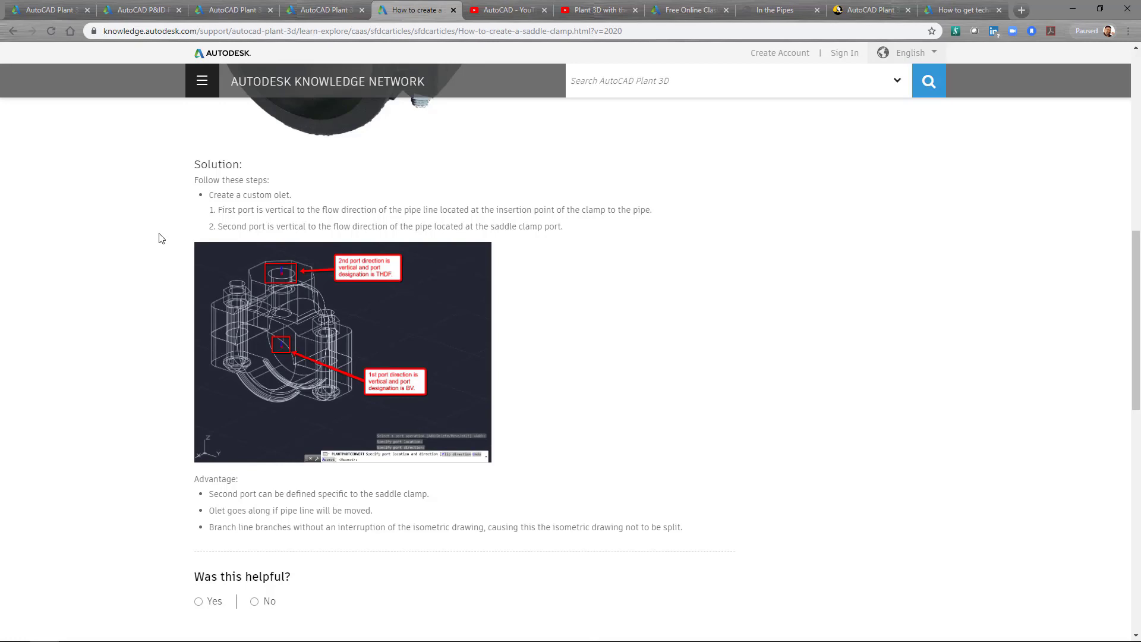
pyautogui.scroll(-3)
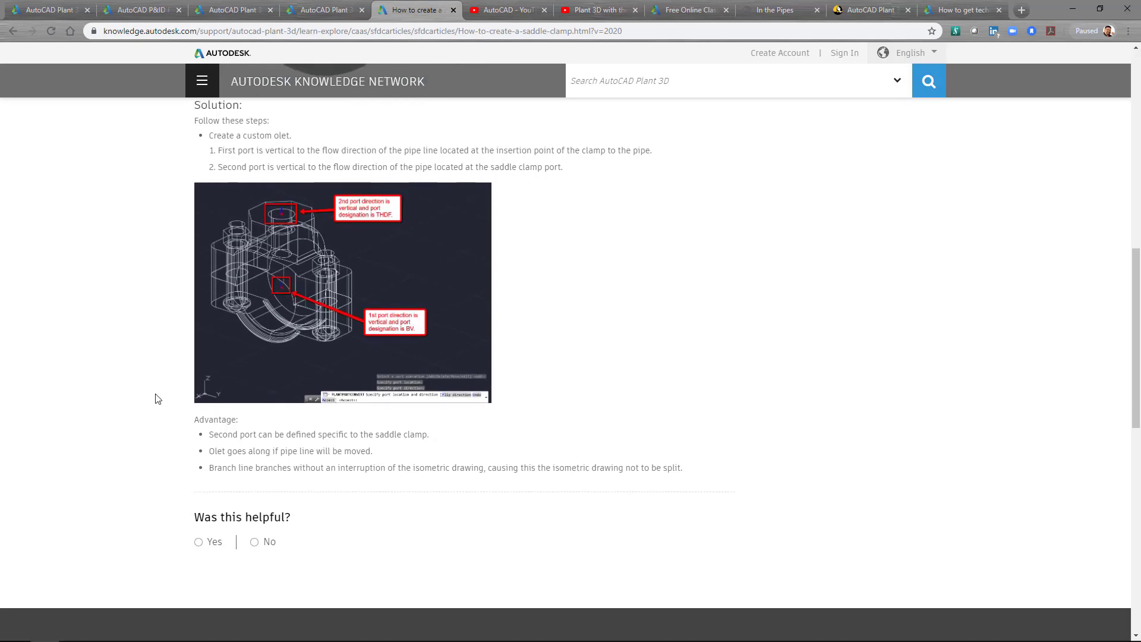
pyautogui.scroll(3)
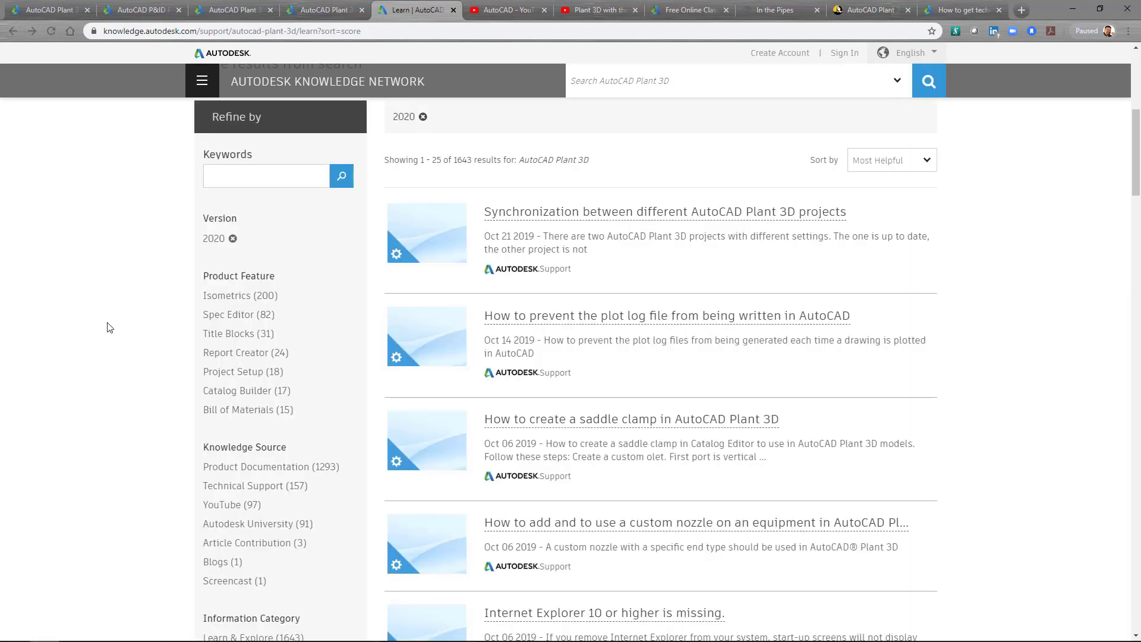
pyautogui.moveTo(184, 184)
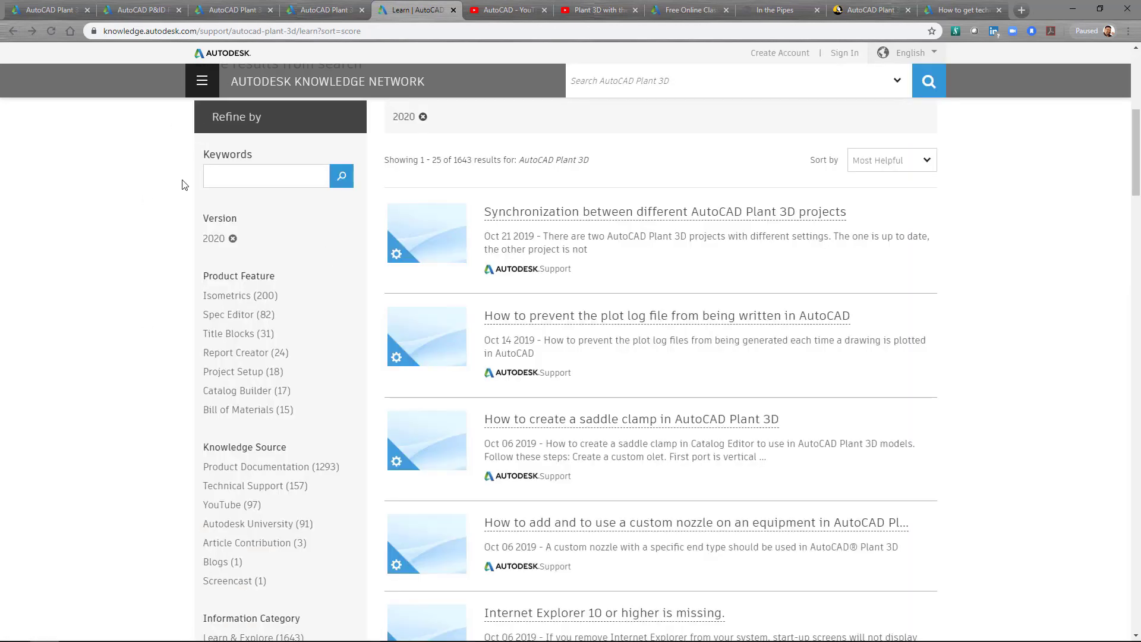
pyautogui.click(266, 175)
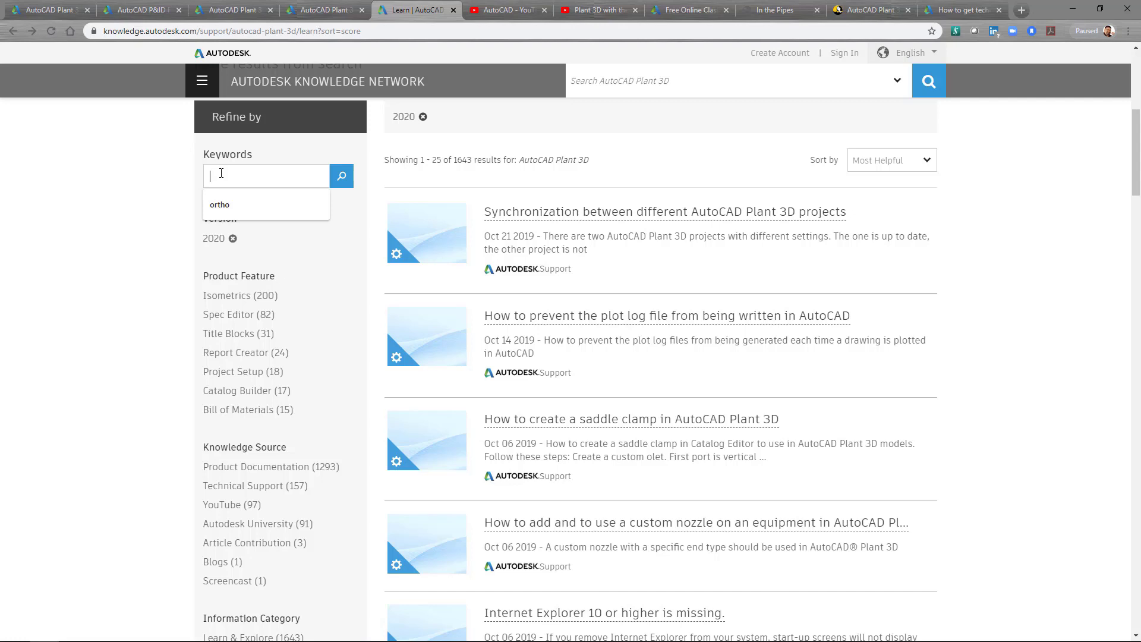
pyautogui.write('P7')
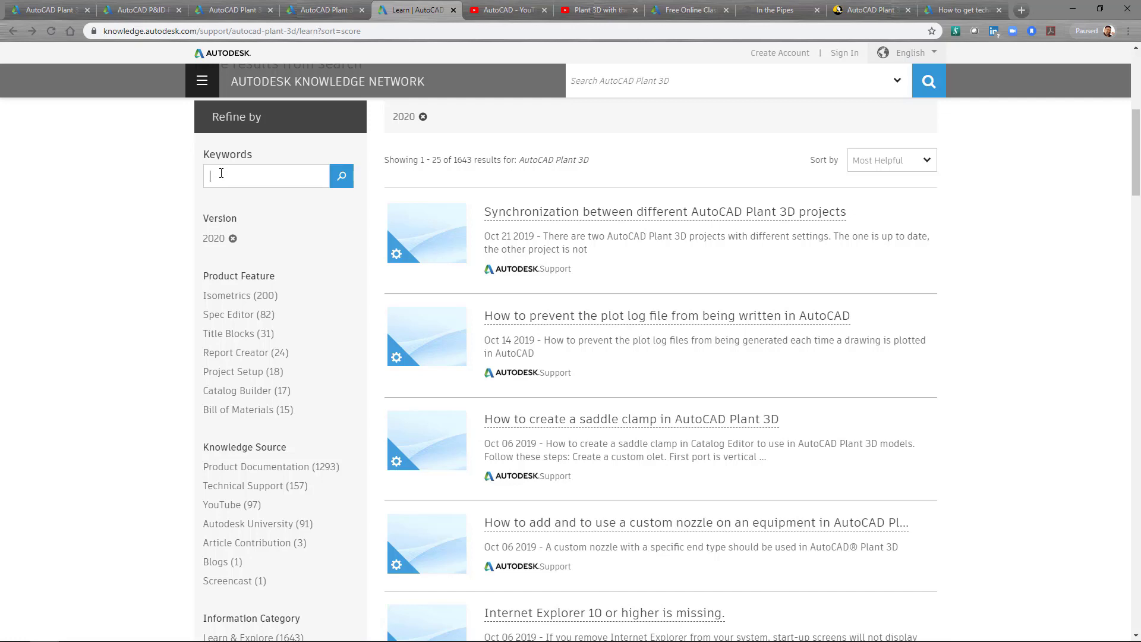
pyautogui.scroll(-3)
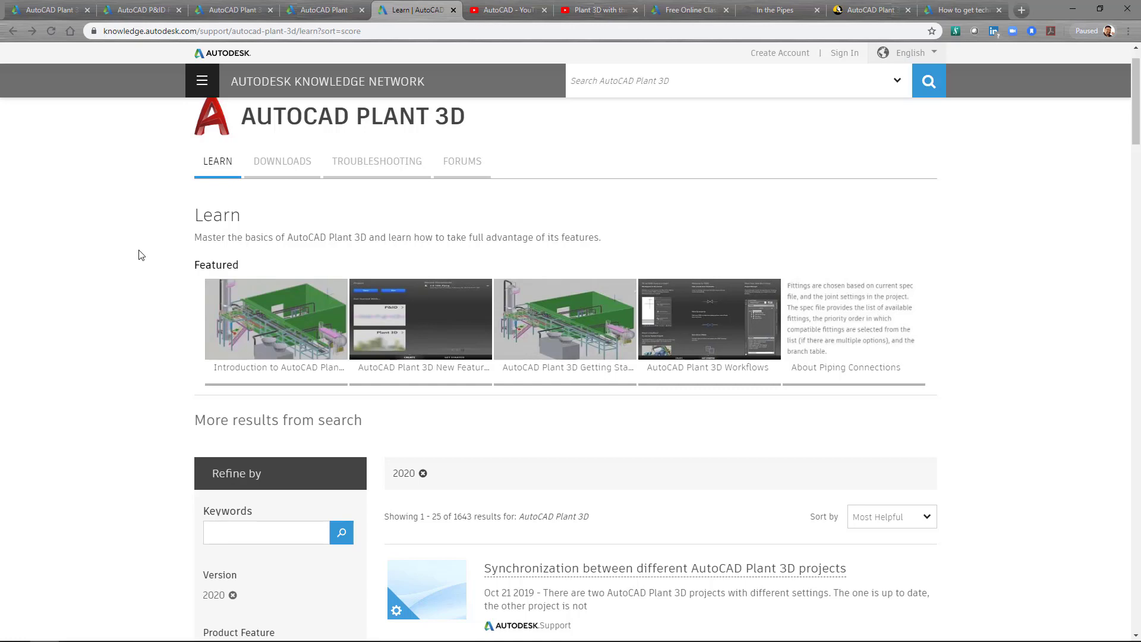
pyautogui.click(265, 532)
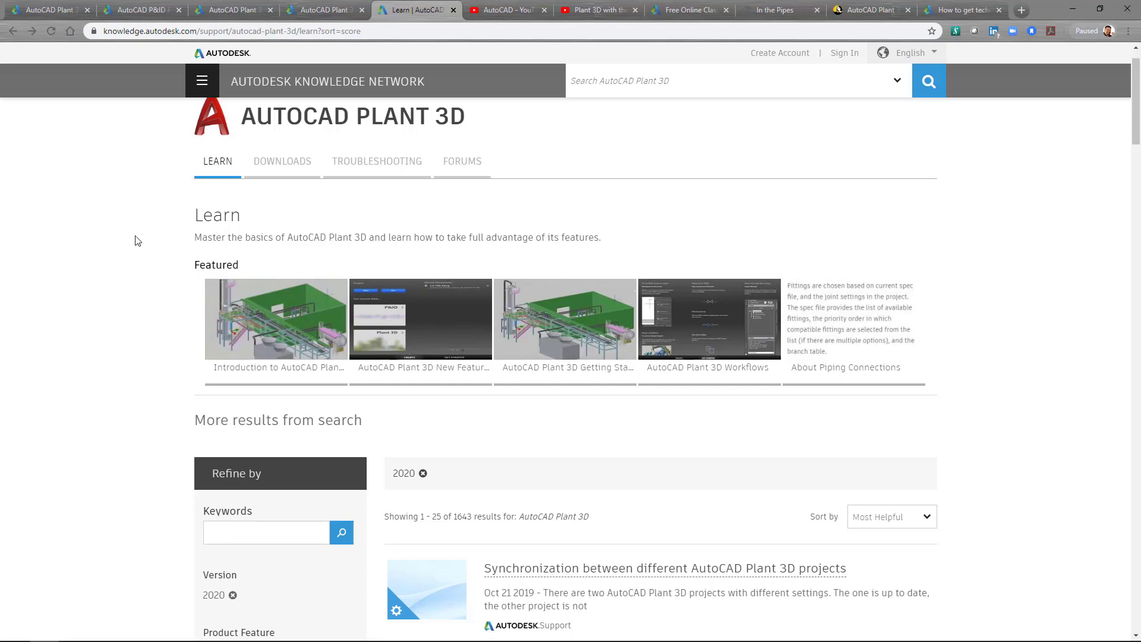
pyautogui.moveTo(506, 10)
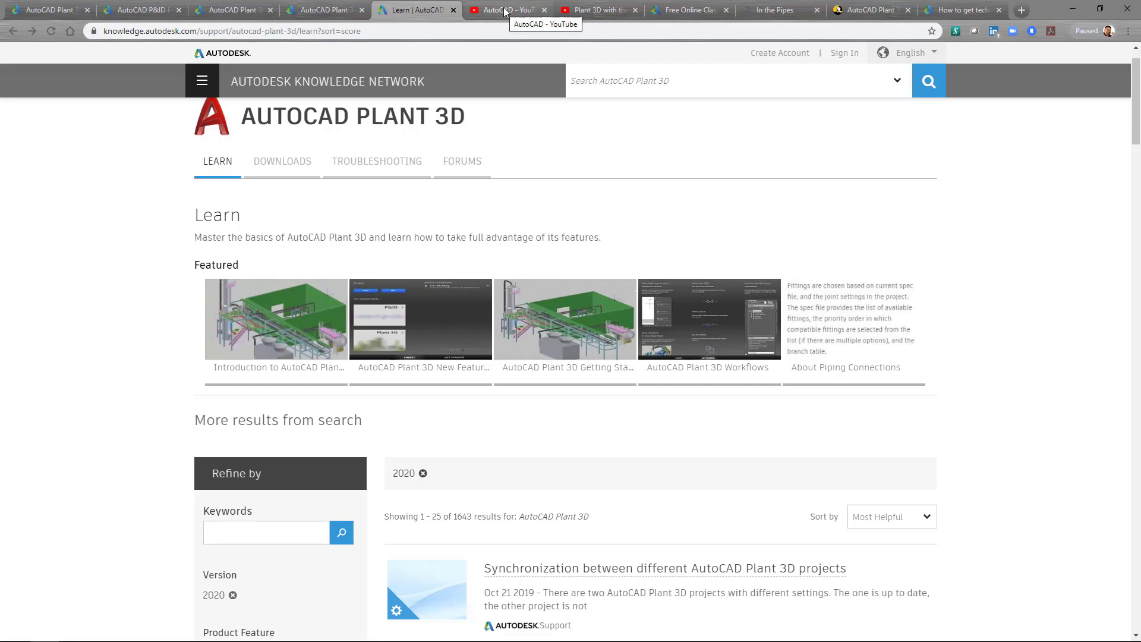
# Switch to the AutoCAD YouTube channel tab and open its empty channel search box
pyautogui.click(507, 10)
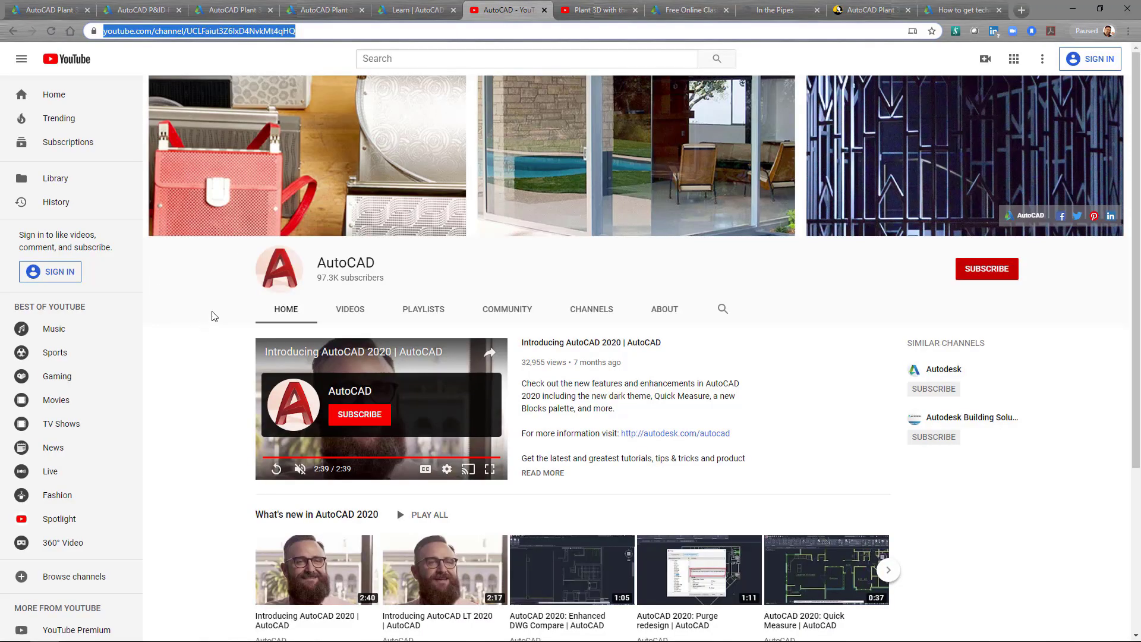
pyautogui.moveTo(207, 367)
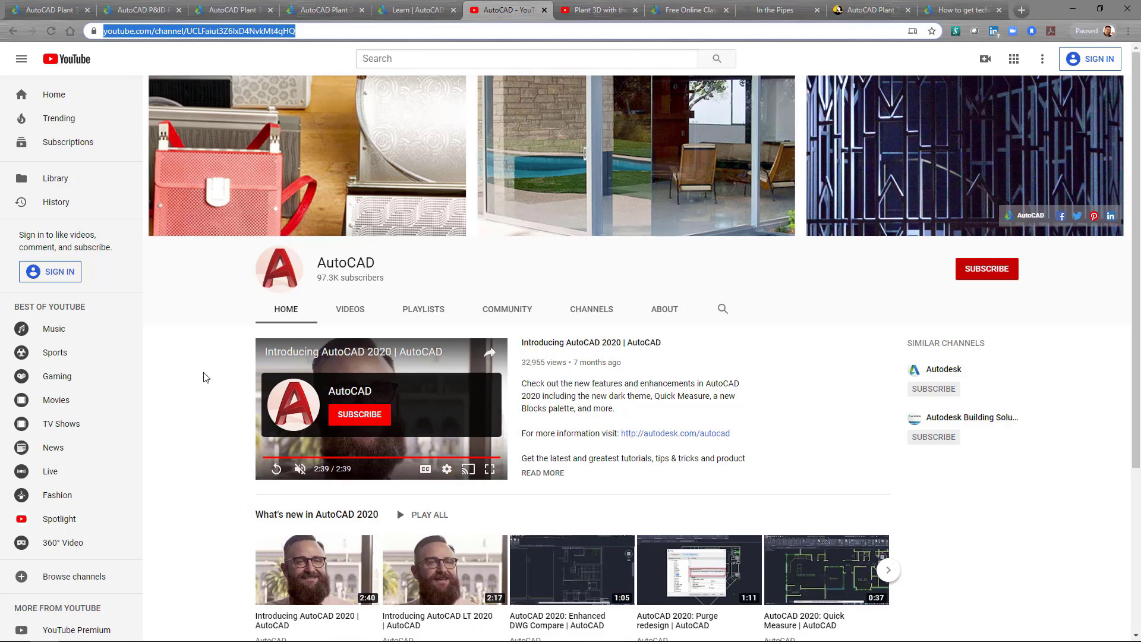
pyautogui.moveTo(185, 366)
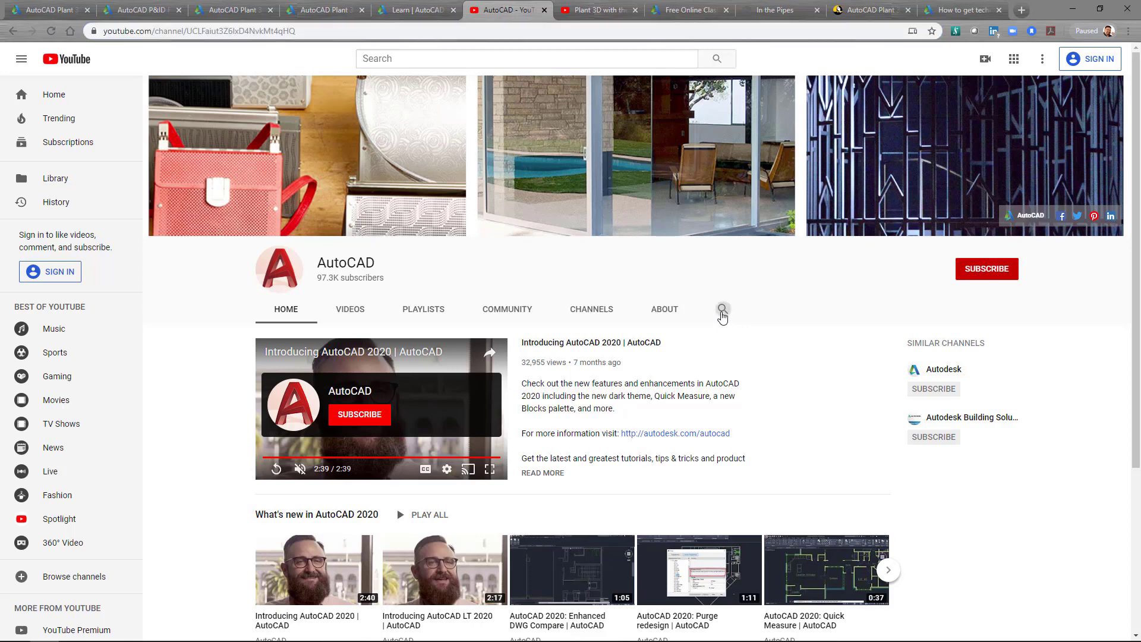
pyautogui.click(722, 308)
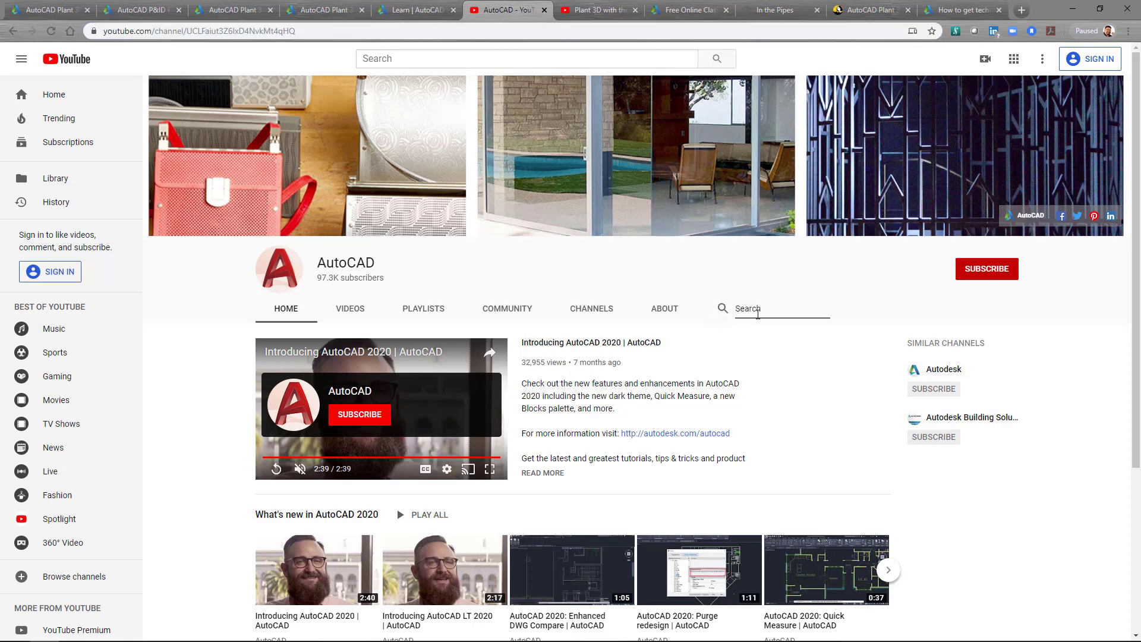
pyautogui.write('Plant 3D')
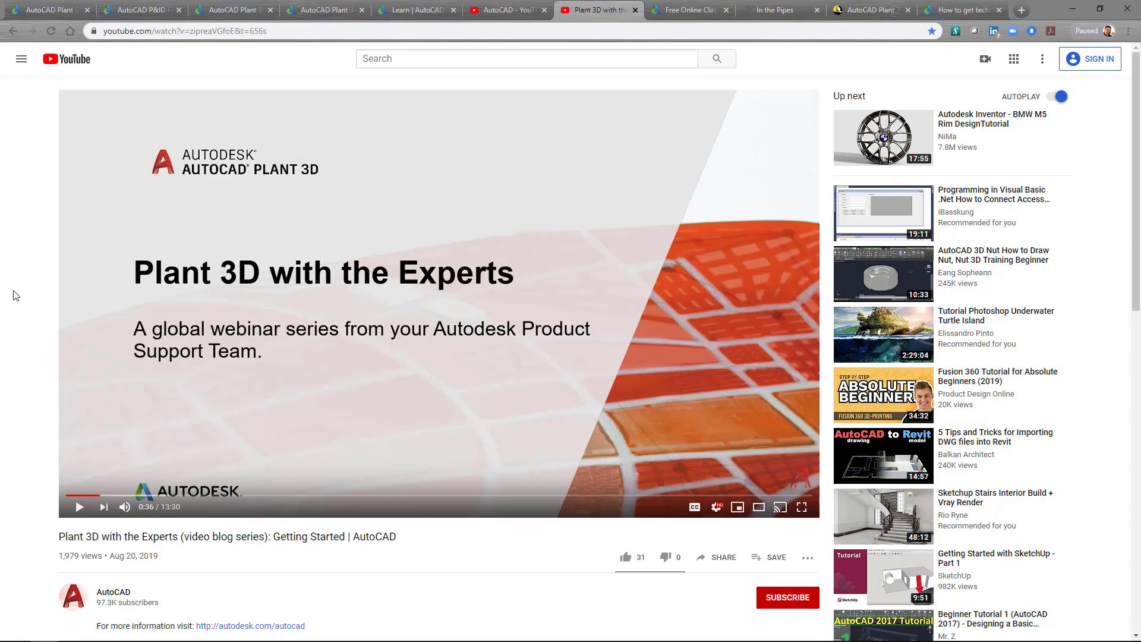
pyautogui.moveTo(378, 575)
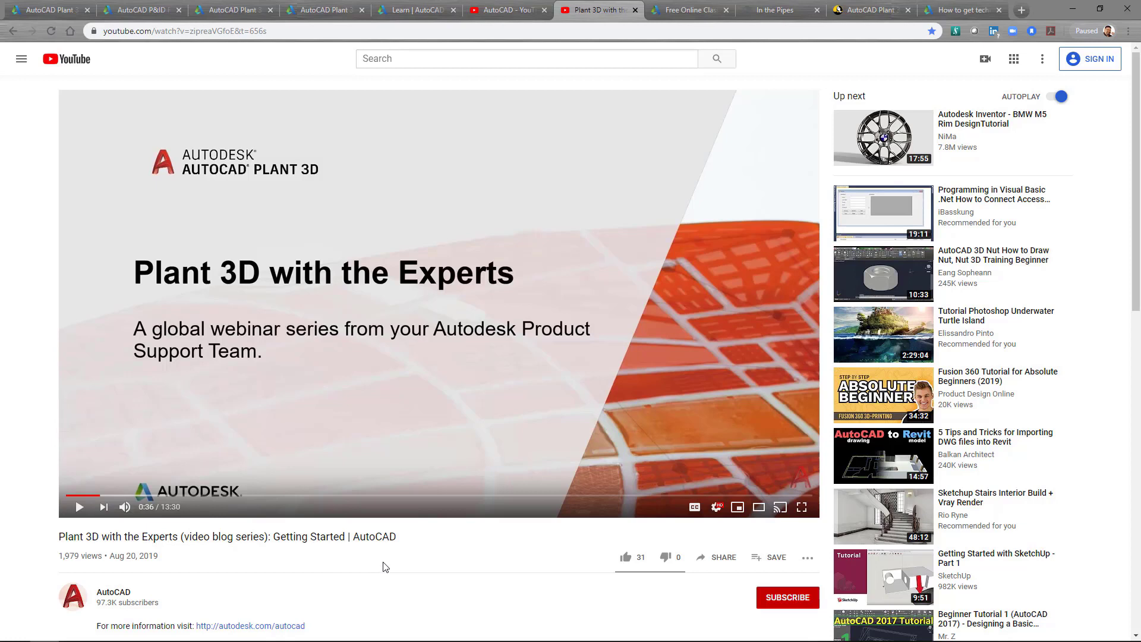
# Switch to the Free Online Classes tab listing 133 AutoCAD Plant 3D classes
pyautogui.click(687, 9)
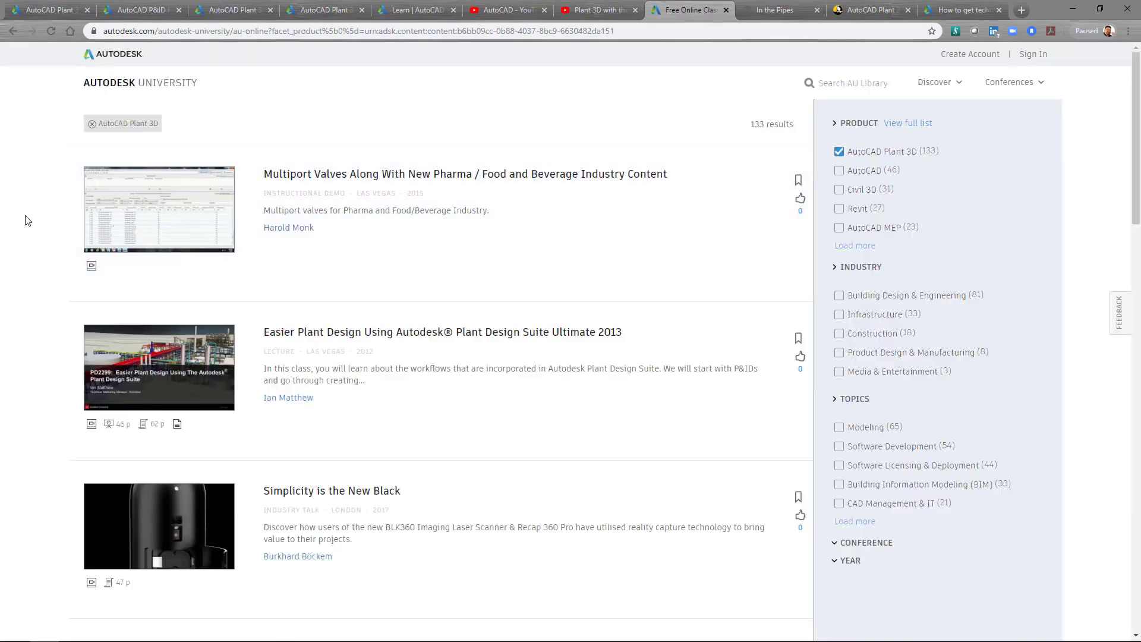
pyautogui.moveTo(31, 233)
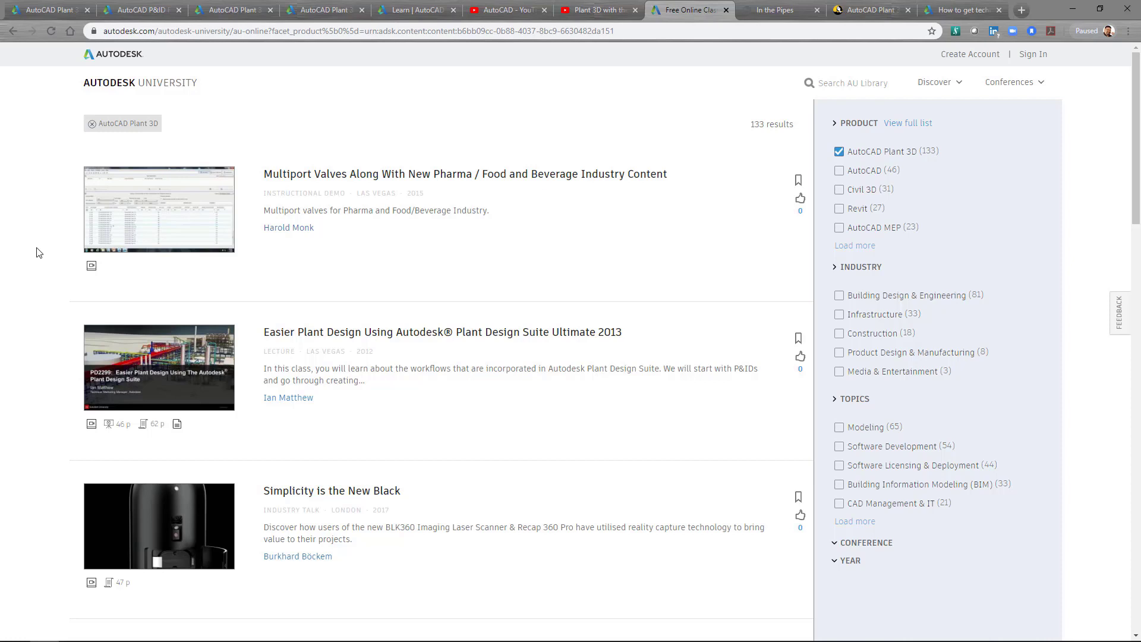
pyautogui.moveTo(418, 270)
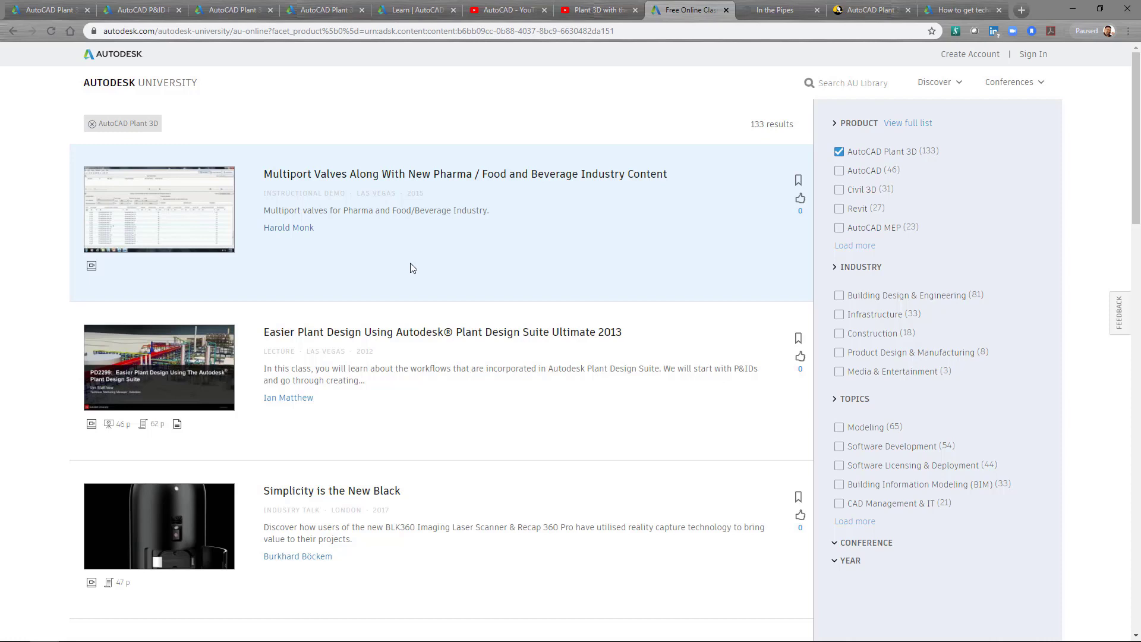
pyautogui.moveTo(408, 242)
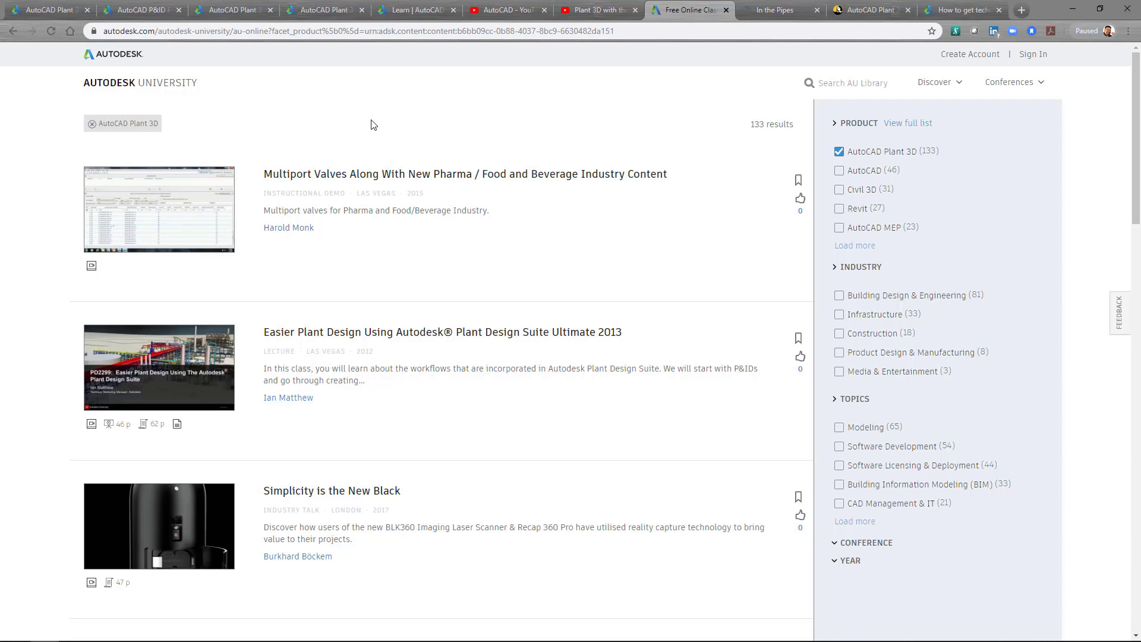
pyautogui.moveTo(748, 23)
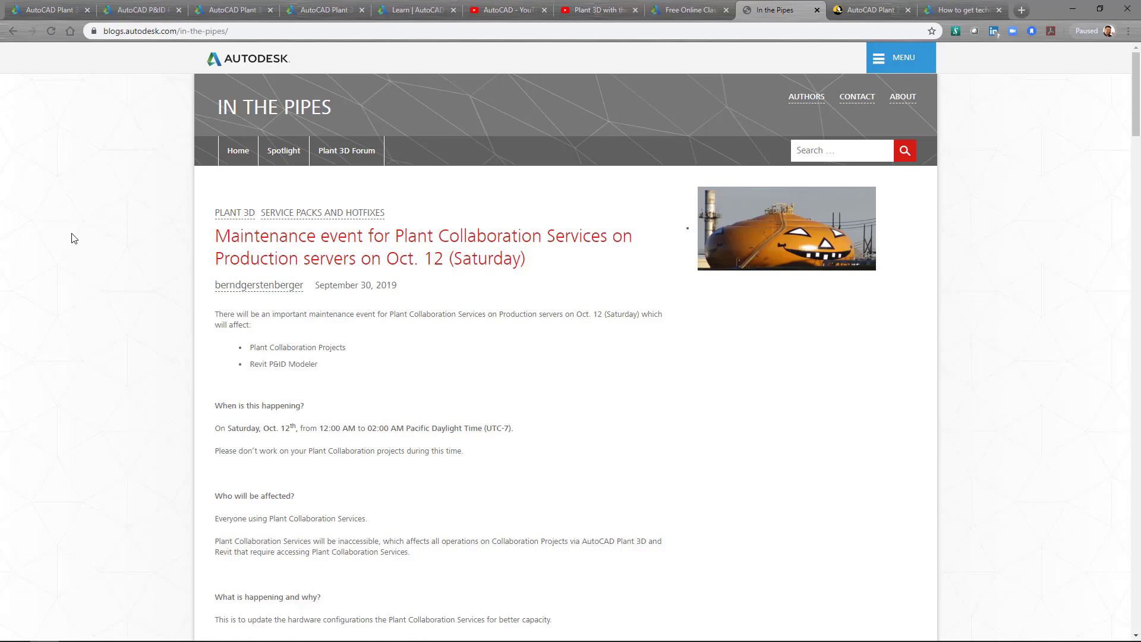
pyautogui.moveTo(479, 103)
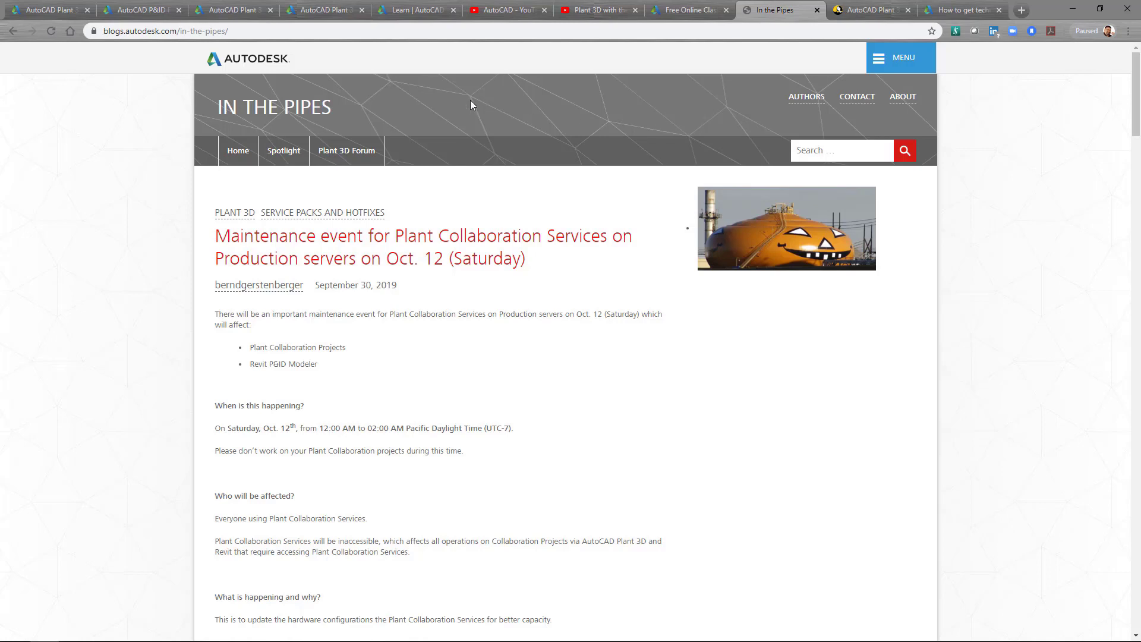
pyautogui.moveTo(941, 68)
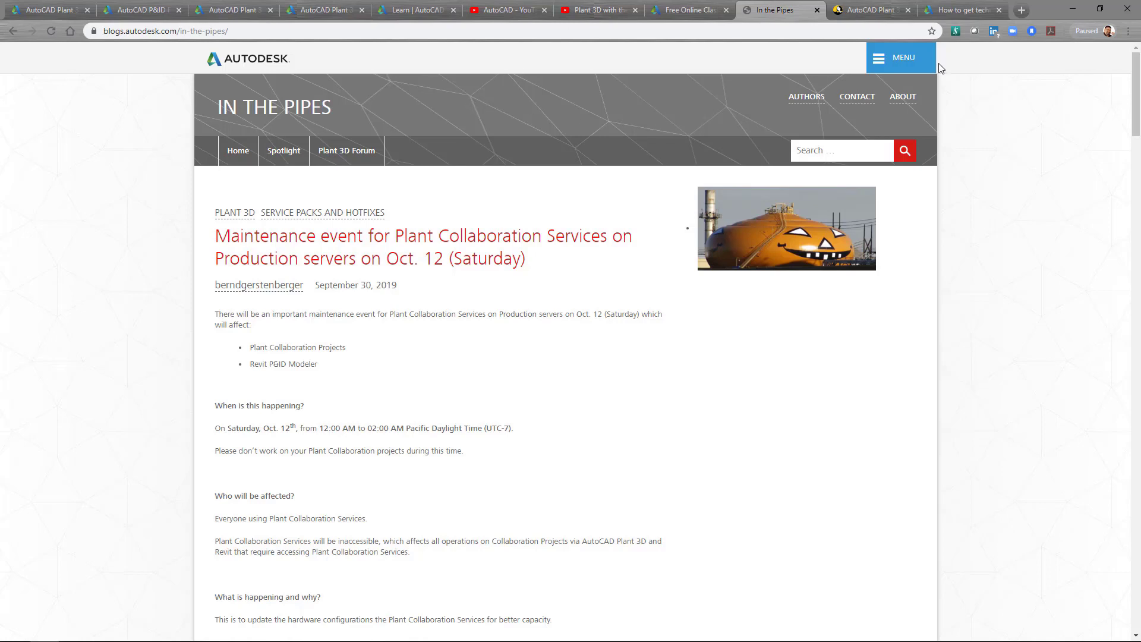
# Switch to Lynda.com and scroll to the Essential Training: Admin and Specs & Catalogs courses
pyautogui.click(866, 9)
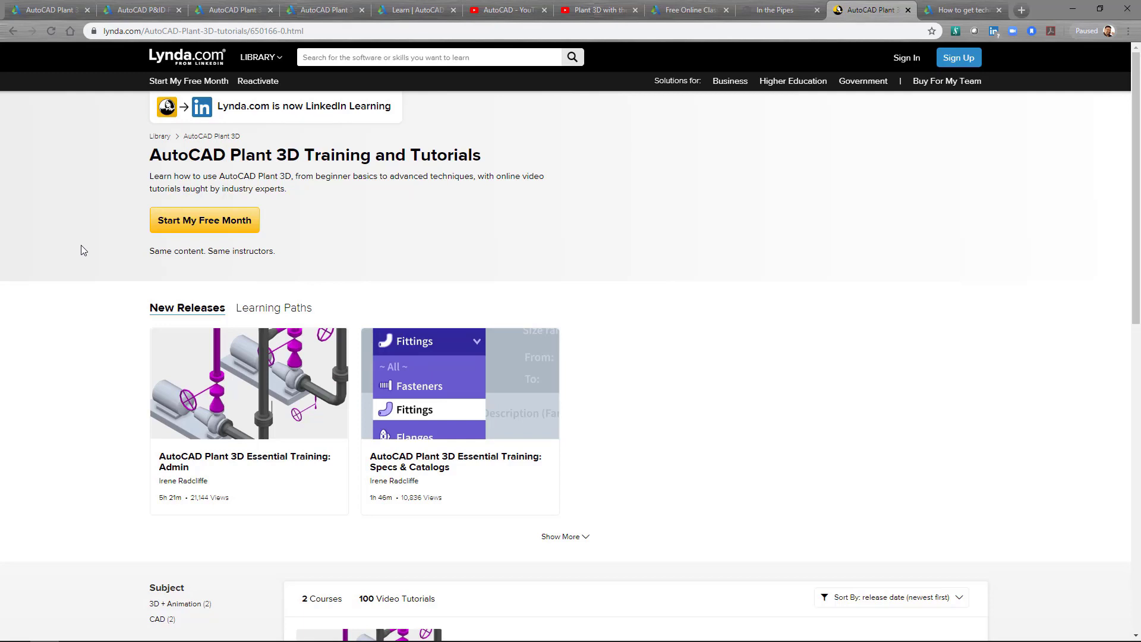
pyautogui.scroll(-3)
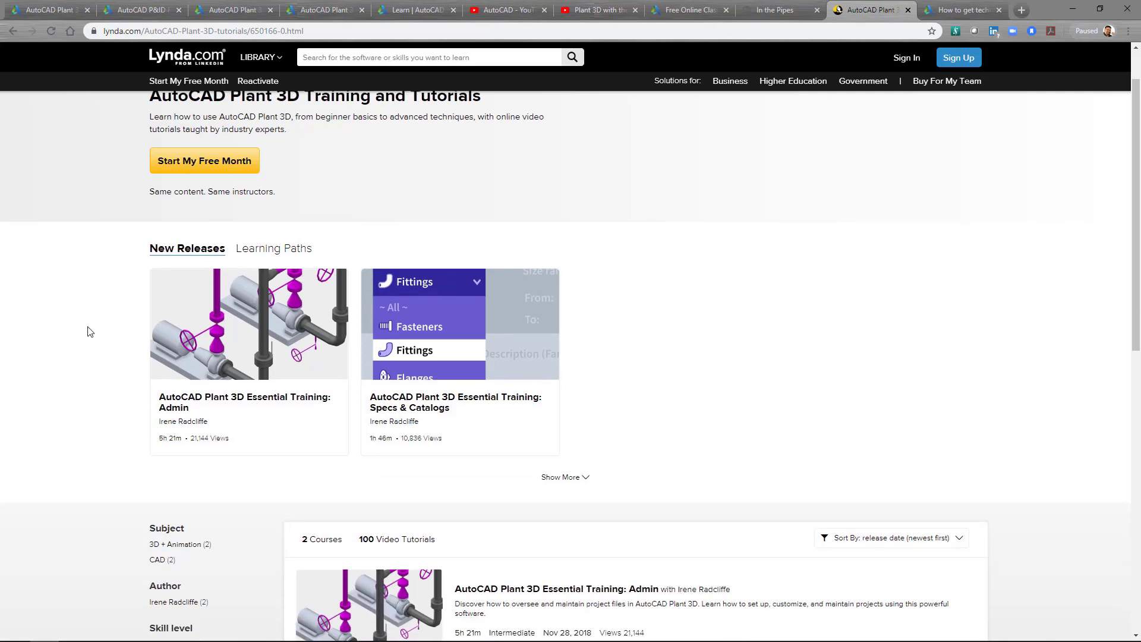
pyautogui.scroll(-3)
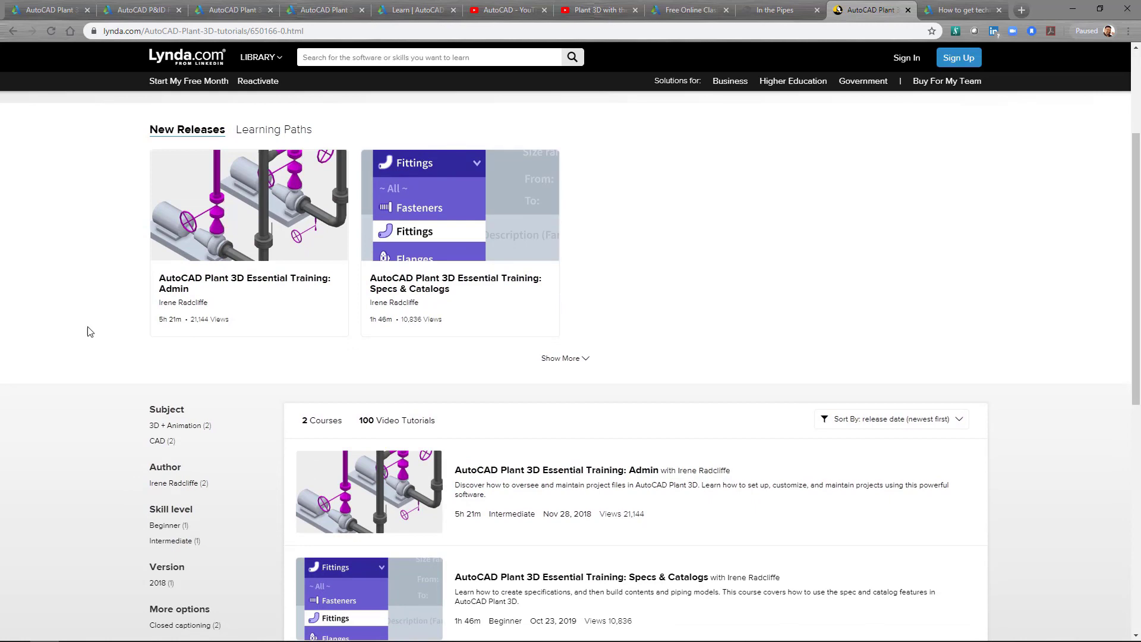
pyautogui.moveTo(801, 263)
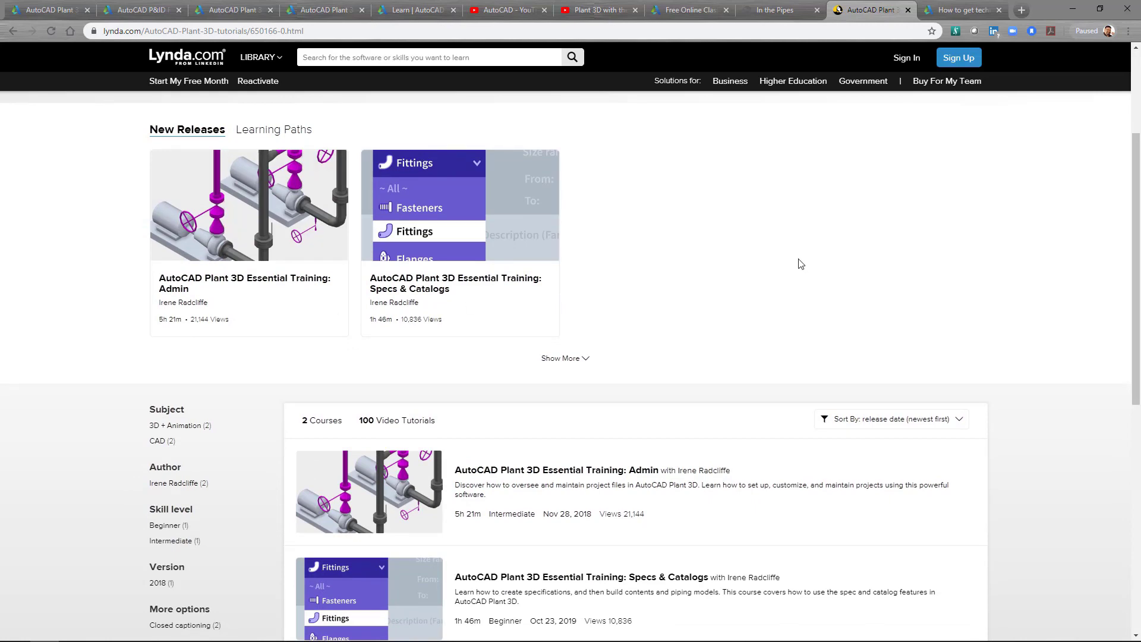
pyautogui.moveTo(801, 262)
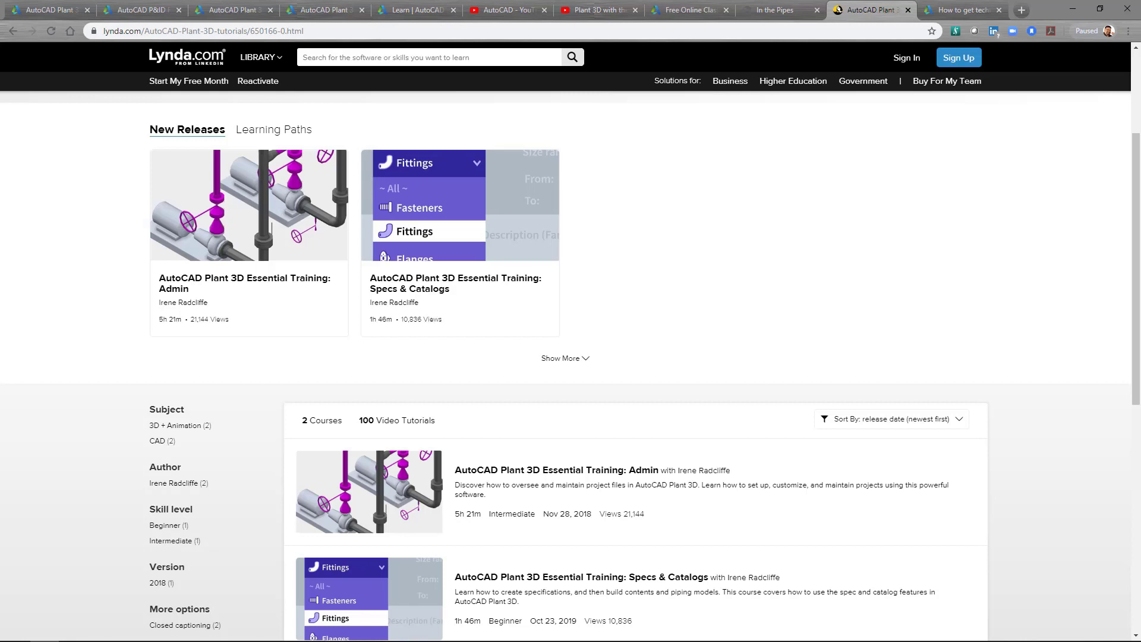
pyautogui.moveTo(918, 48)
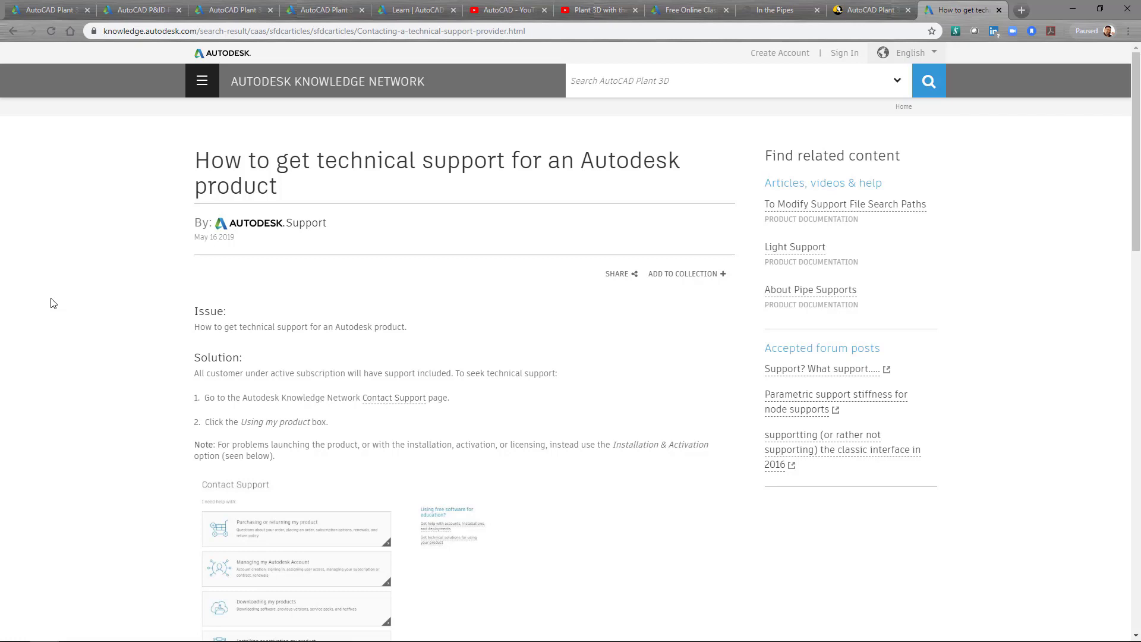
pyautogui.moveTo(114, 263)
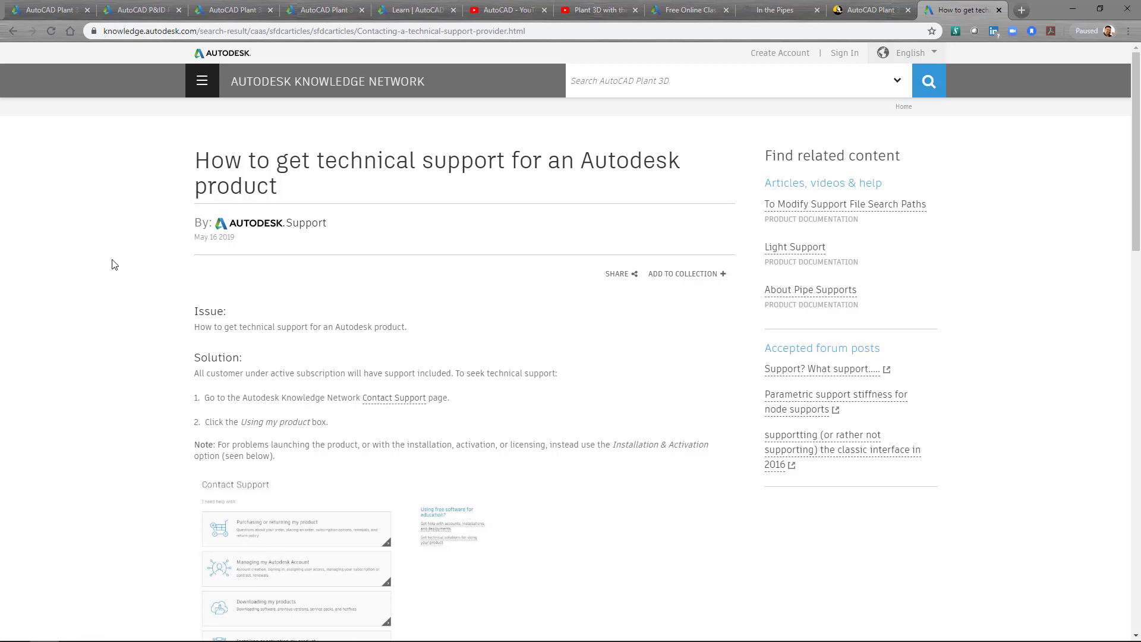
# Scroll through the technical support article's steps down to the See Also links and Contact Support fields
pyautogui.scroll(-3)
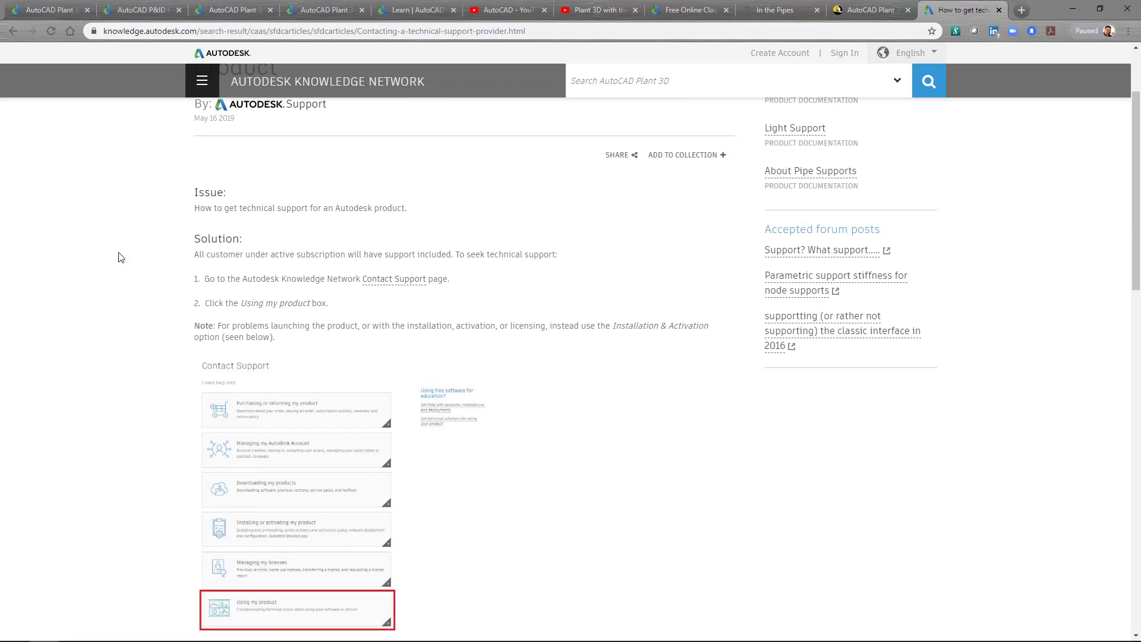
pyautogui.scroll(-3)
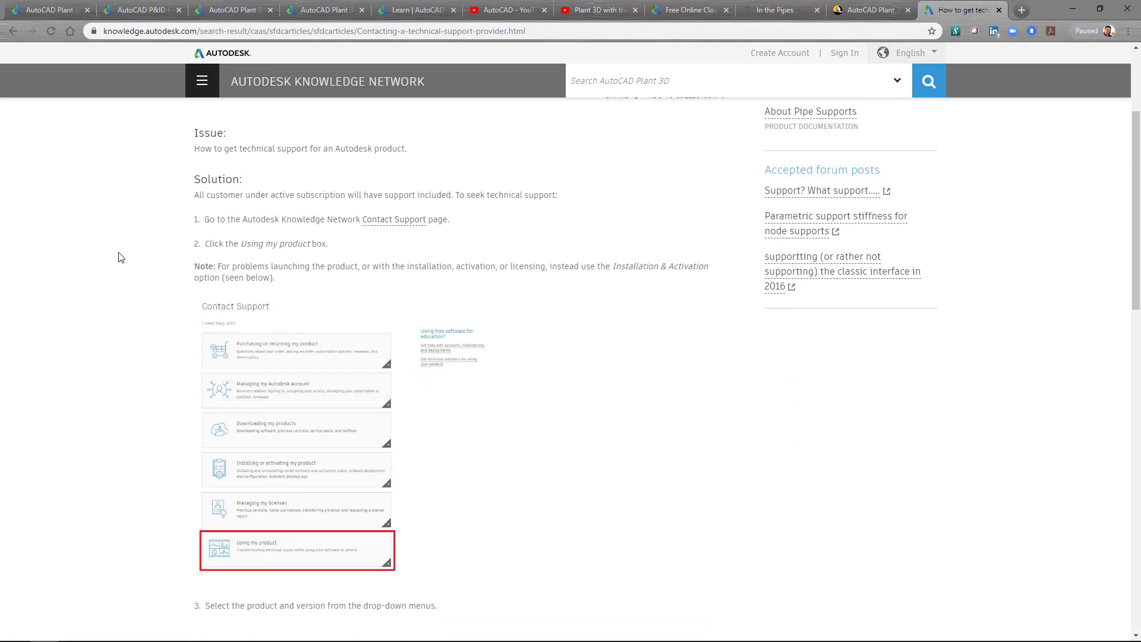
pyautogui.moveTo(183, 250)
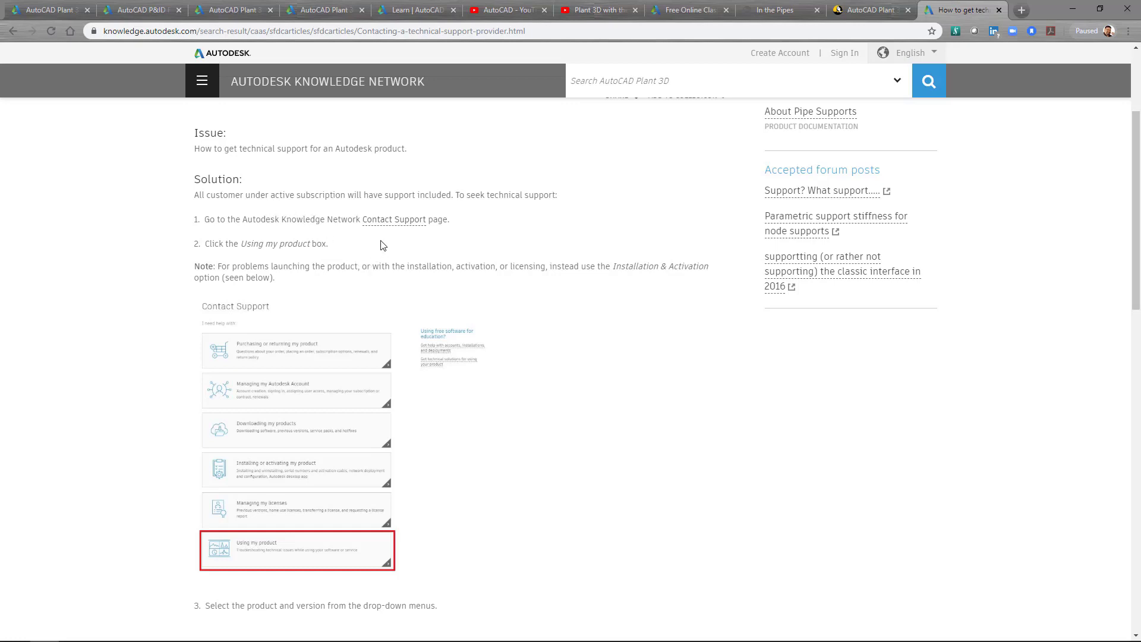
pyautogui.moveTo(106, 267)
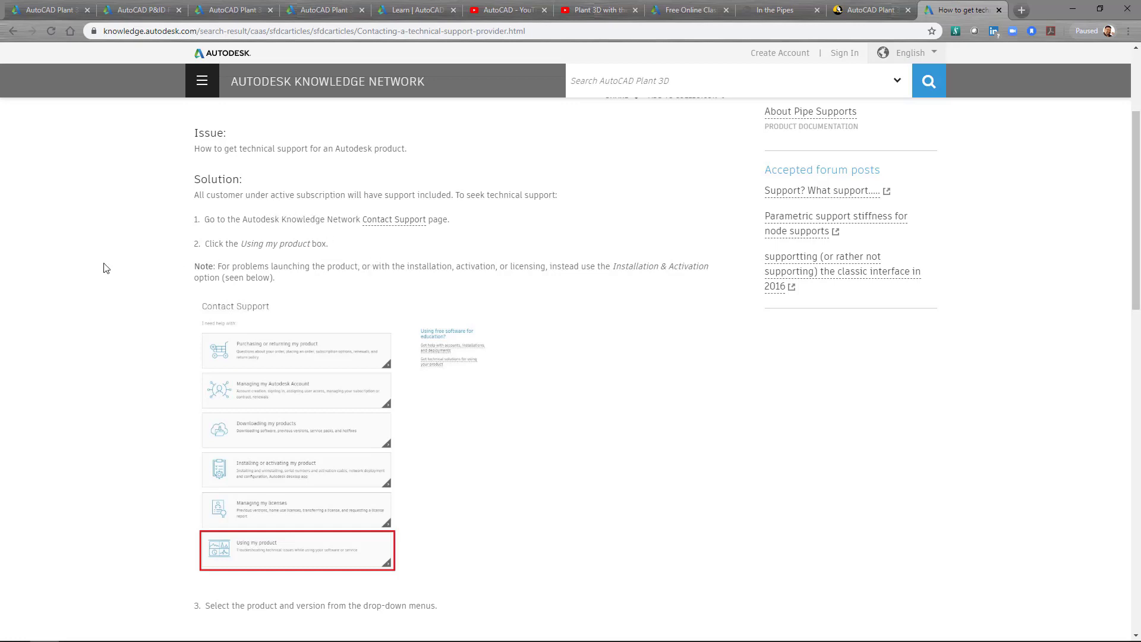
pyautogui.scroll(-3)
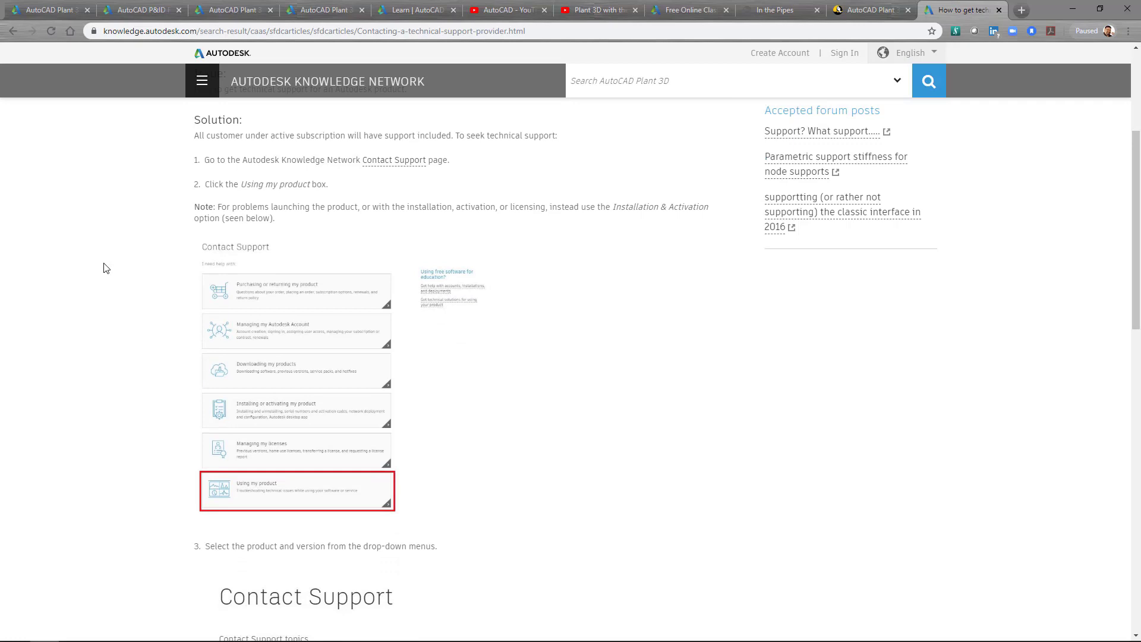
pyautogui.scroll(-3)
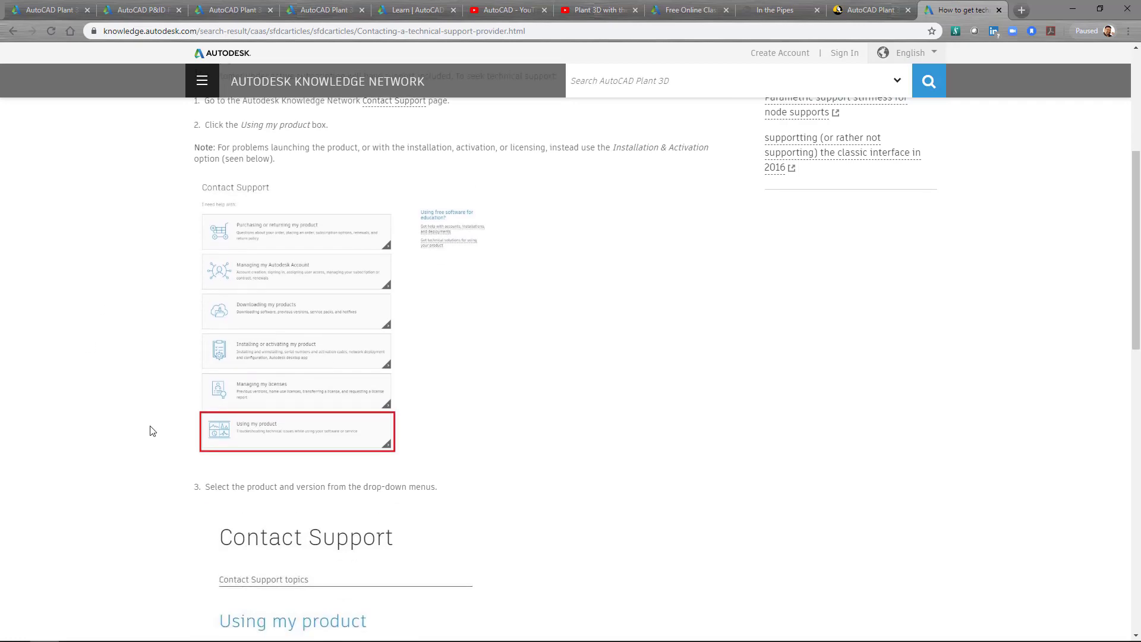
pyautogui.scroll(-3)
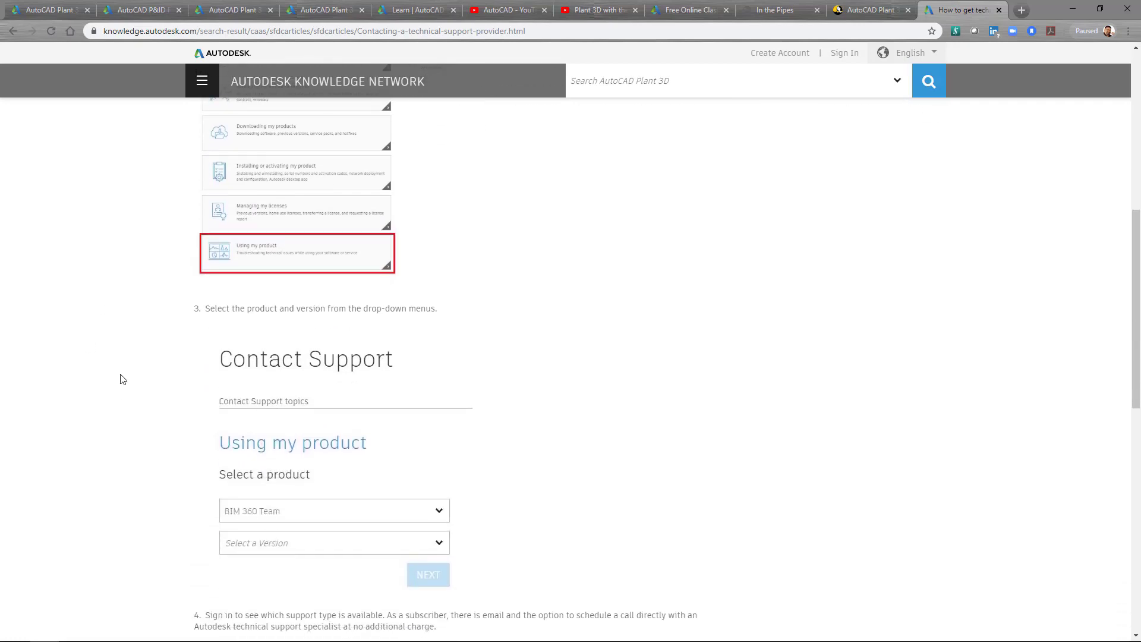
pyautogui.scroll(-3)
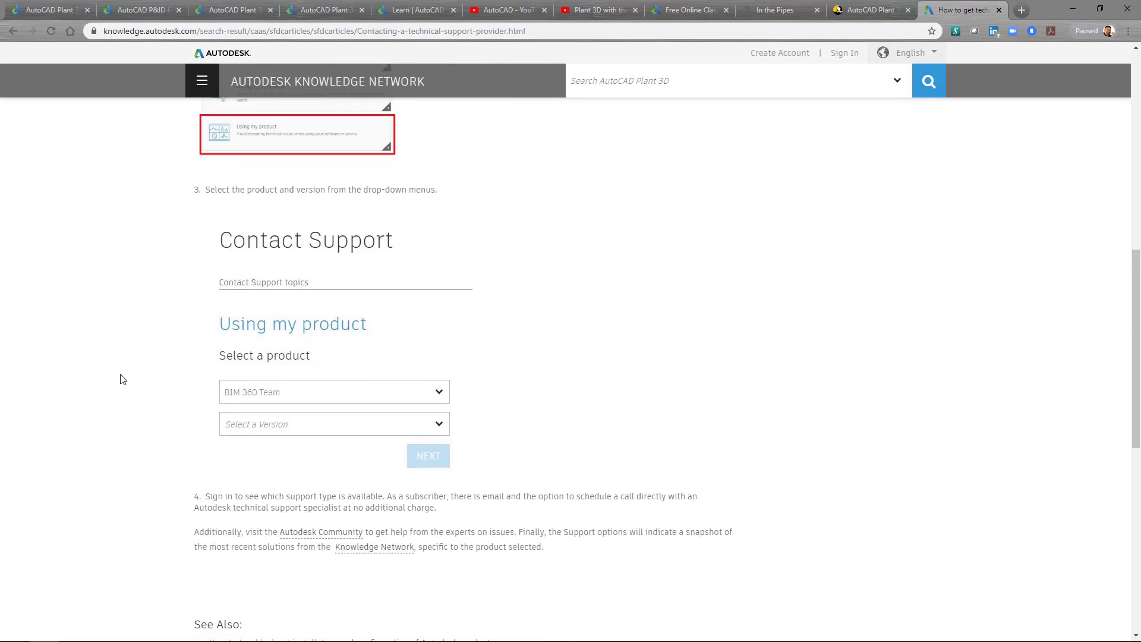
pyautogui.scroll(-3)
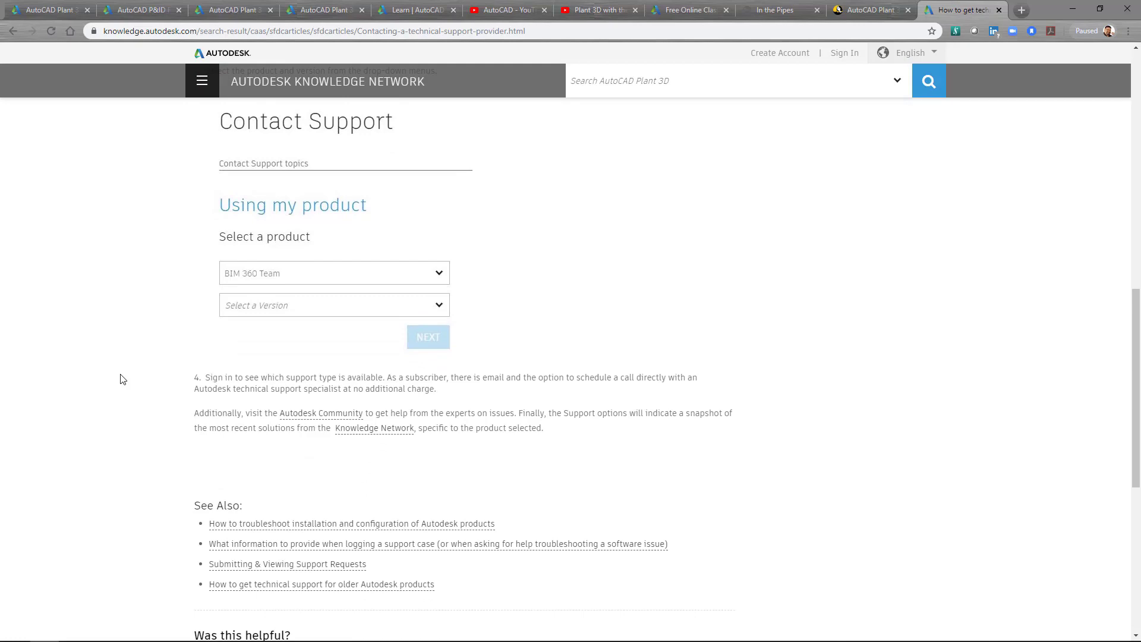
pyautogui.moveTo(109, 351)
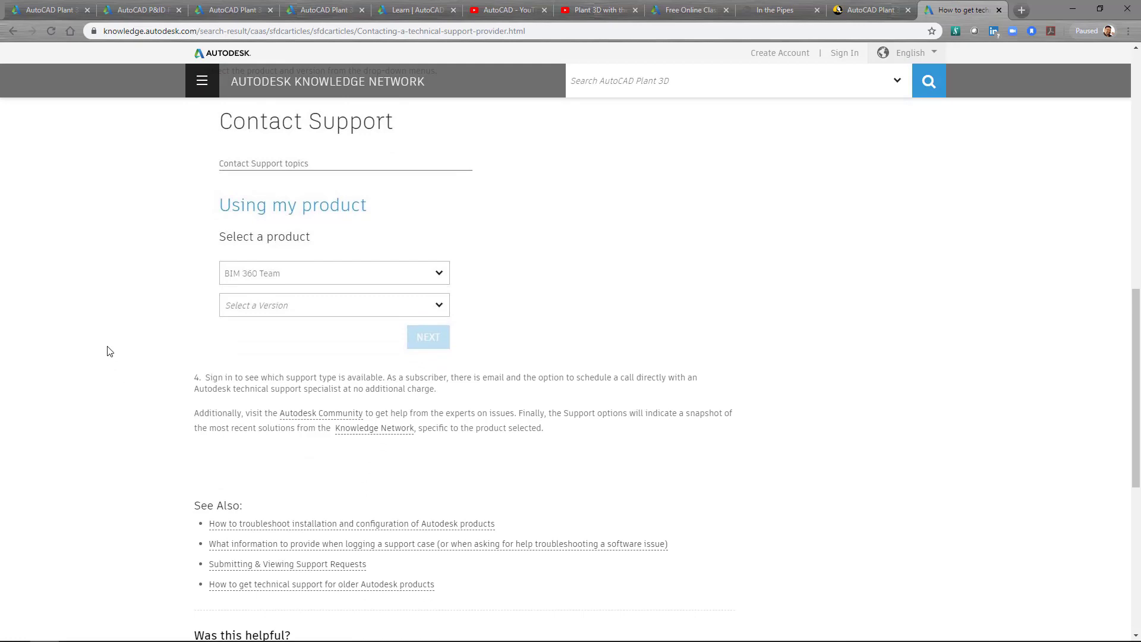